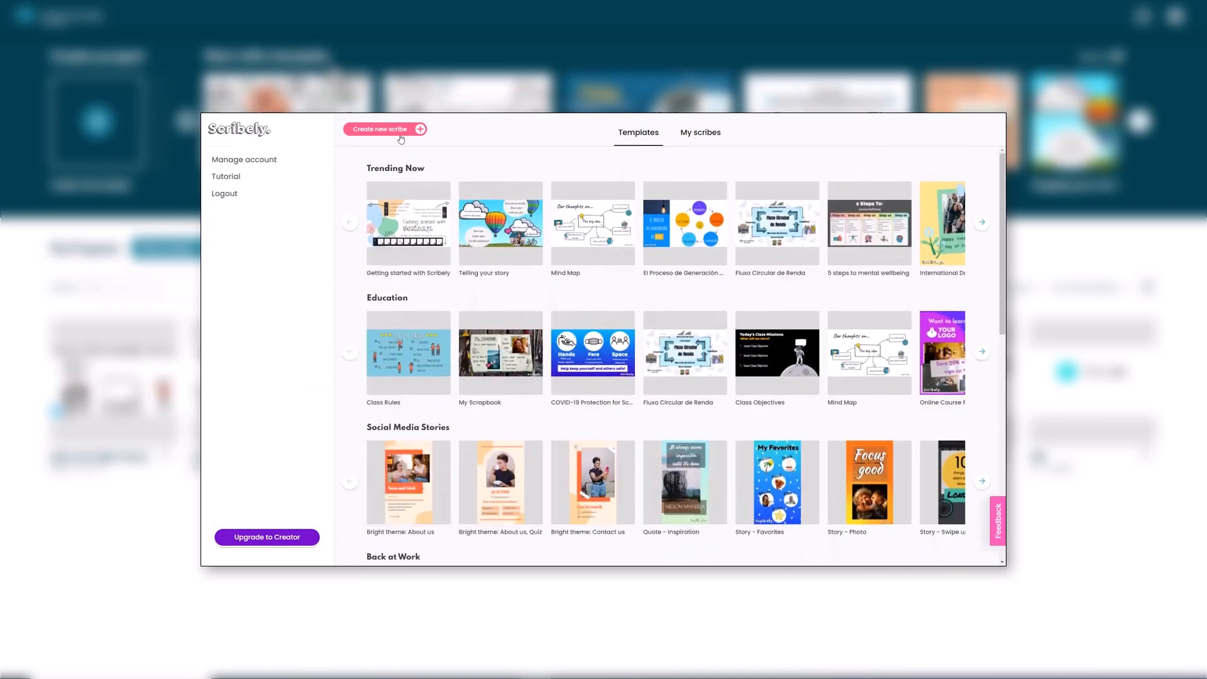
# Step: Open a scribe in the Scribely editor and work briefly on the canvas
pyautogui.click(382, 128)
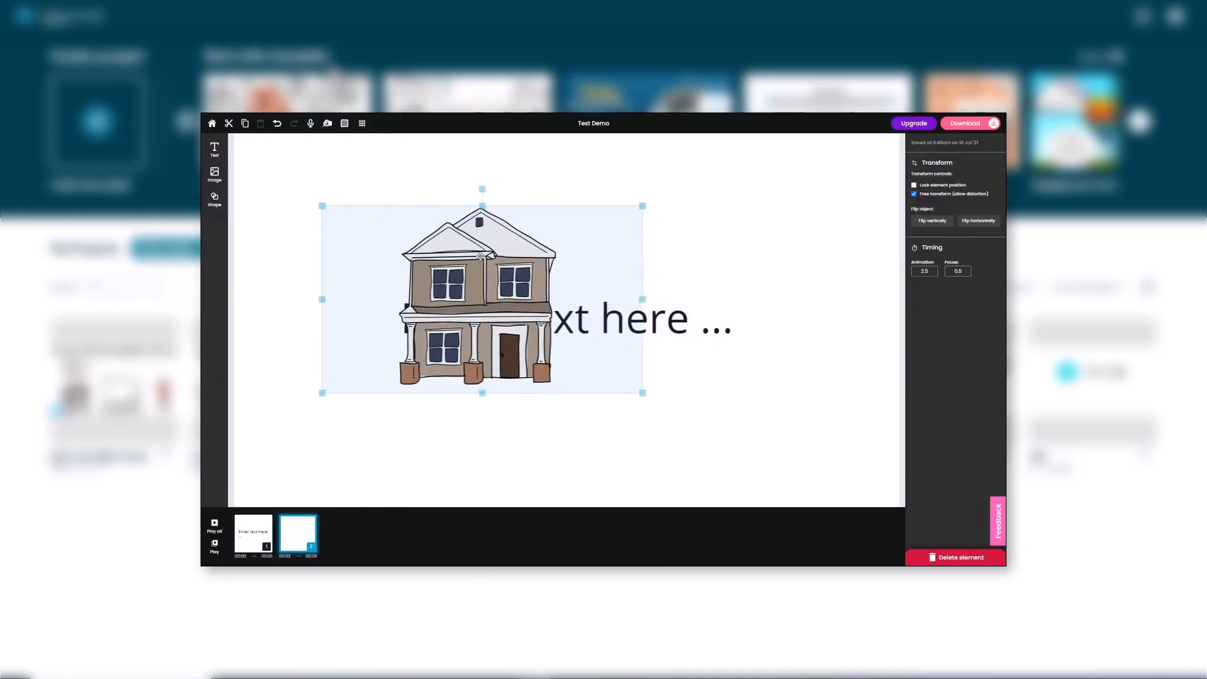
pyautogui.moveTo(483, 299); pyautogui.dragTo(331, 420)
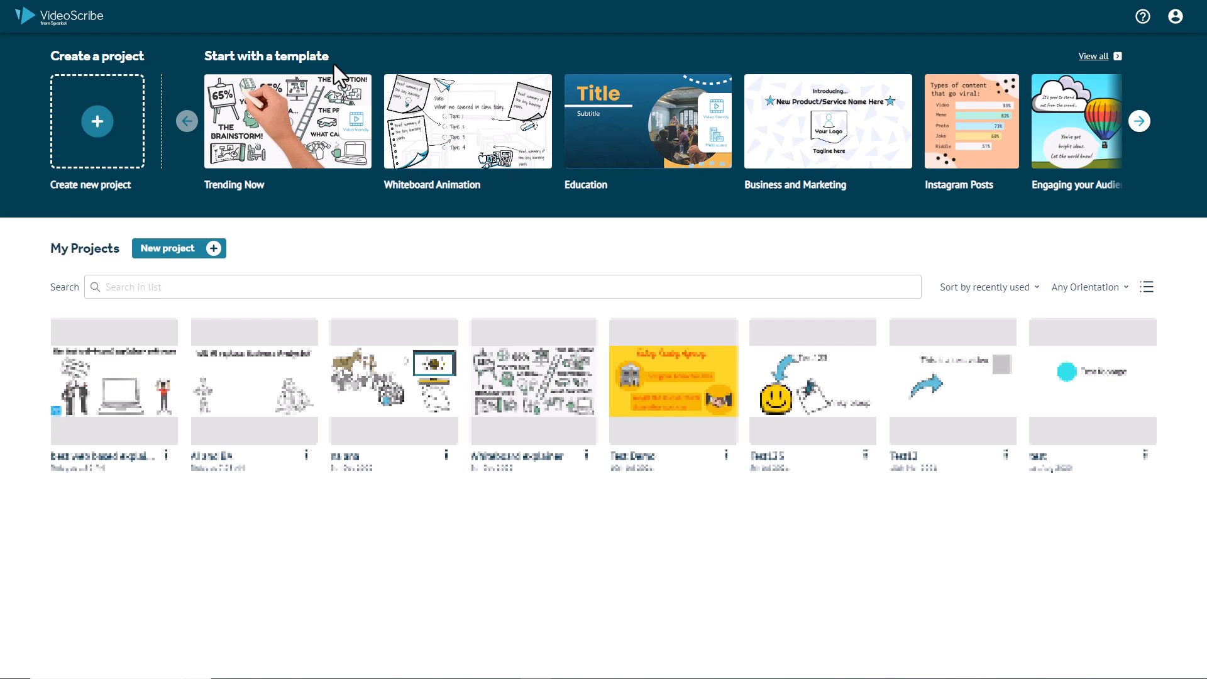
pyautogui.moveTo(248, 83)
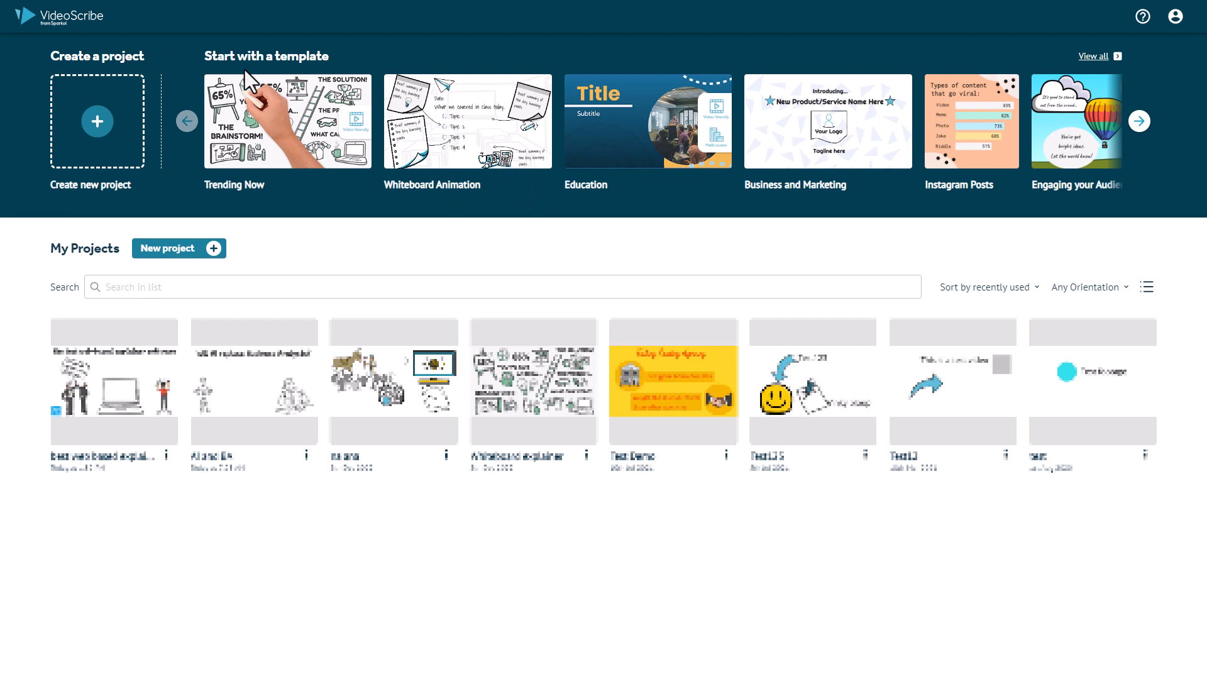
pyautogui.moveTo(771, 139)
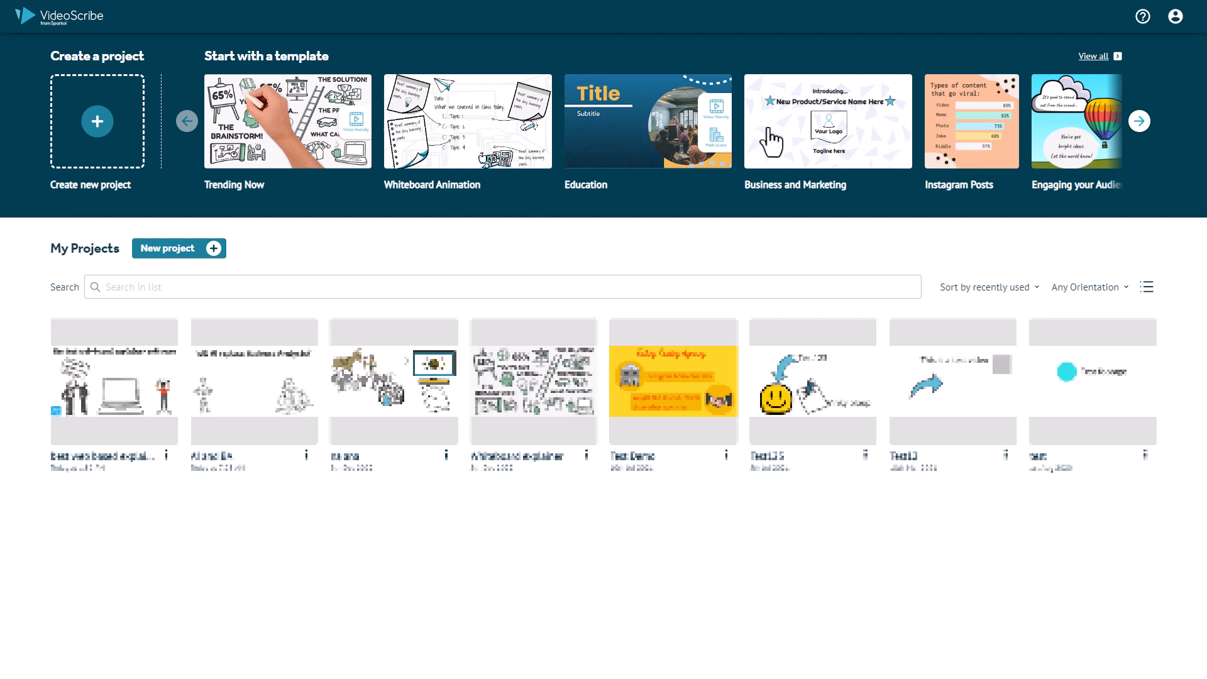
pyautogui.moveTo(993, 144)
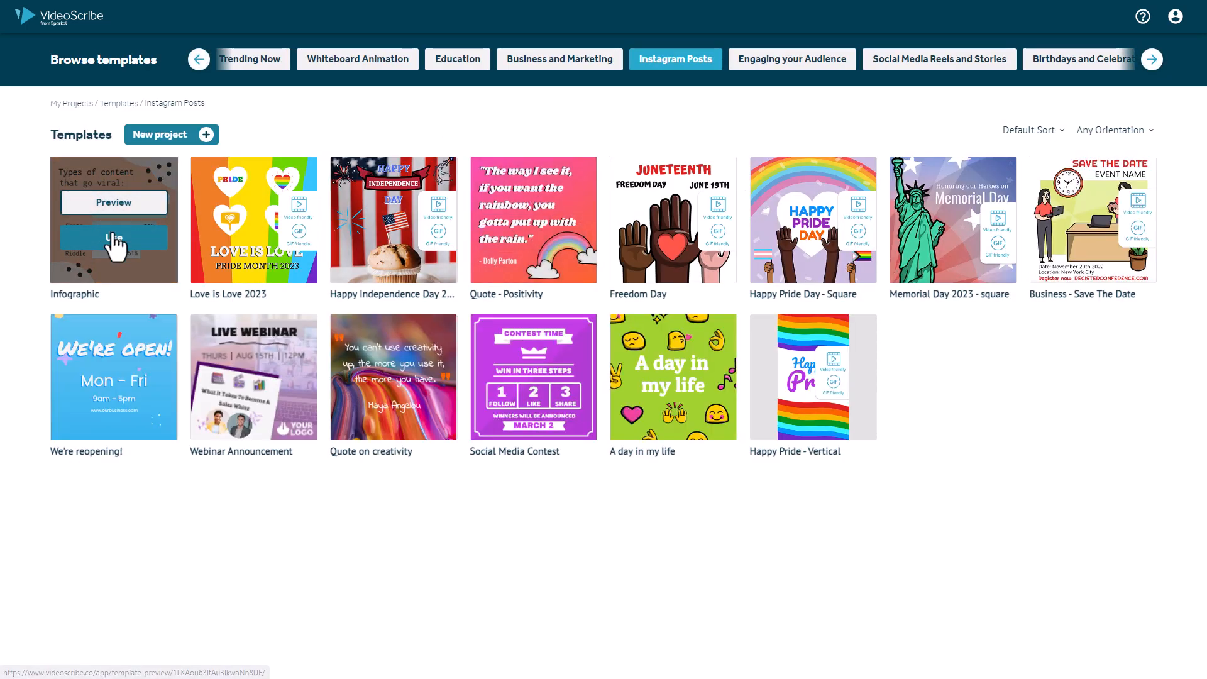
# Step: Start a new project from the Infographic template in the Instagram Posts category
pyautogui.click(113, 238)
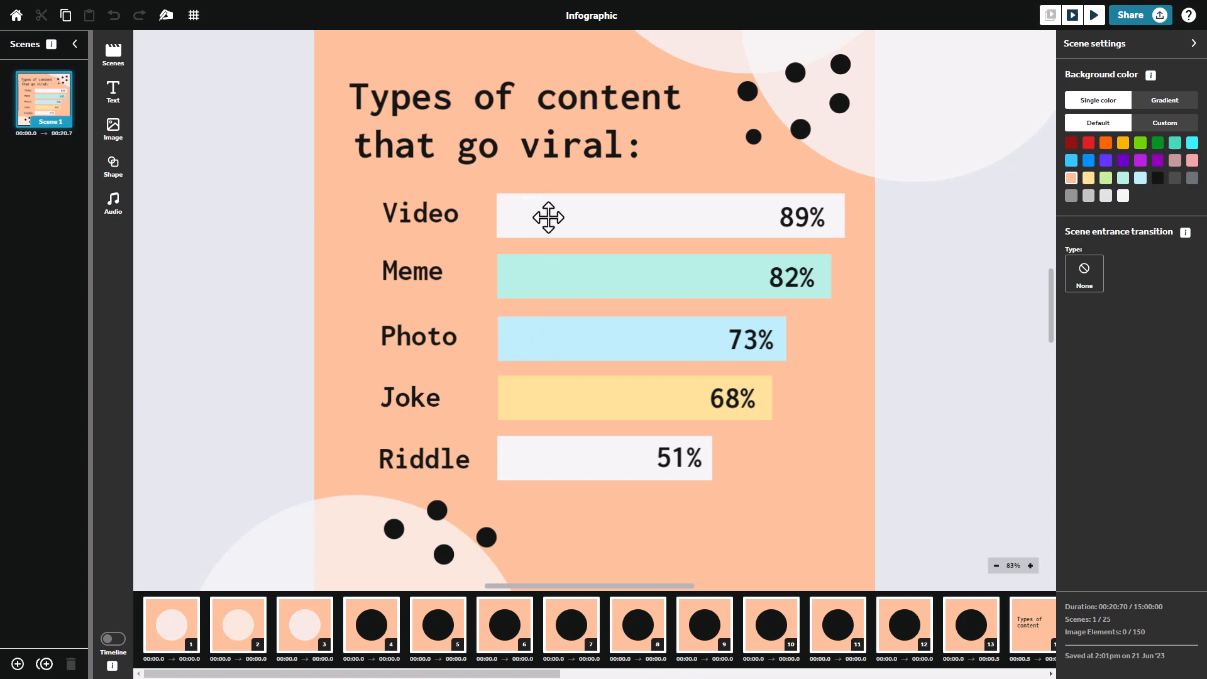
pyautogui.click(669, 215)
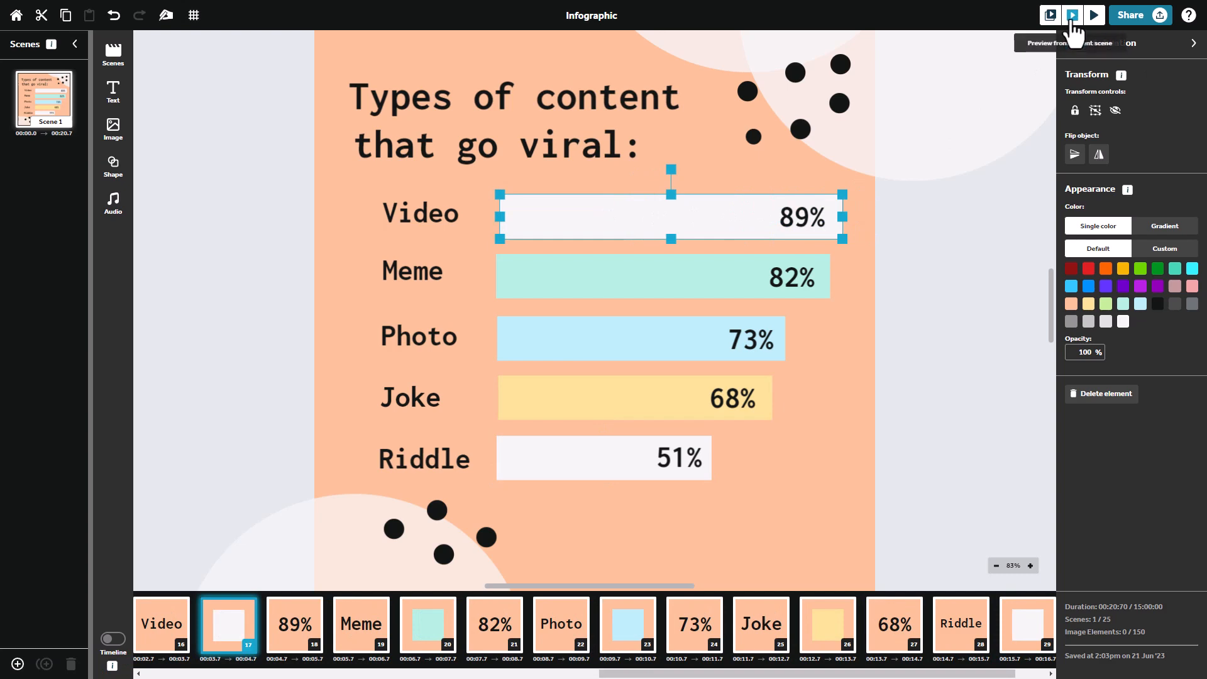
pyautogui.click(1071, 15)
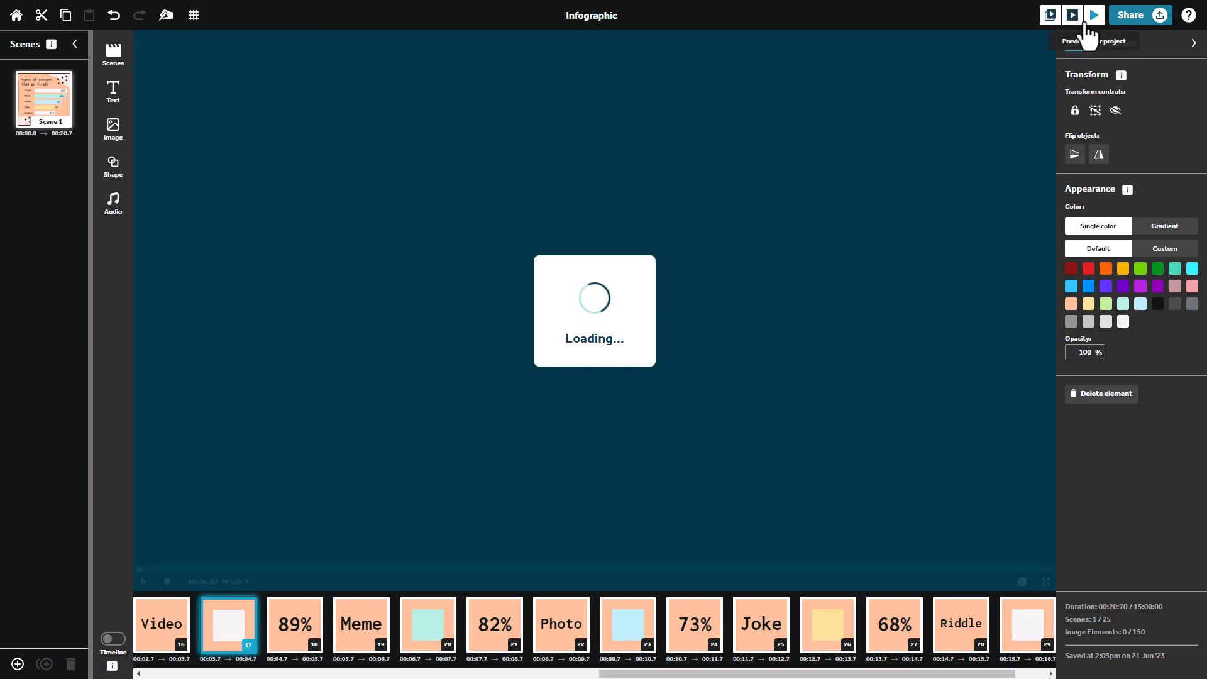
pyautogui.click(1071, 15)
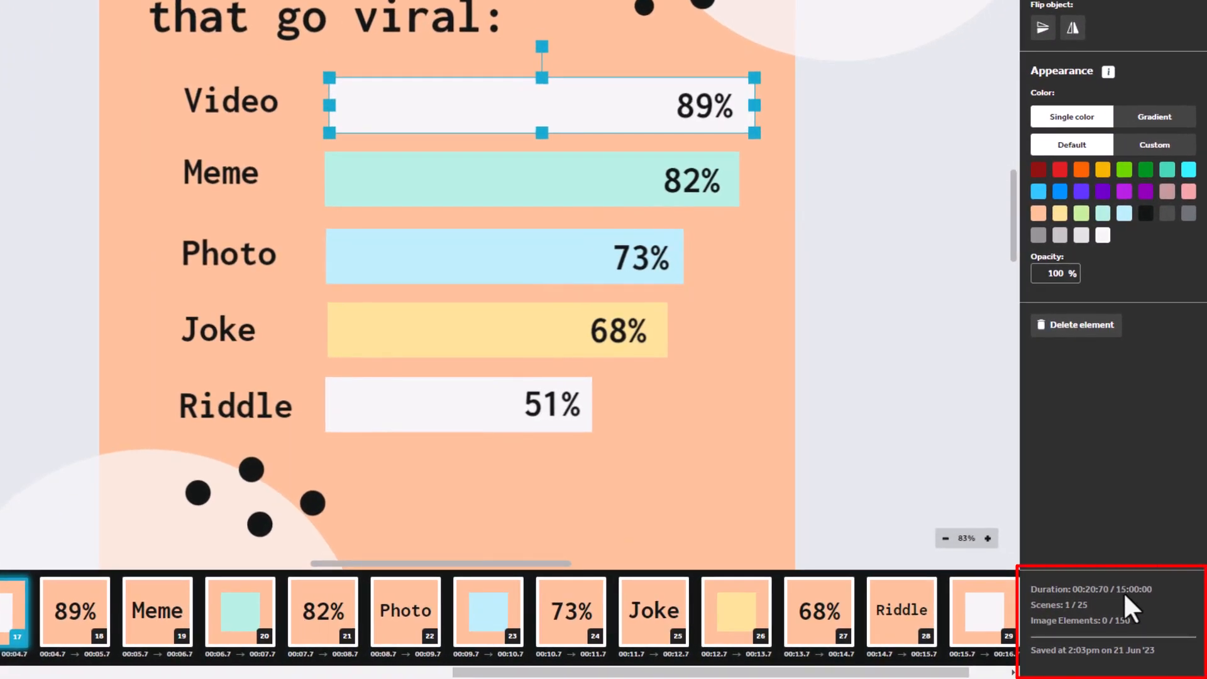
pyautogui.moveTo(1154, 609)
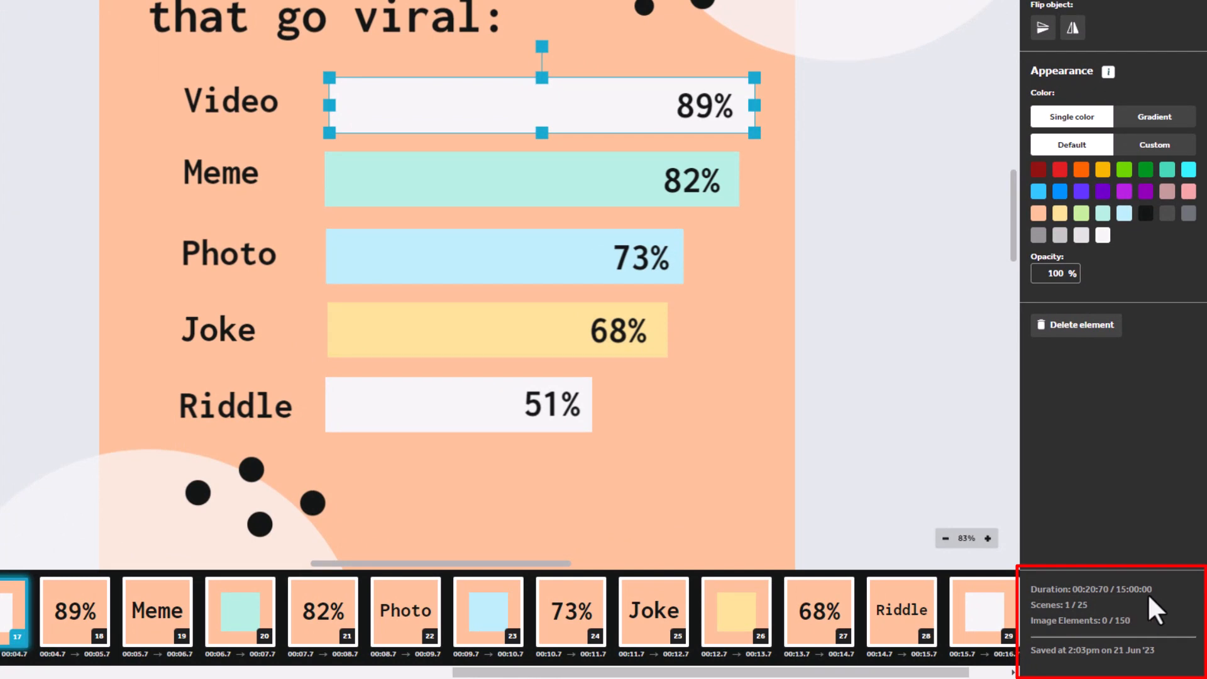
pyautogui.moveTo(1091, 623)
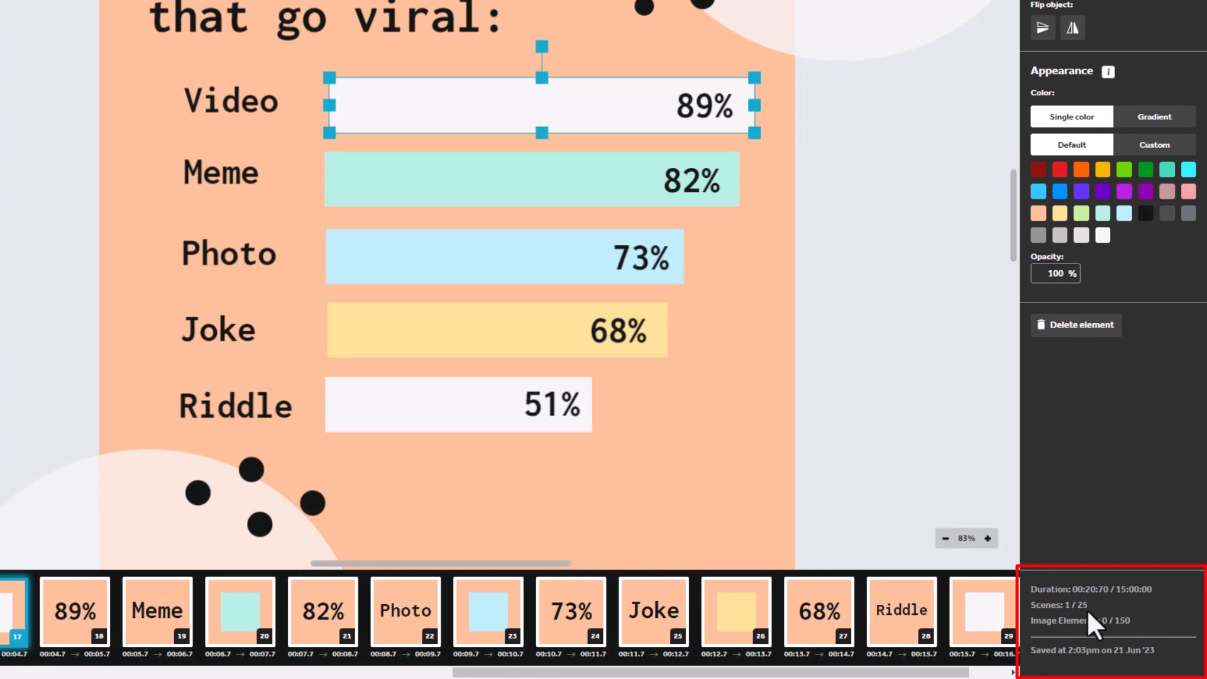
pyautogui.moveTo(1147, 639)
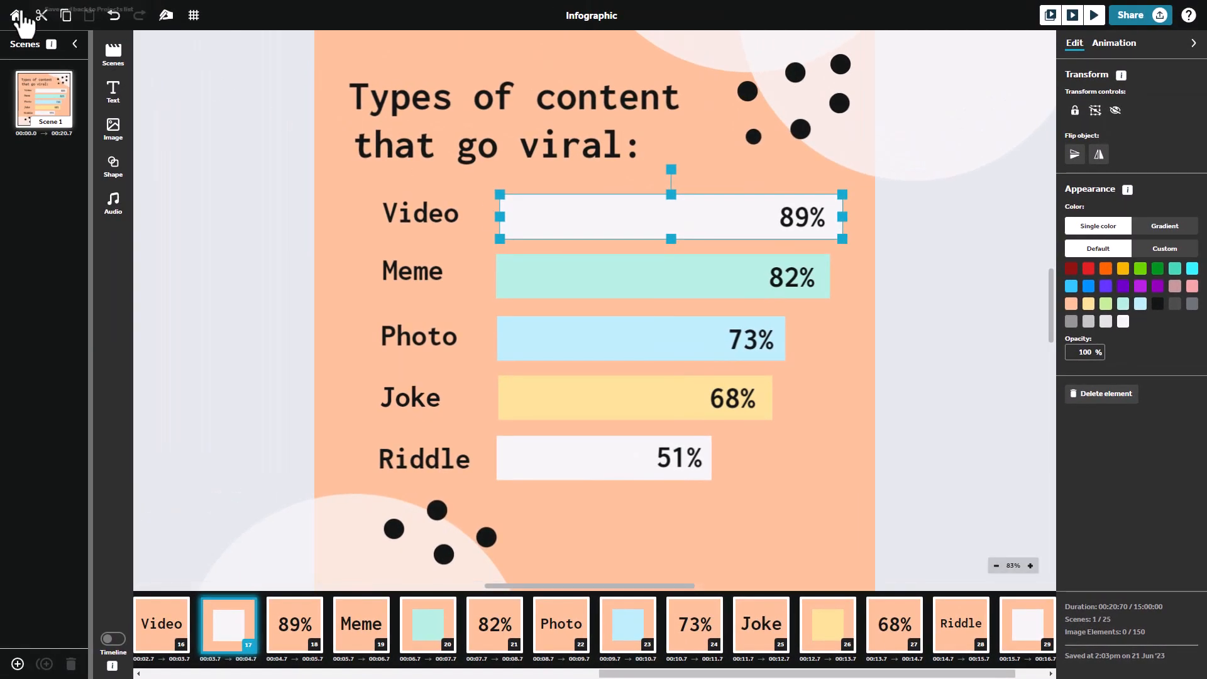
# Step: Create a new blank 16:9 project named 'demo' from the projects list
pyautogui.click(16, 16)
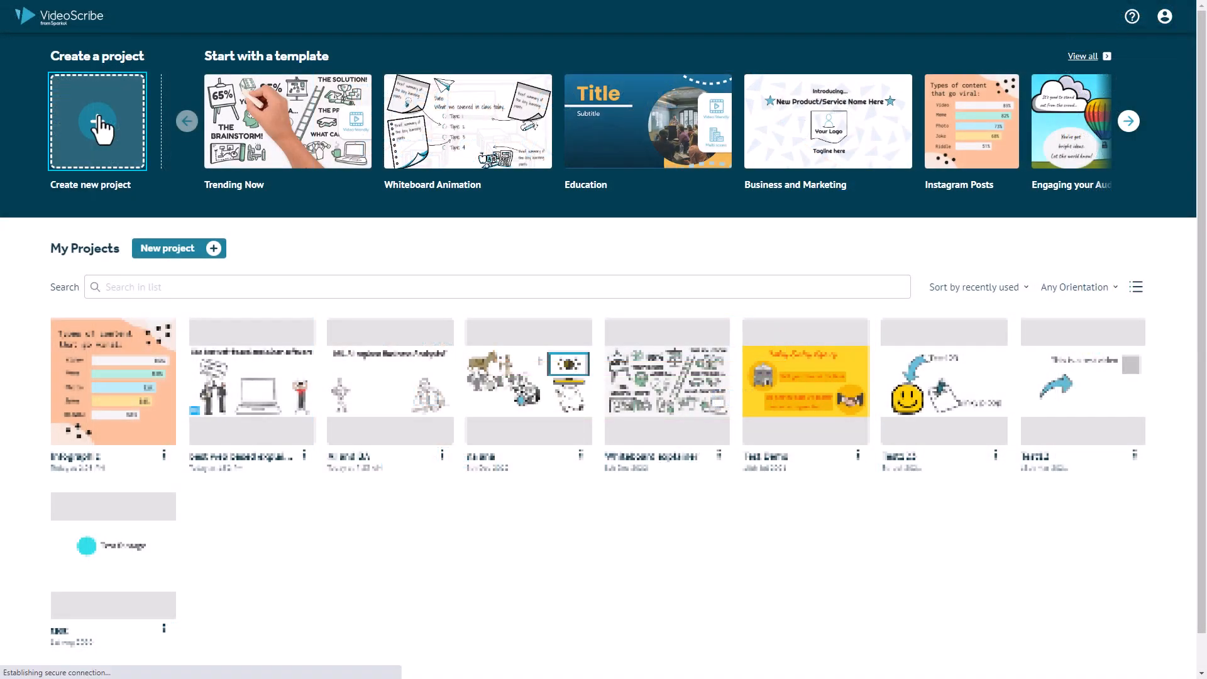
pyautogui.click(96, 120)
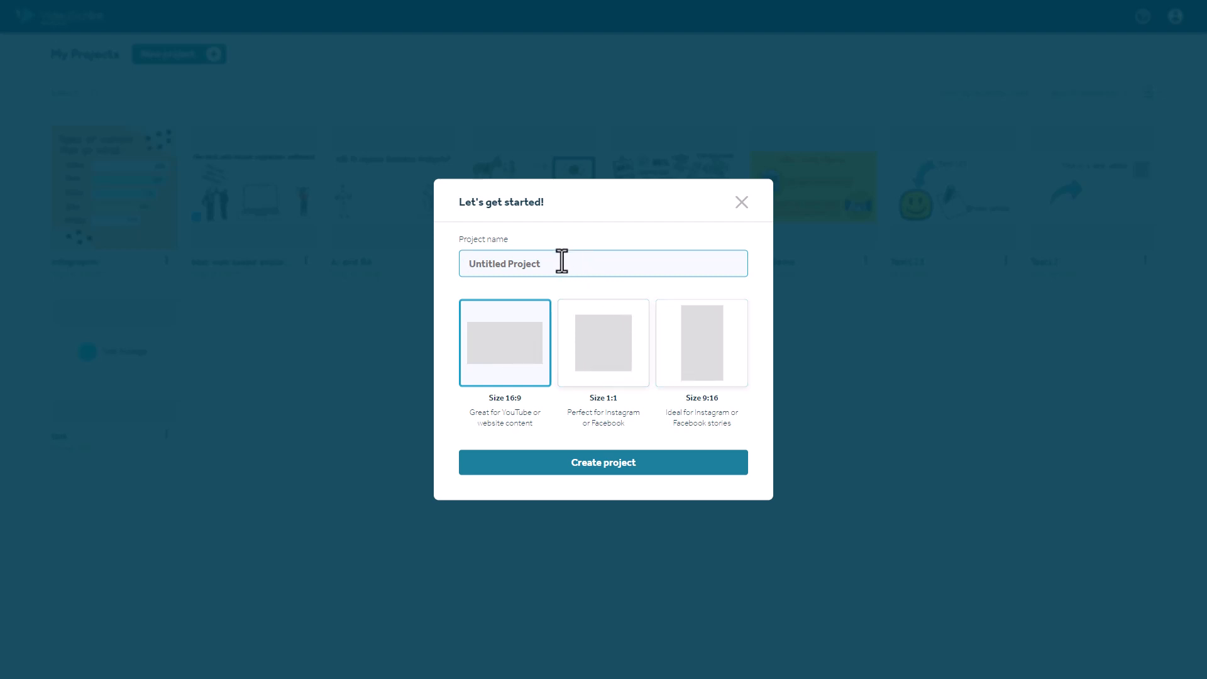
pyautogui.write('demo')
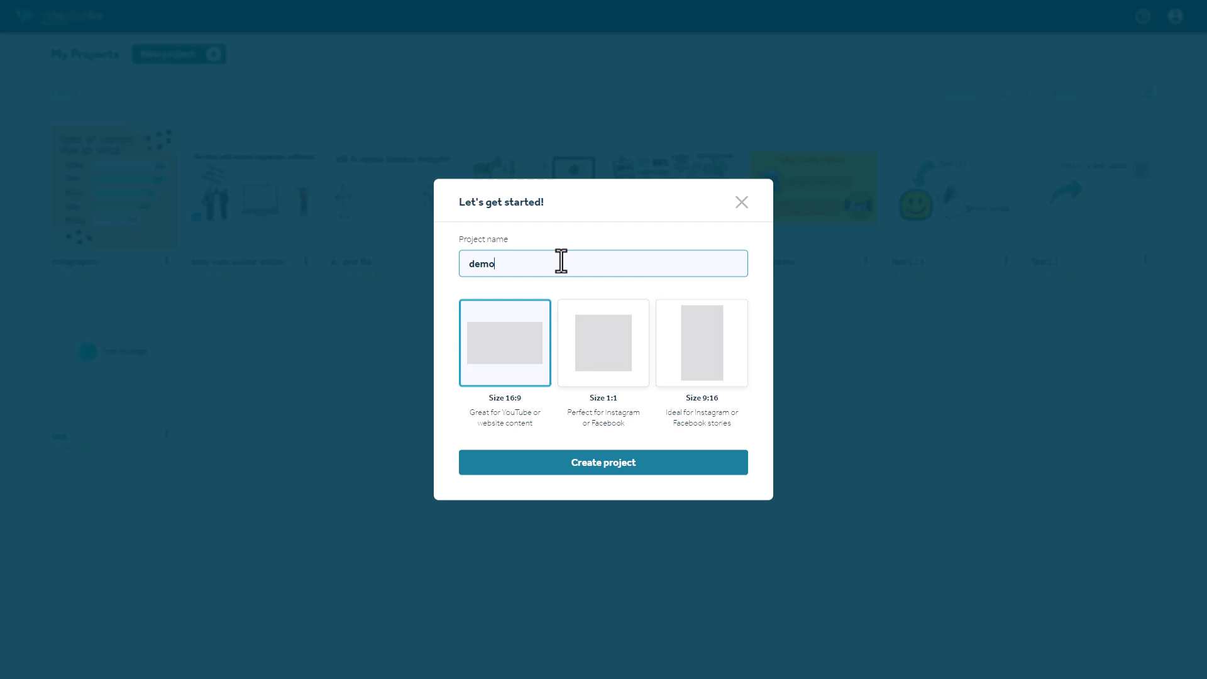
pyautogui.click(602, 461)
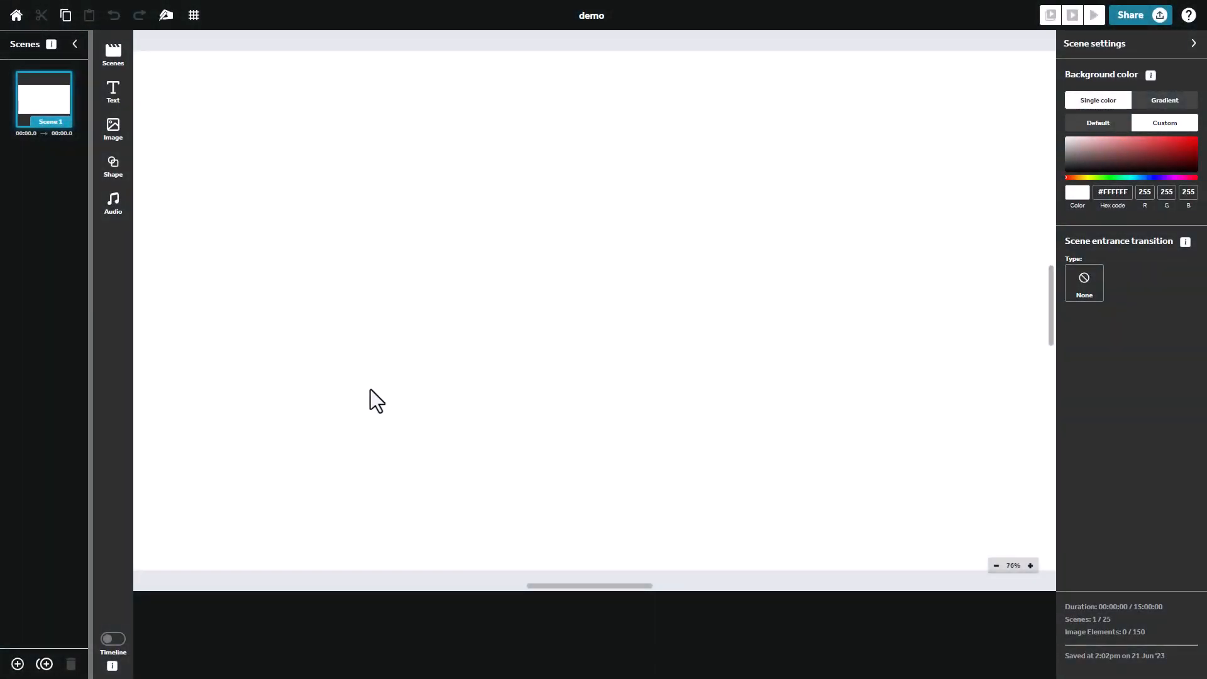
pyautogui.moveTo(363, 399)
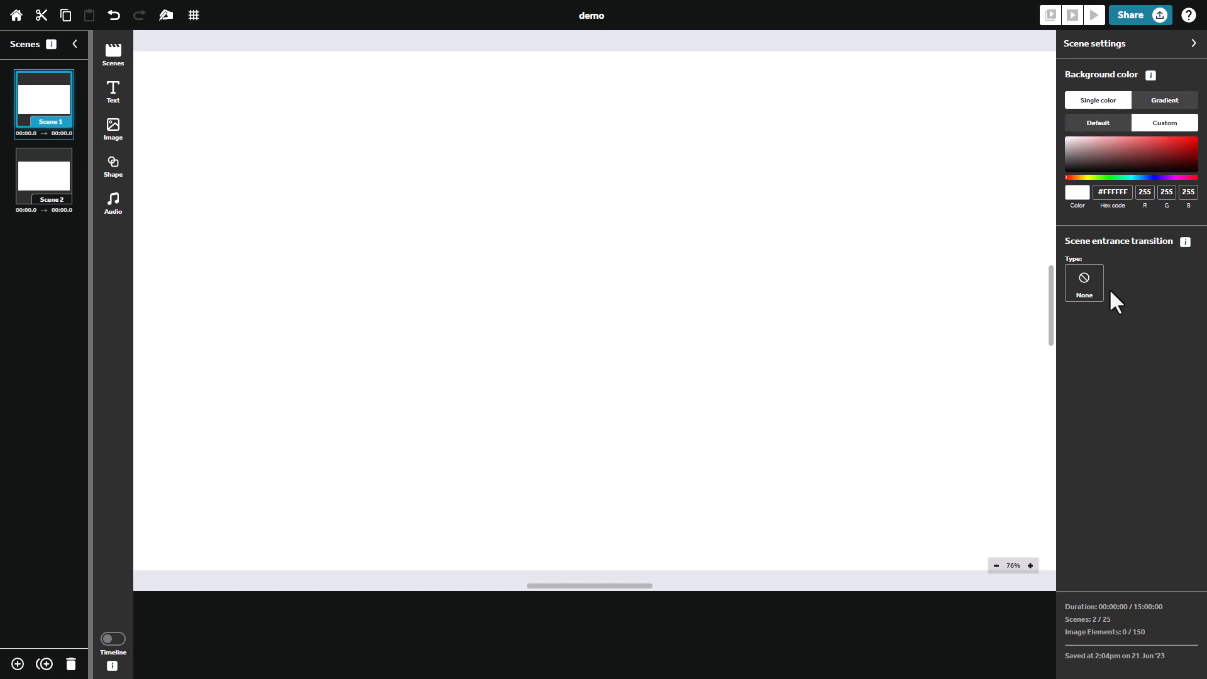
# Step: Give Scene 1 a Drag on entrance transition and pick its hand type
pyautogui.click(1082, 282)
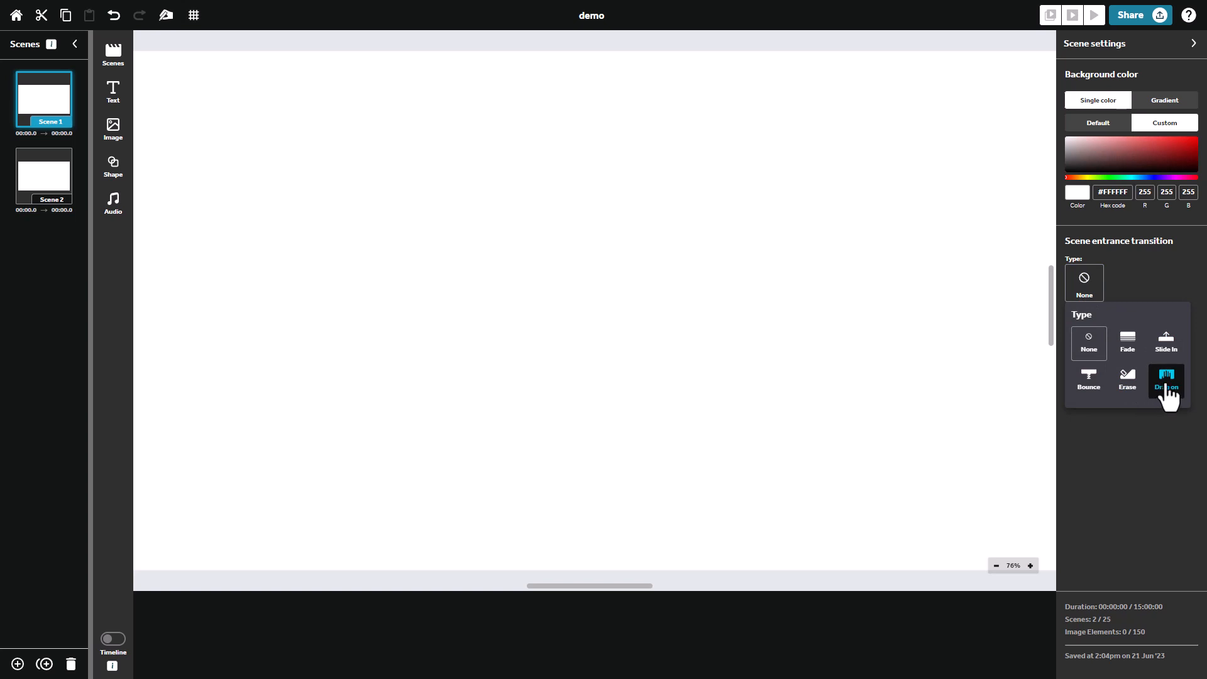
pyautogui.click(1166, 380)
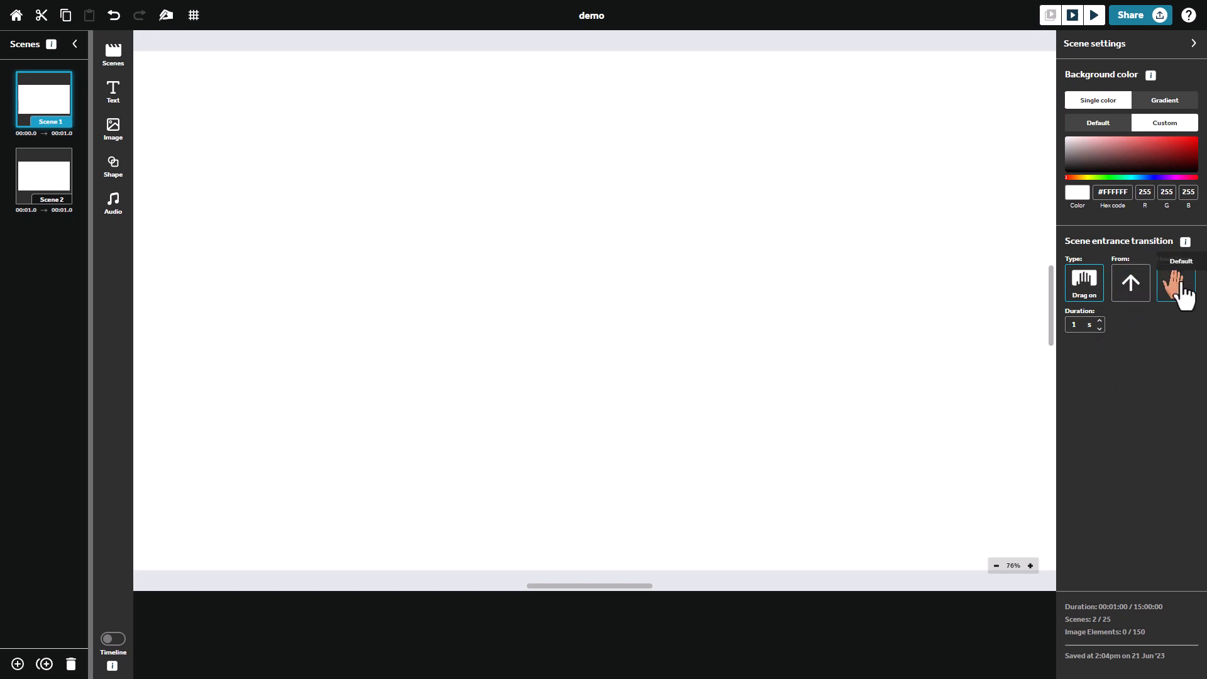
pyautogui.click(1177, 282)
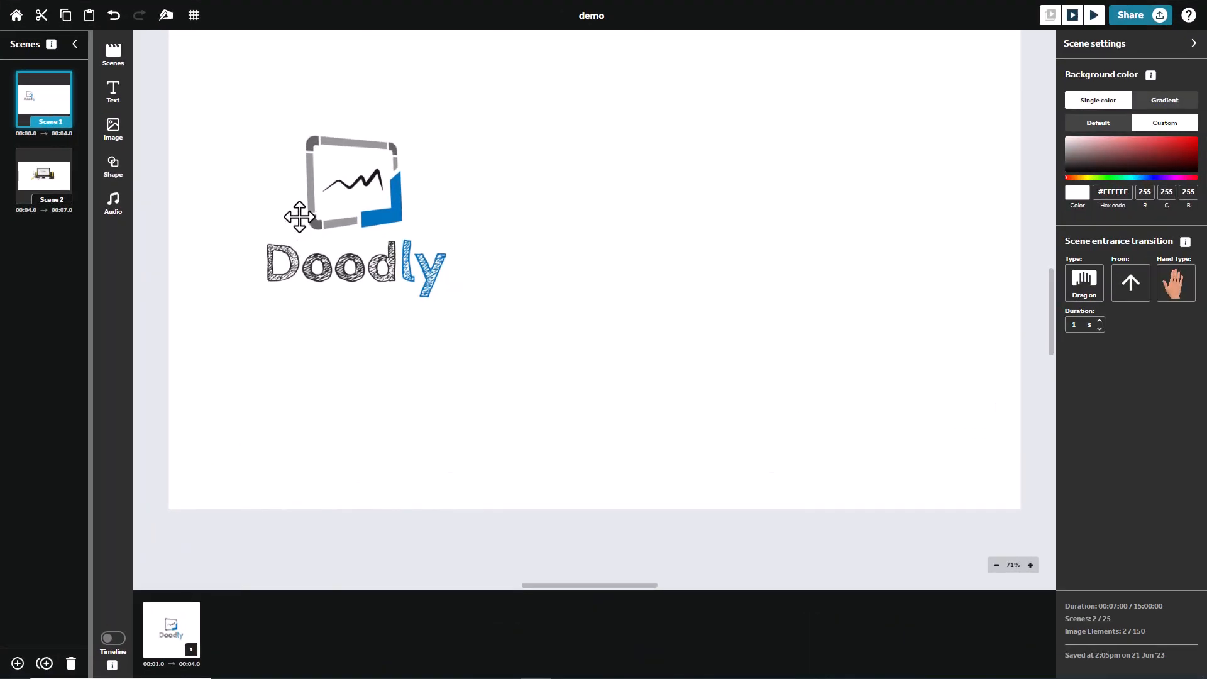
# Step: Review both scene thumbnails and select the Doodly logo on Scene 1 for resizing
pyautogui.click(43, 176)
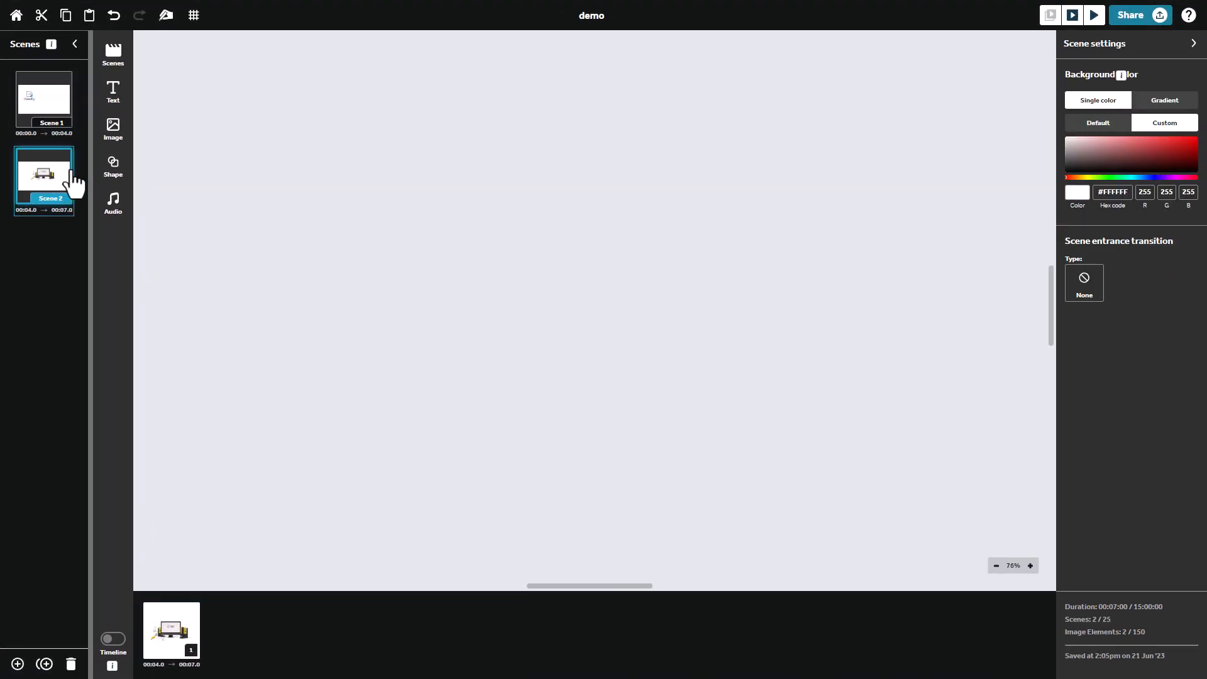
pyautogui.click(42, 98)
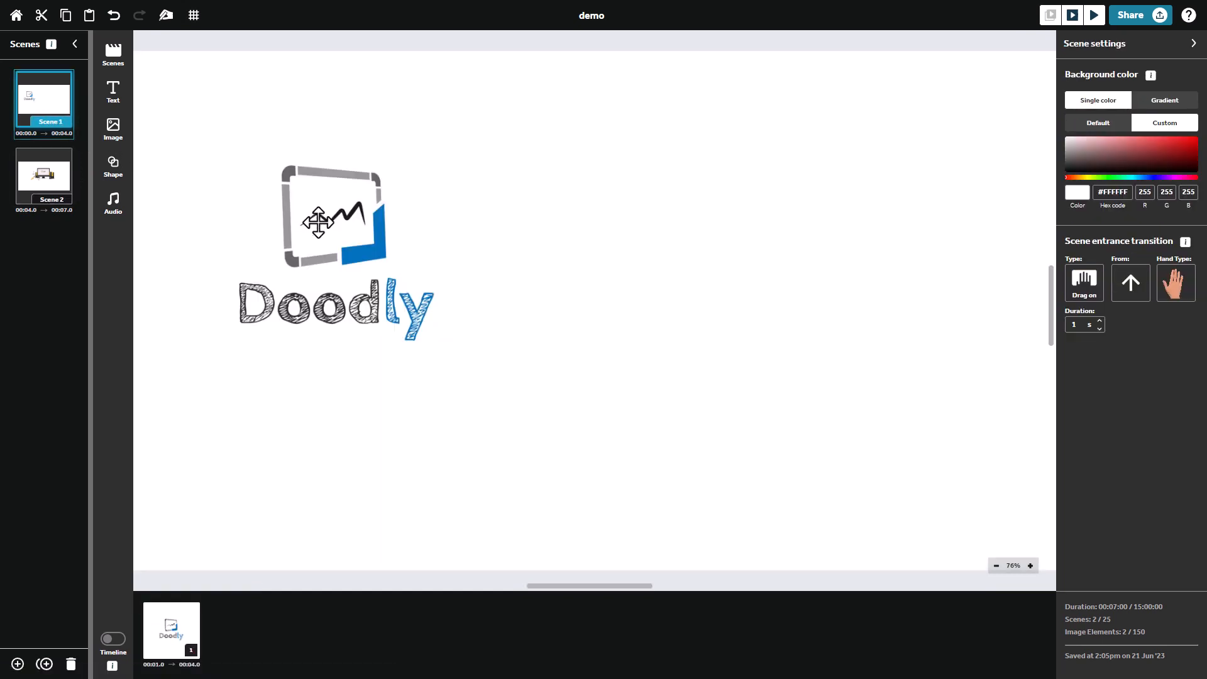
pyautogui.click(331, 215)
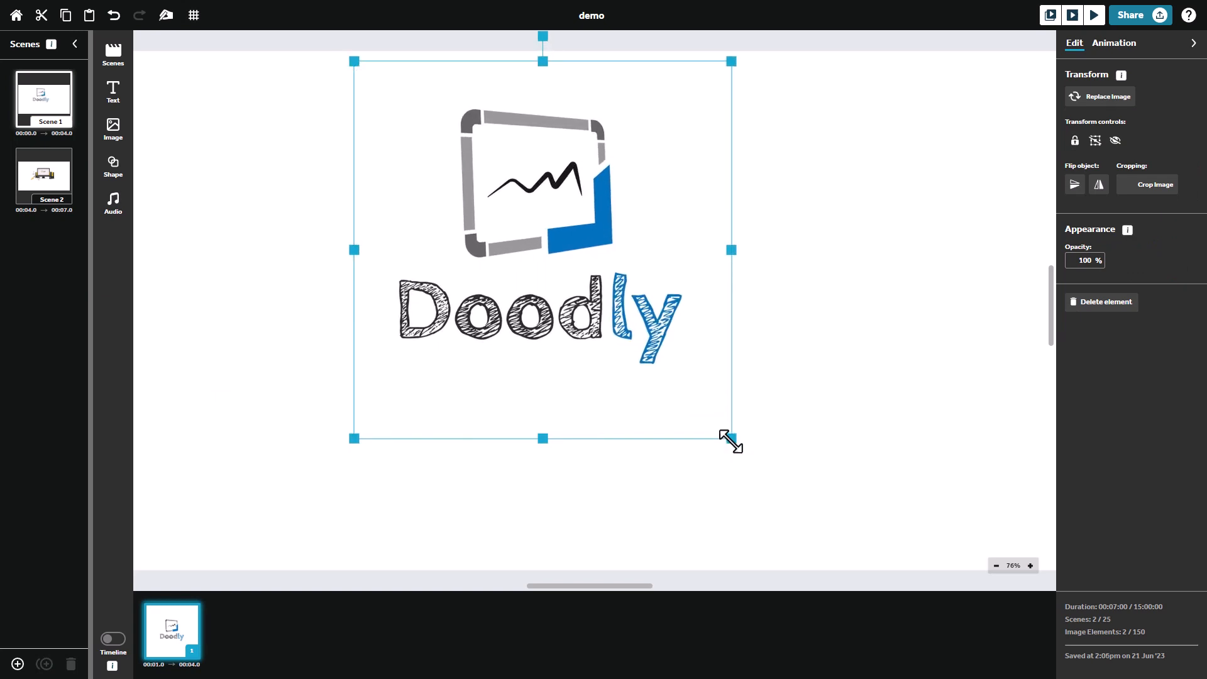
pyautogui.click(43, 177)
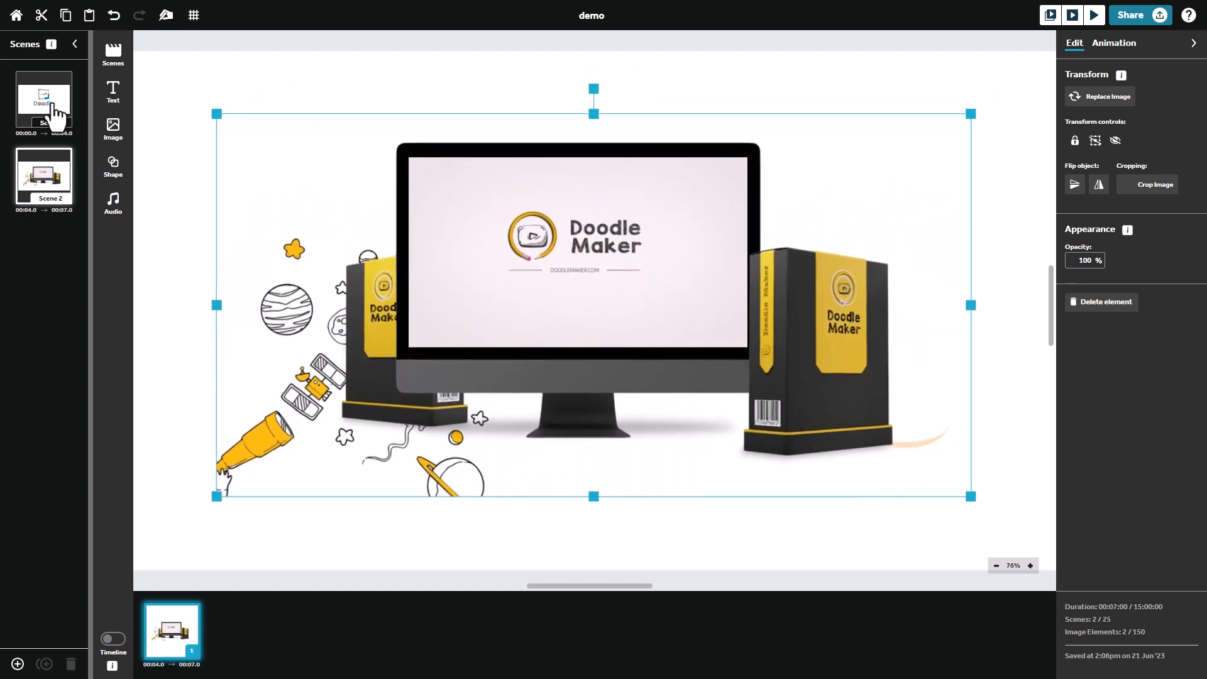
pyautogui.click(42, 102)
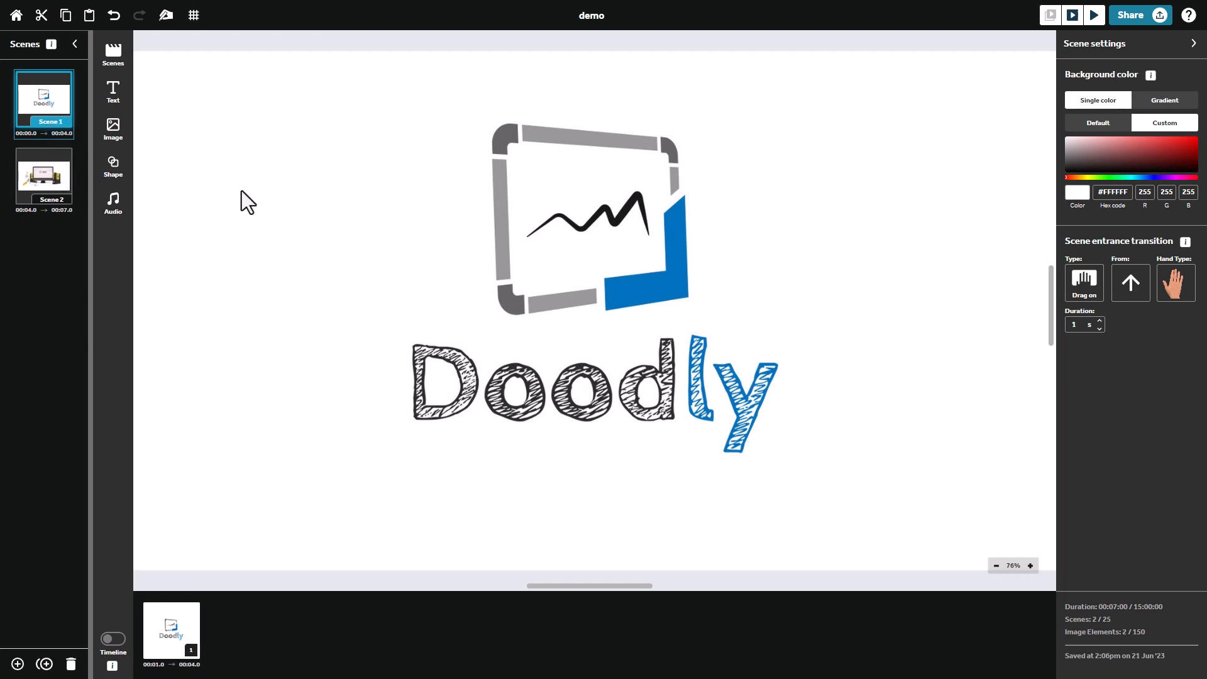
pyautogui.moveTo(442, 216)
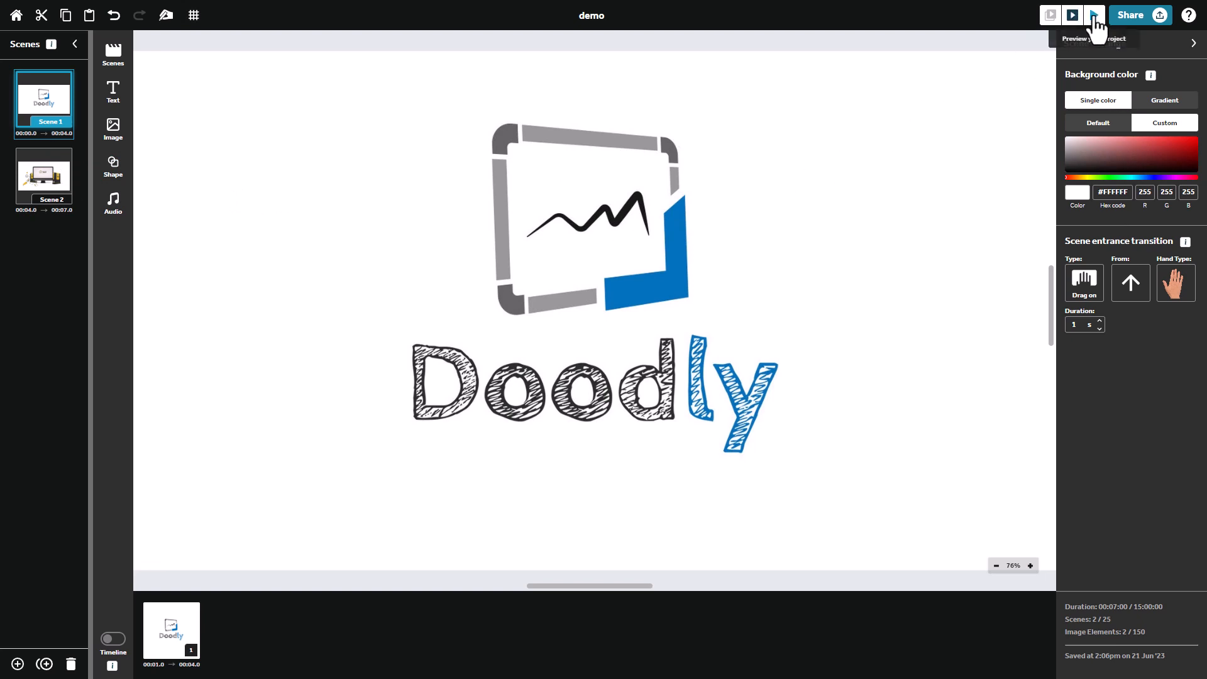
# Step: Play a preview of the whole demo project
pyautogui.click(1092, 15)
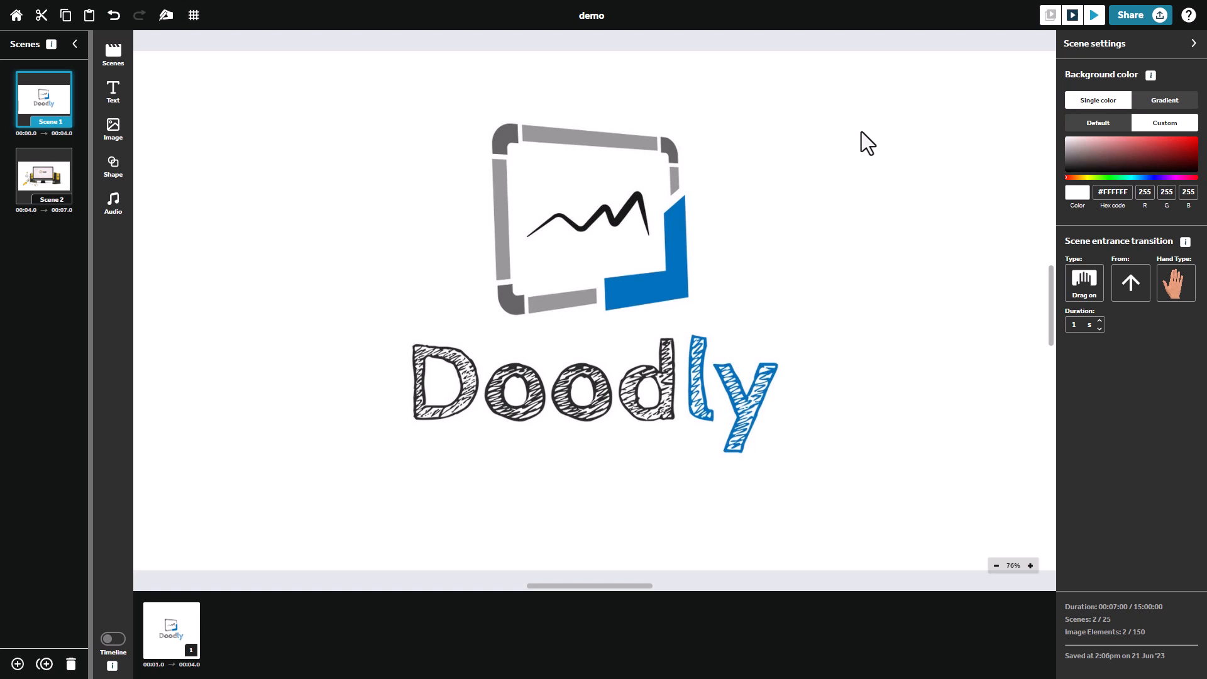
pyautogui.moveTo(835, 134)
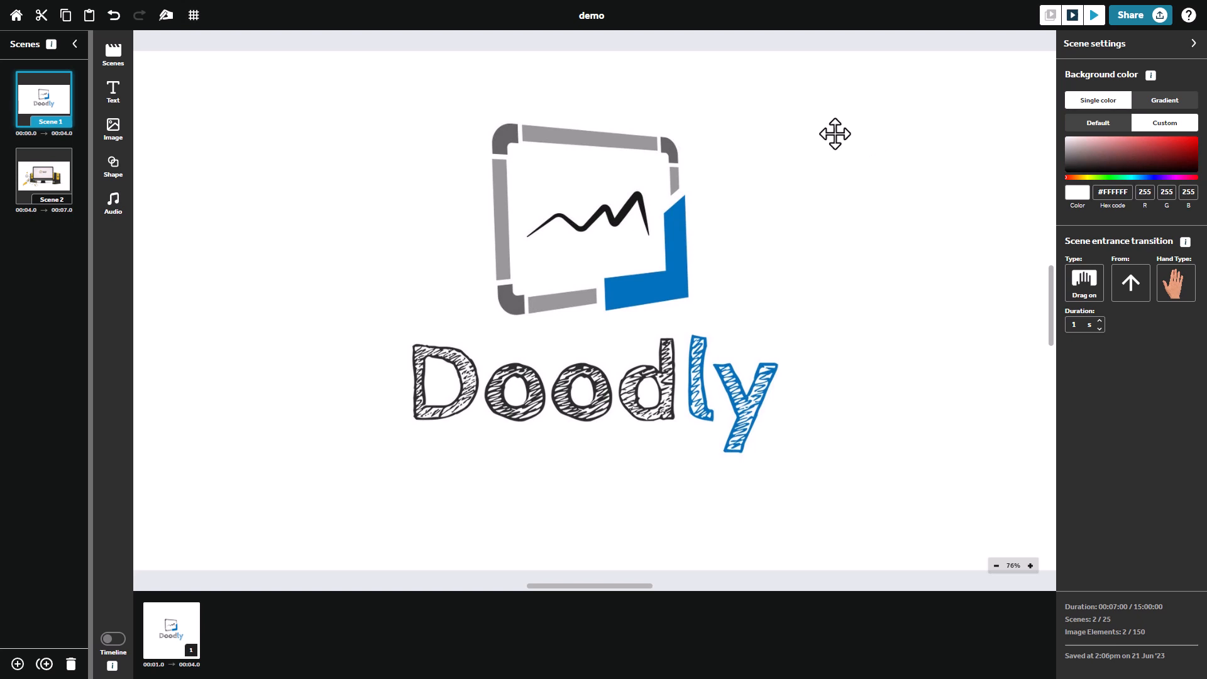
pyautogui.moveTo(621, 198)
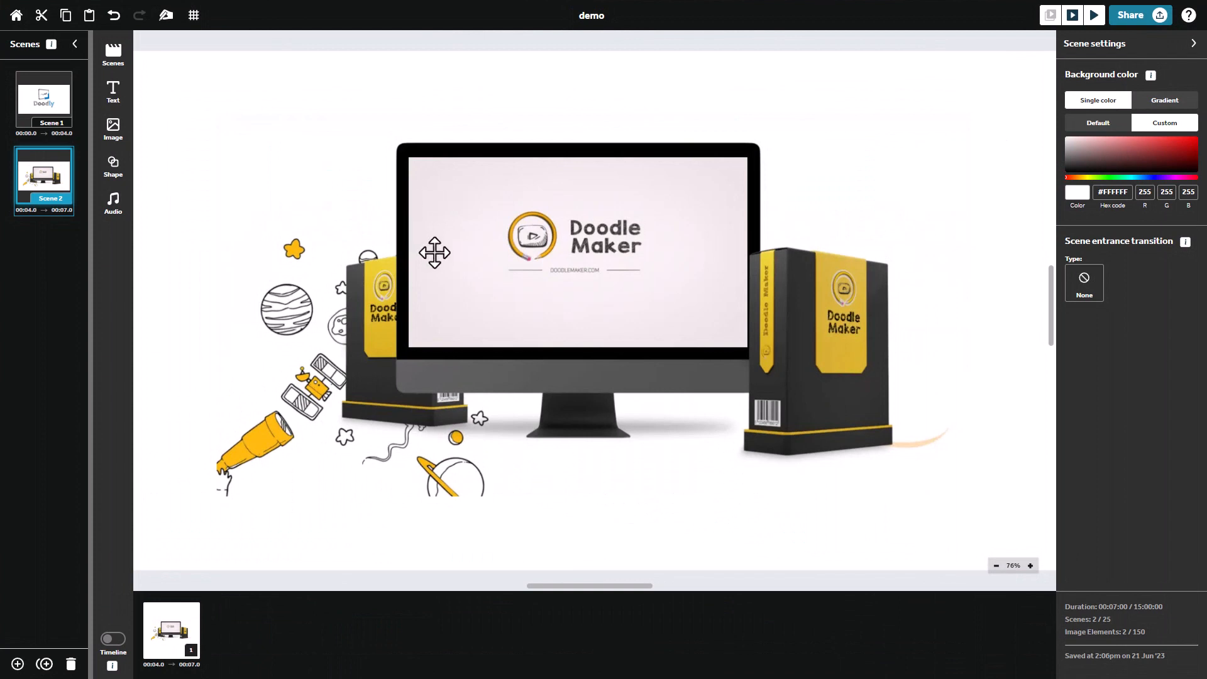
pyautogui.moveTo(433, 245)
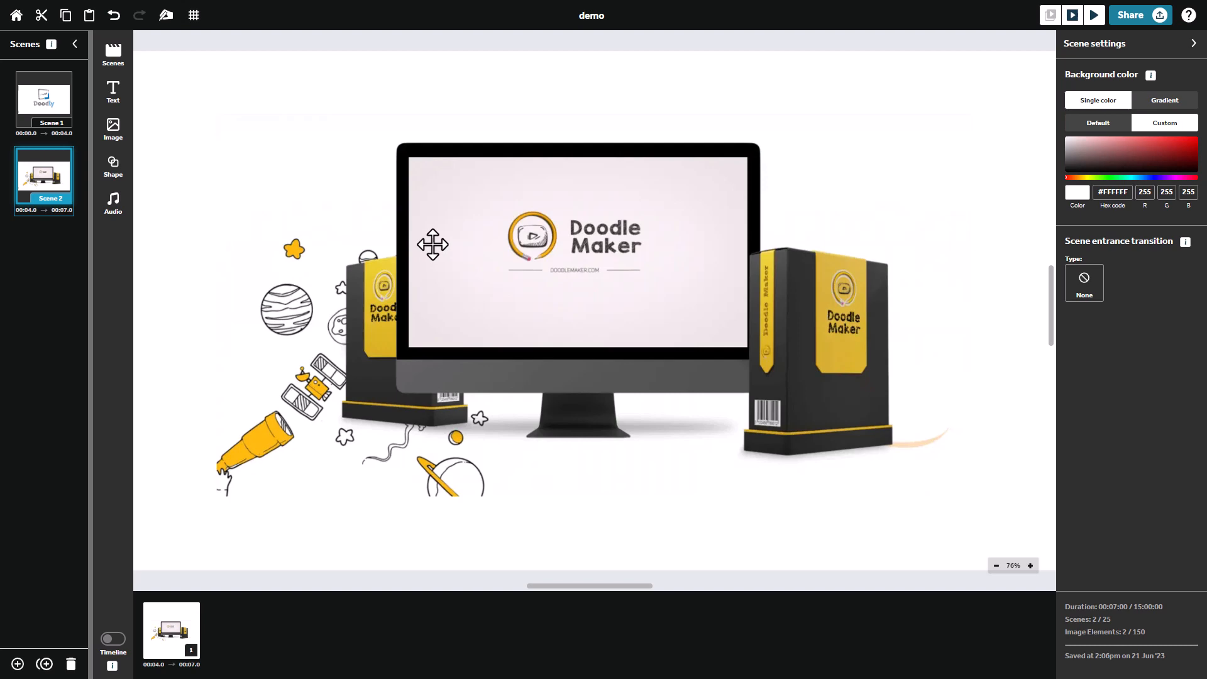
pyautogui.moveTo(512, 266)
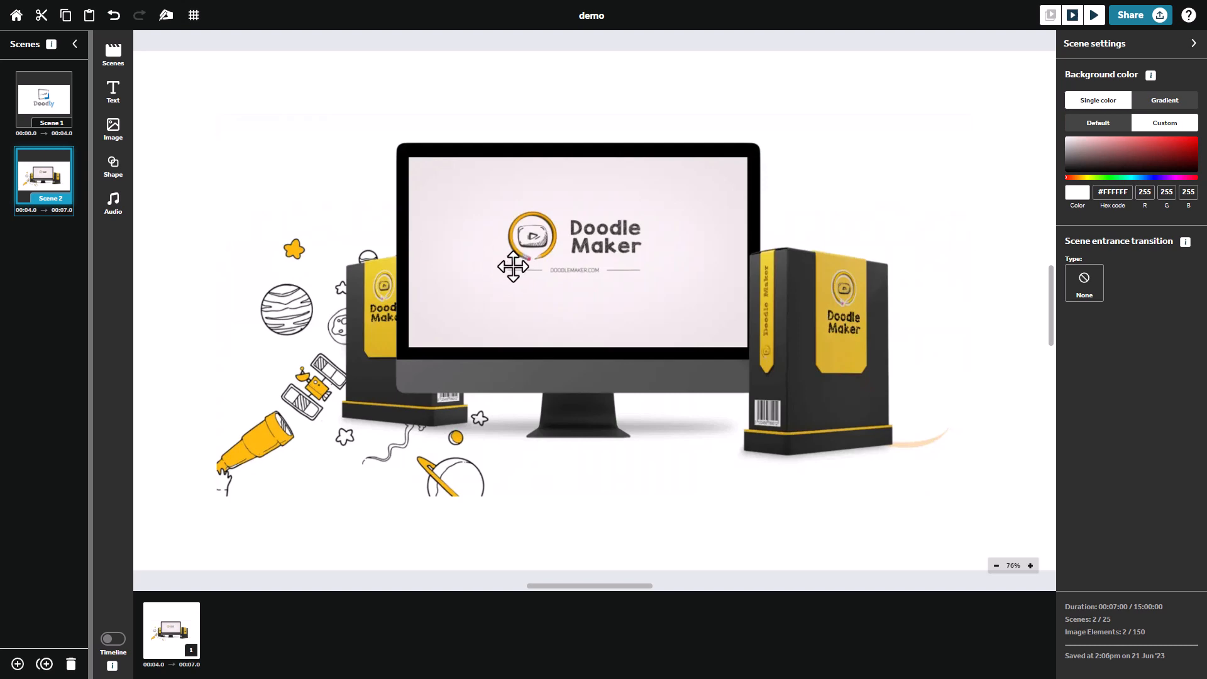
pyautogui.moveTo(92, 125)
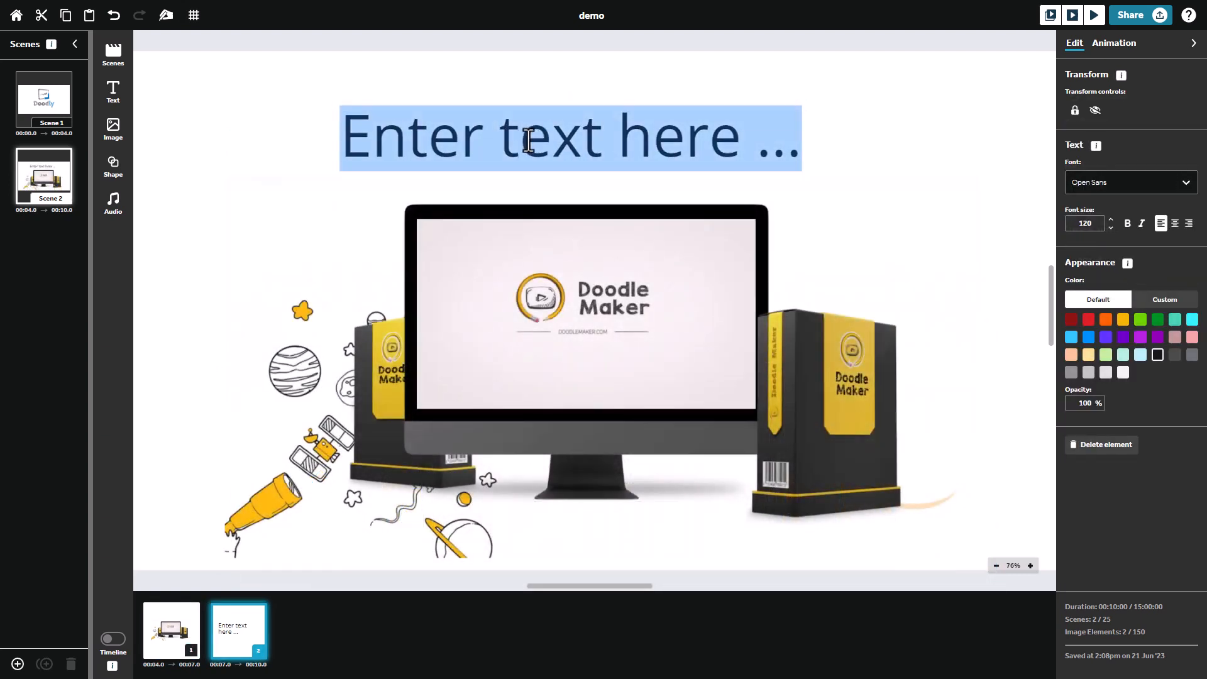
# Step: Add 'Online only' text in Patrick Hand, shrunk to fit across the monitor screen
pyautogui.write('Online only')
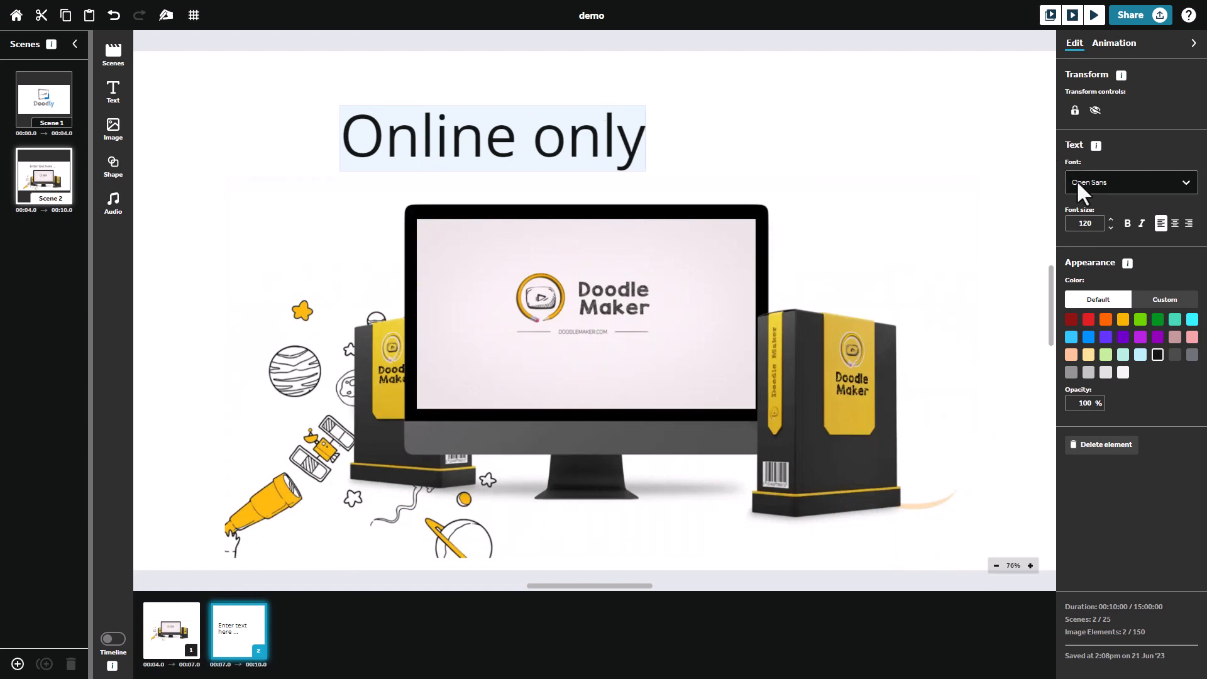
pyautogui.click(1128, 183)
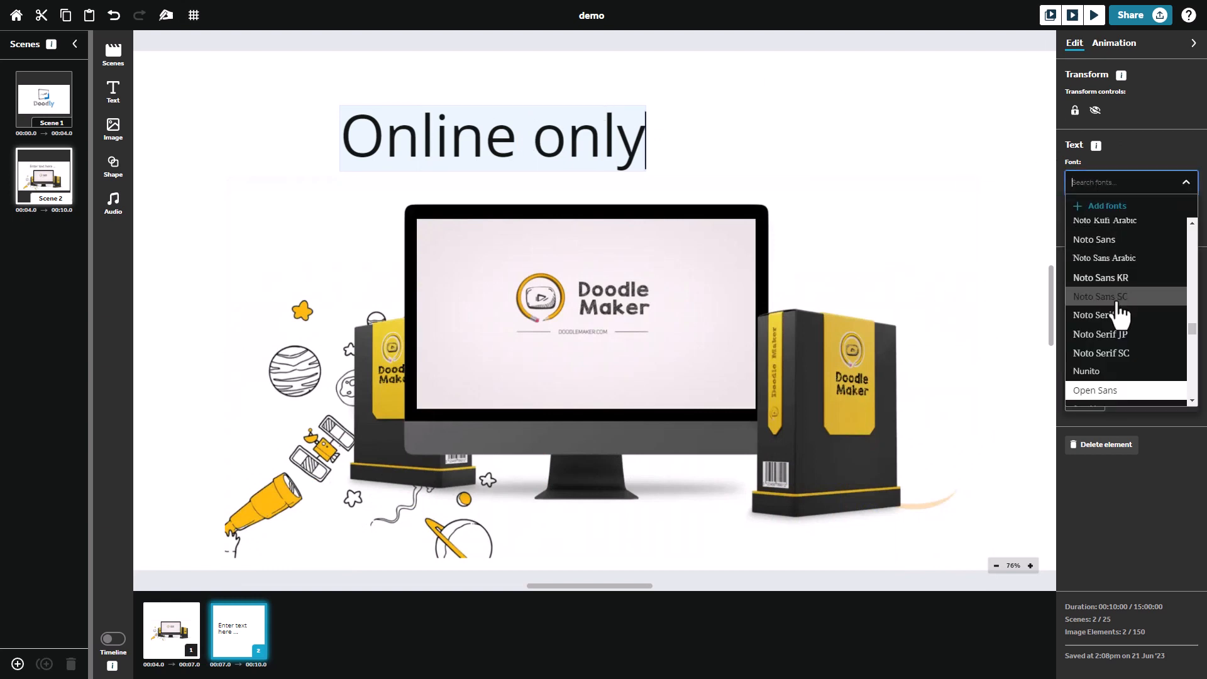
pyautogui.scroll(-3)
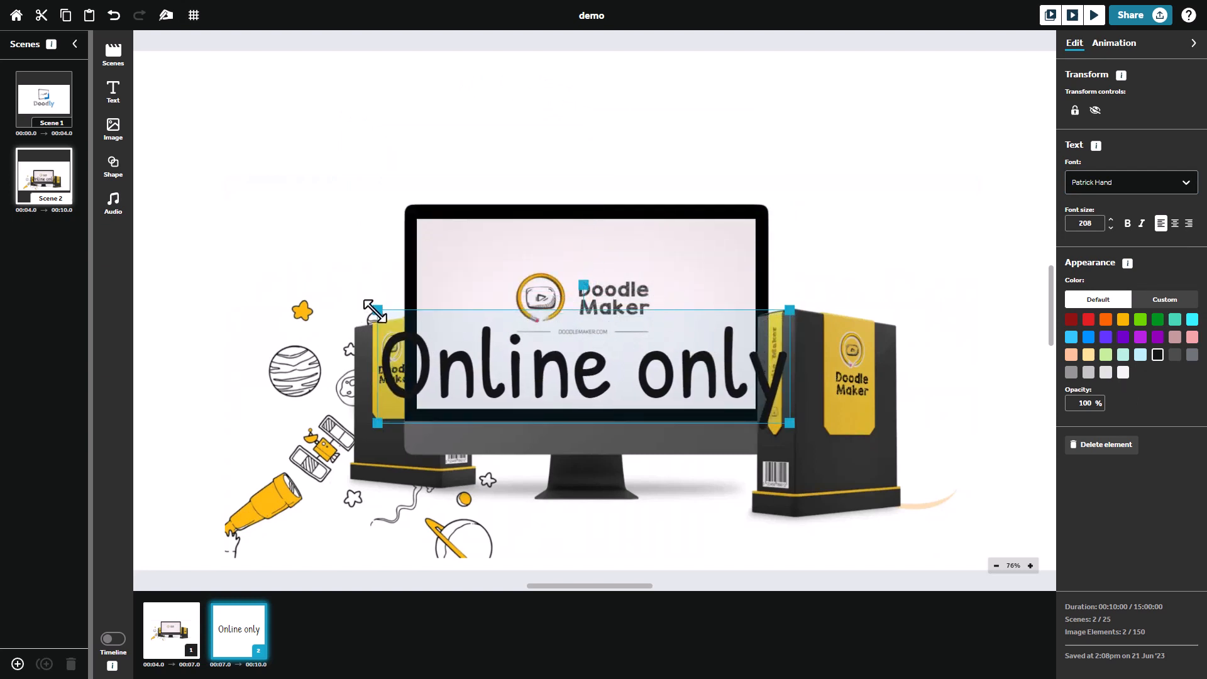
pyautogui.moveTo(375, 310); pyautogui.dragTo(424, 327)
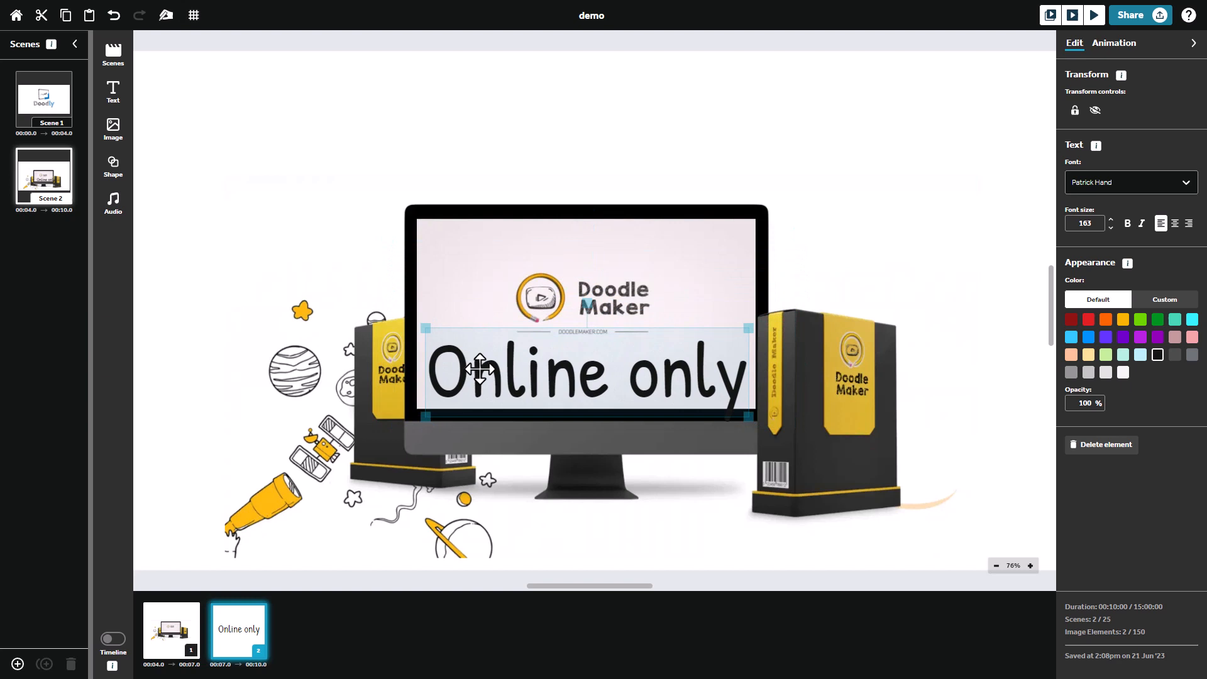
pyautogui.rightClick(461, 385)
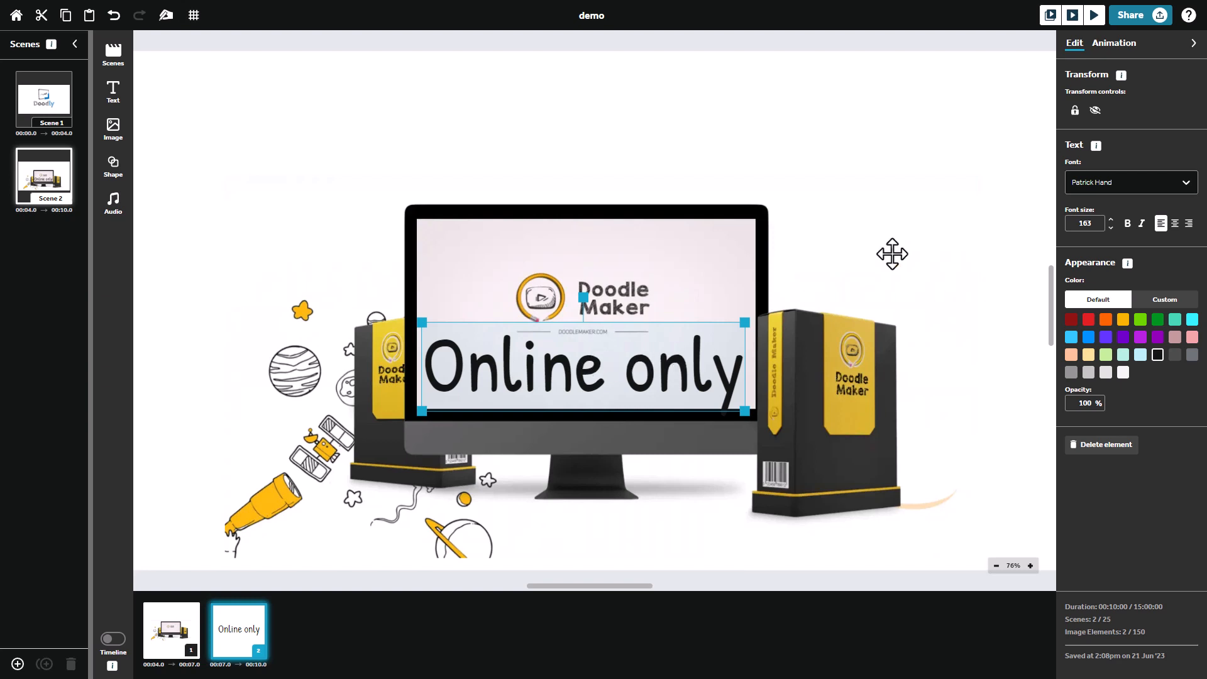
# Step: Give the 'Online only' text a Bounce emphasis animation
pyautogui.click(1114, 43)
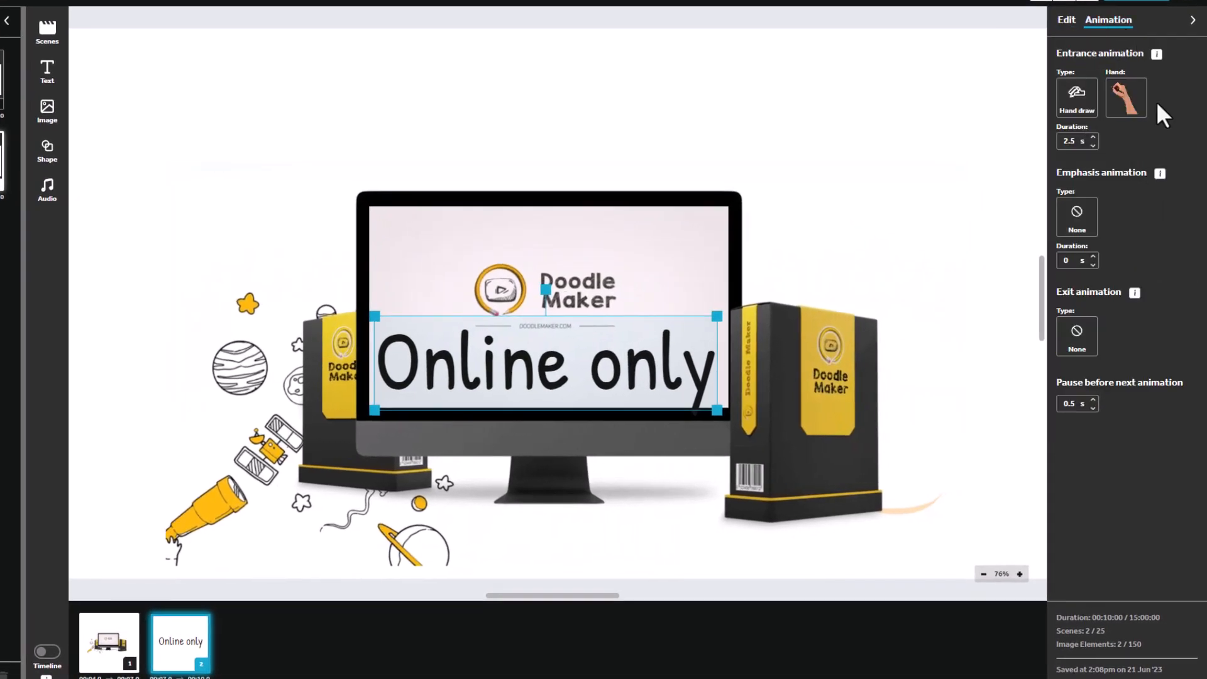
pyautogui.click(1076, 98)
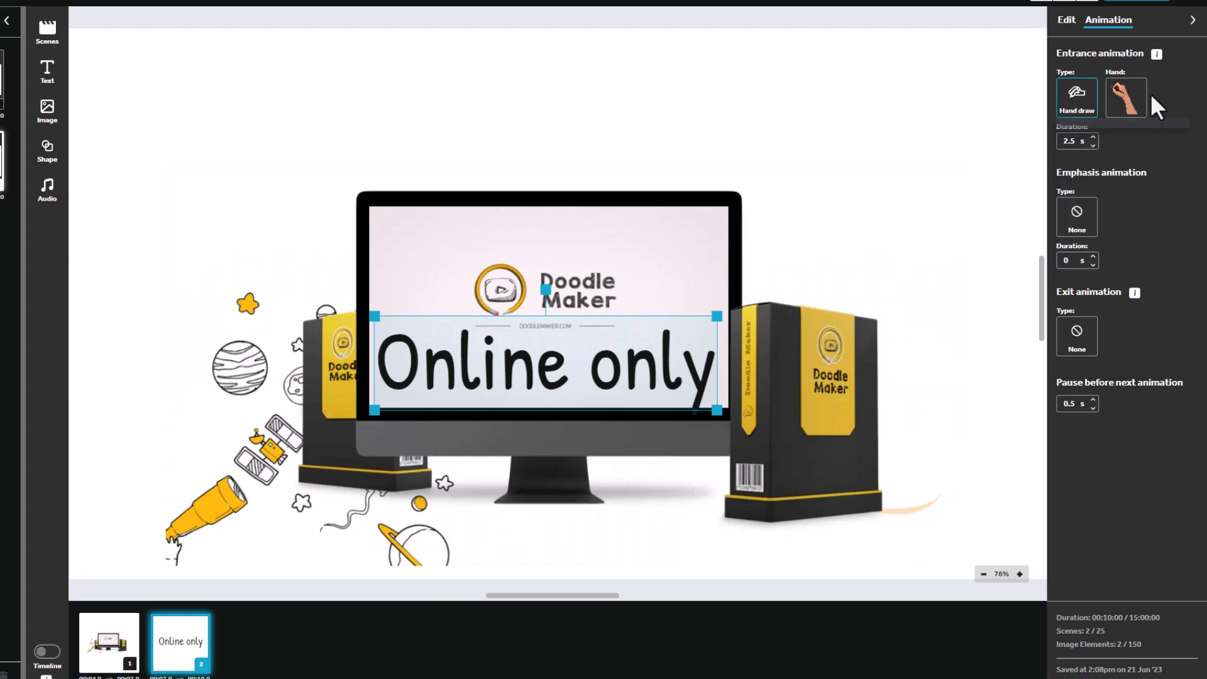
pyautogui.moveTo(1093, 181)
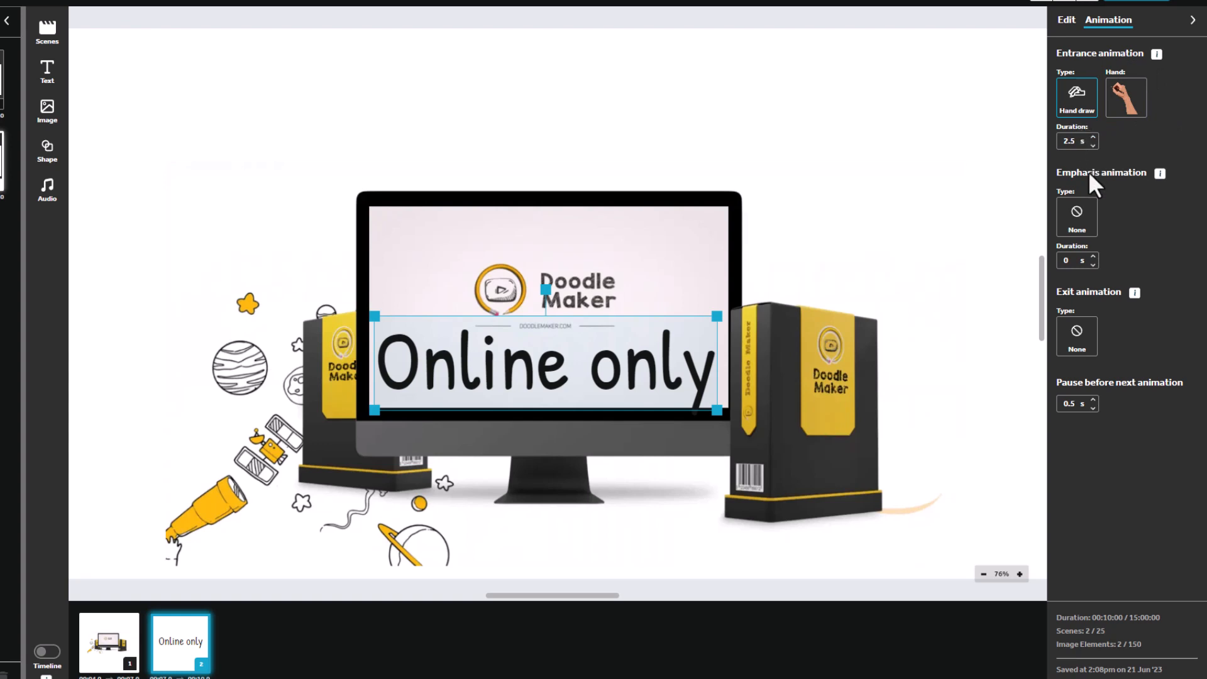
pyautogui.click(1077, 217)
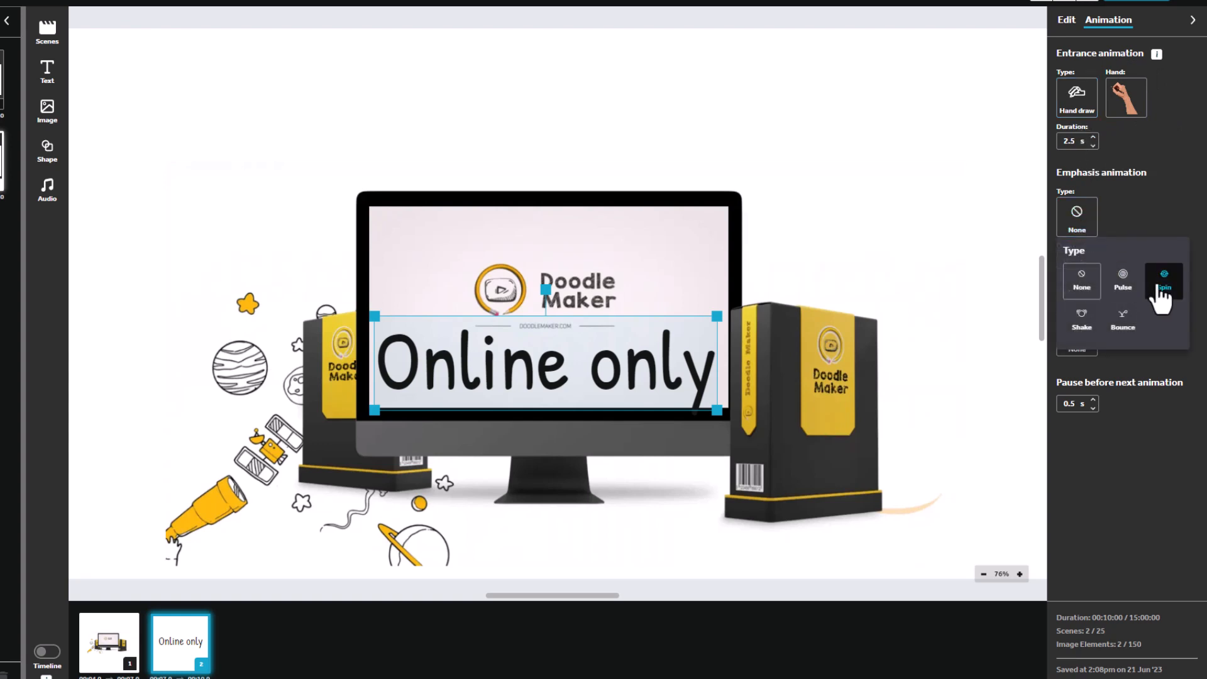
pyautogui.click(1123, 320)
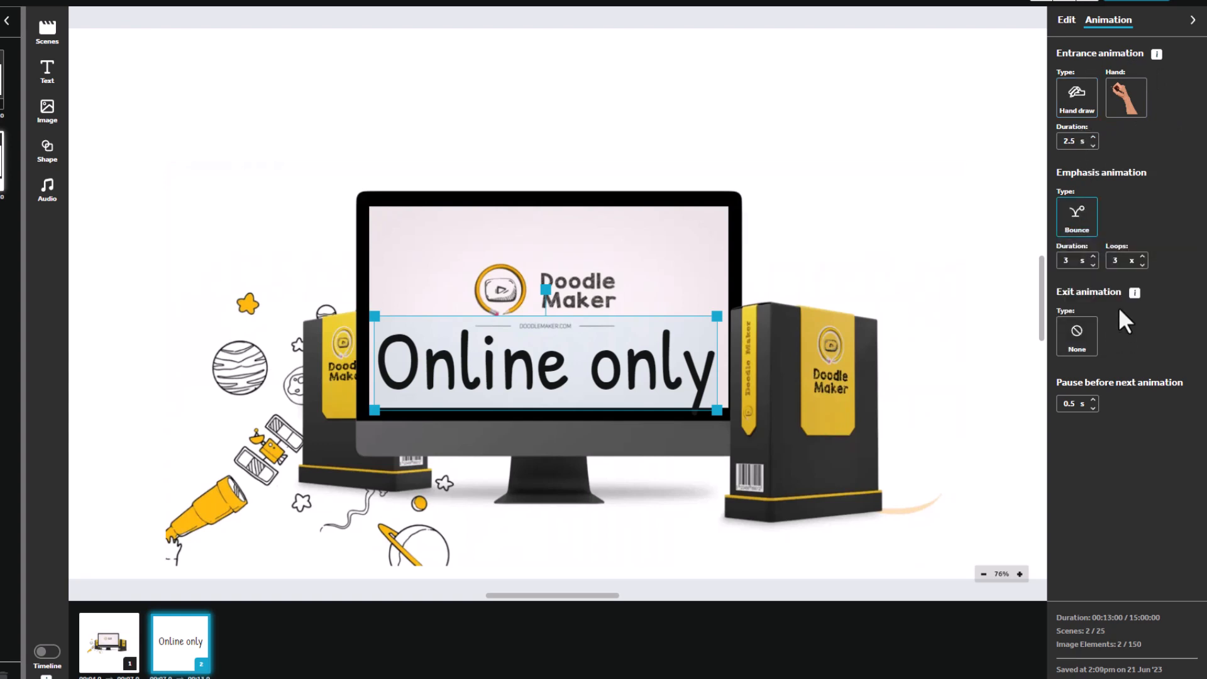
# Step: Set the background picture's exit to Disappear and check the scene timeline
pyautogui.click(108, 641)
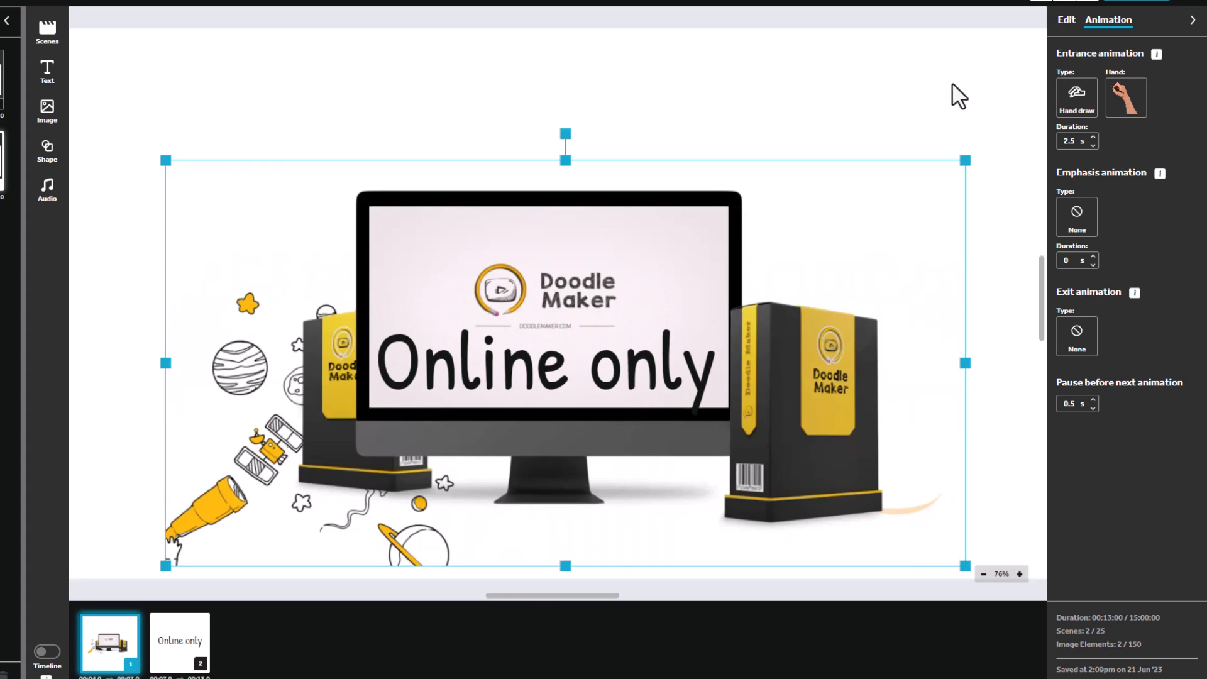
pyautogui.moveTo(1097, 424)
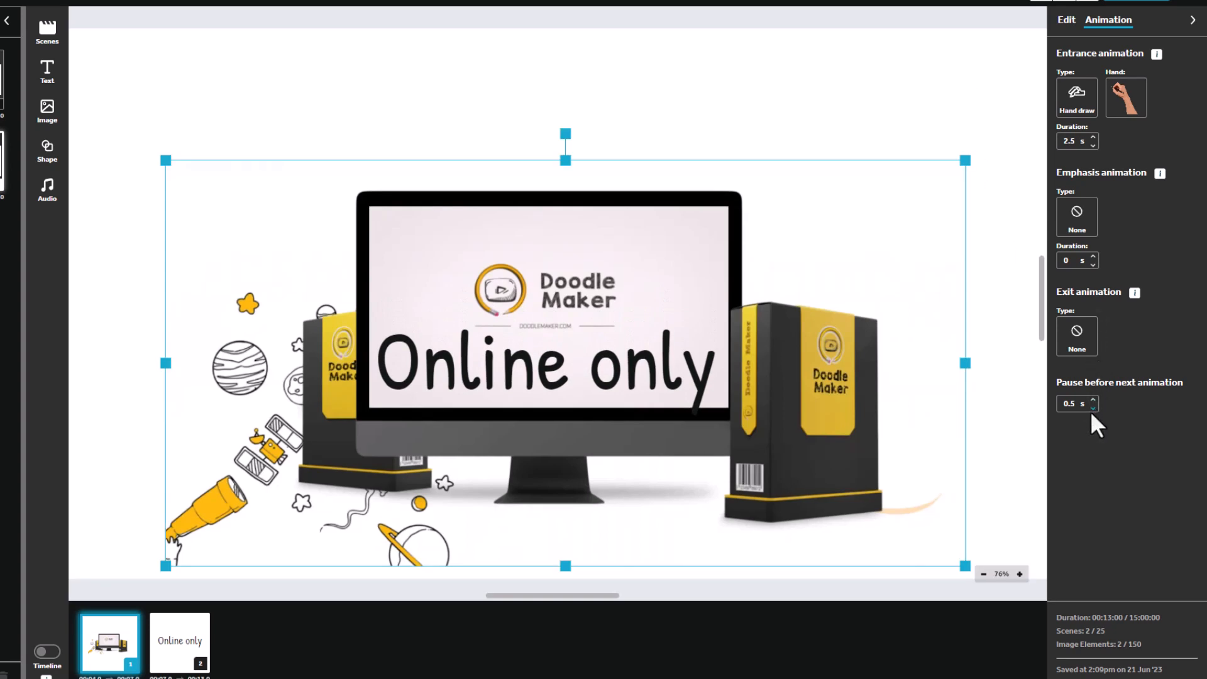
pyautogui.click(1076, 337)
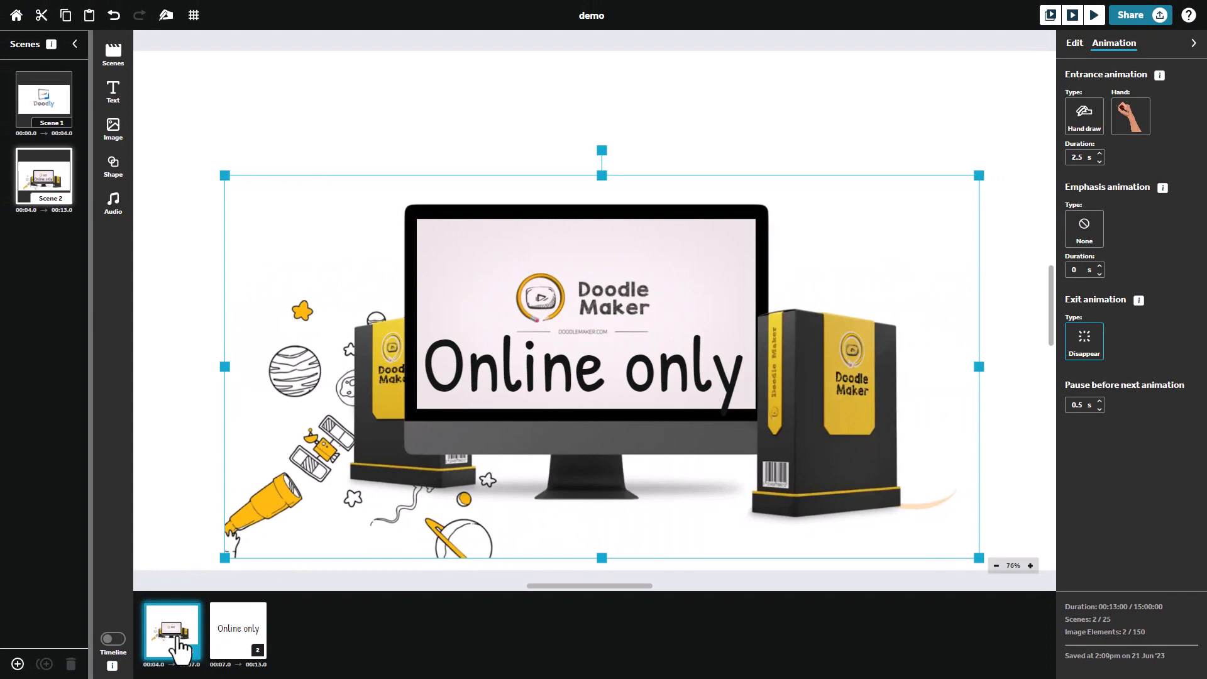
pyautogui.moveTo(239, 639)
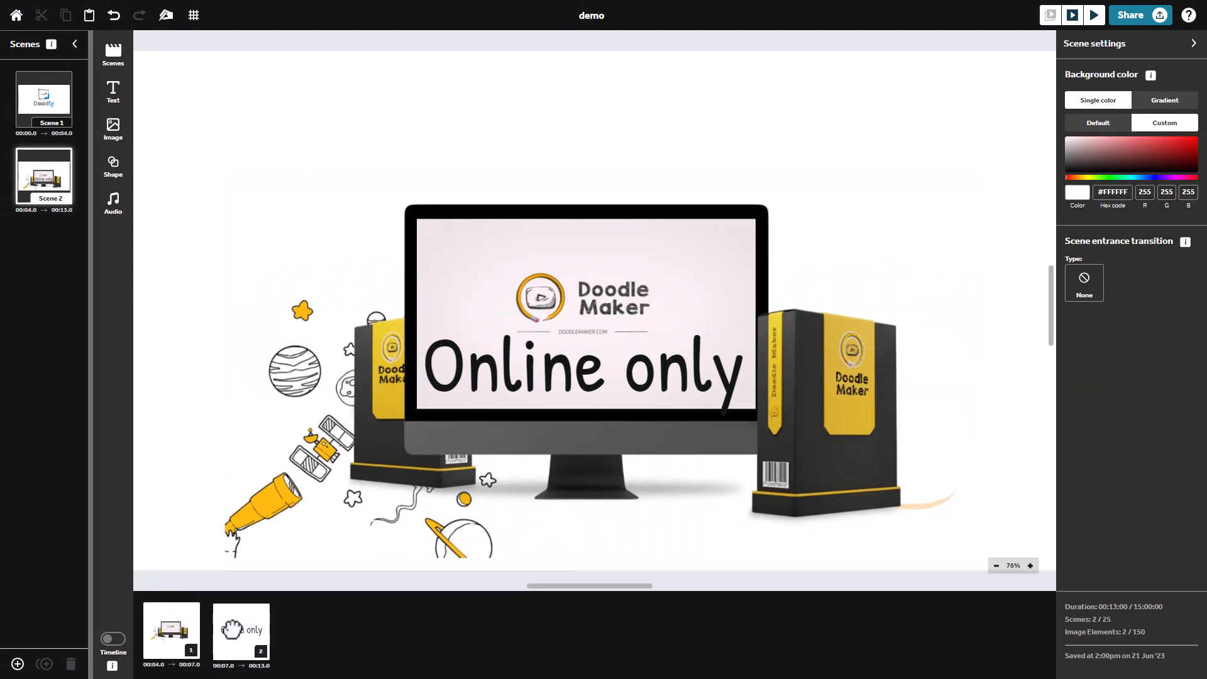
pyautogui.click(112, 638)
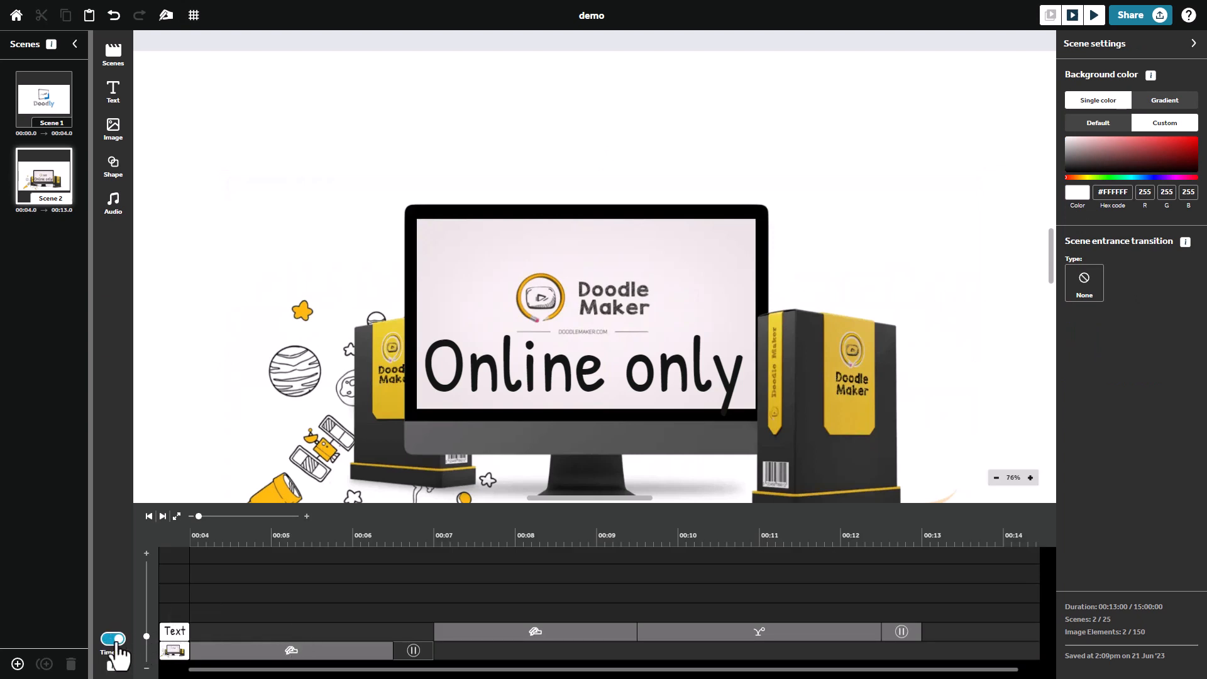
pyautogui.click(112, 640)
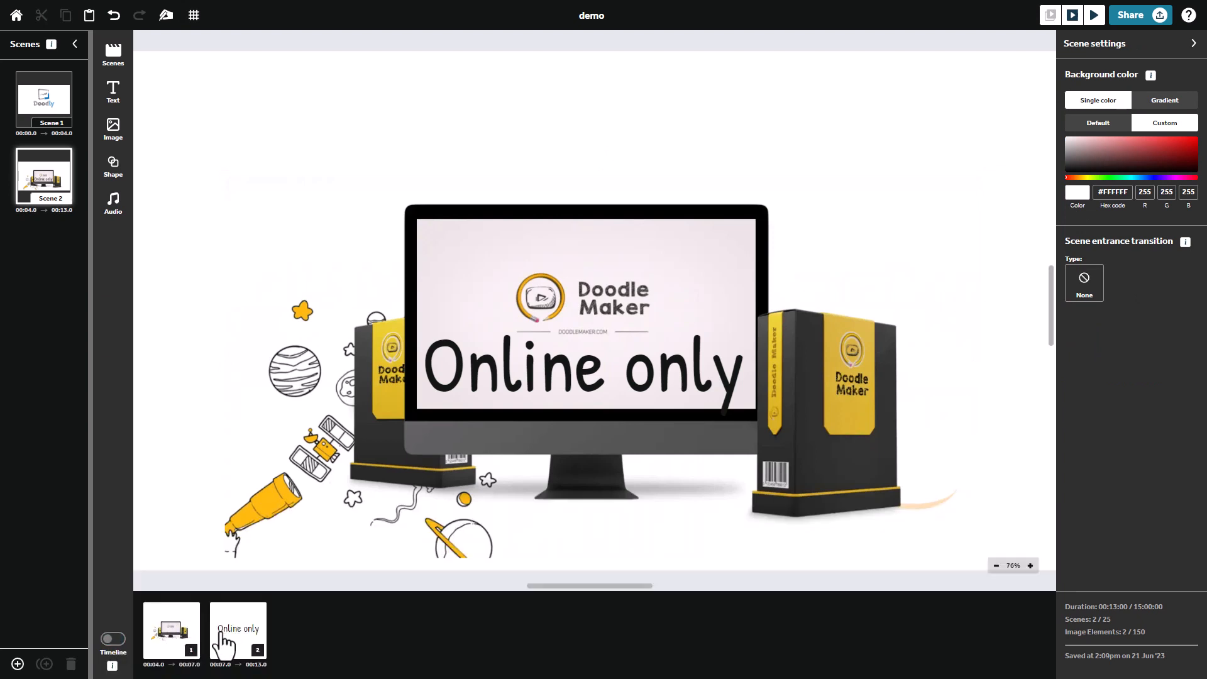
pyautogui.moveTo(227, 333)
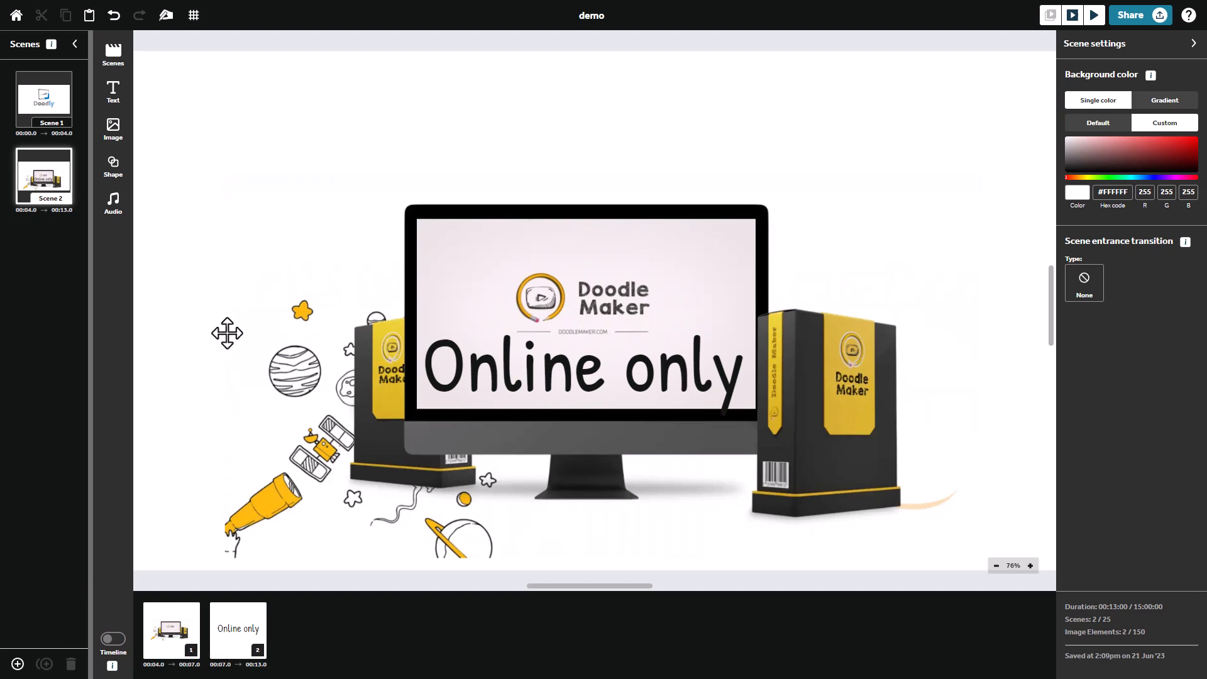
pyautogui.click(112, 127)
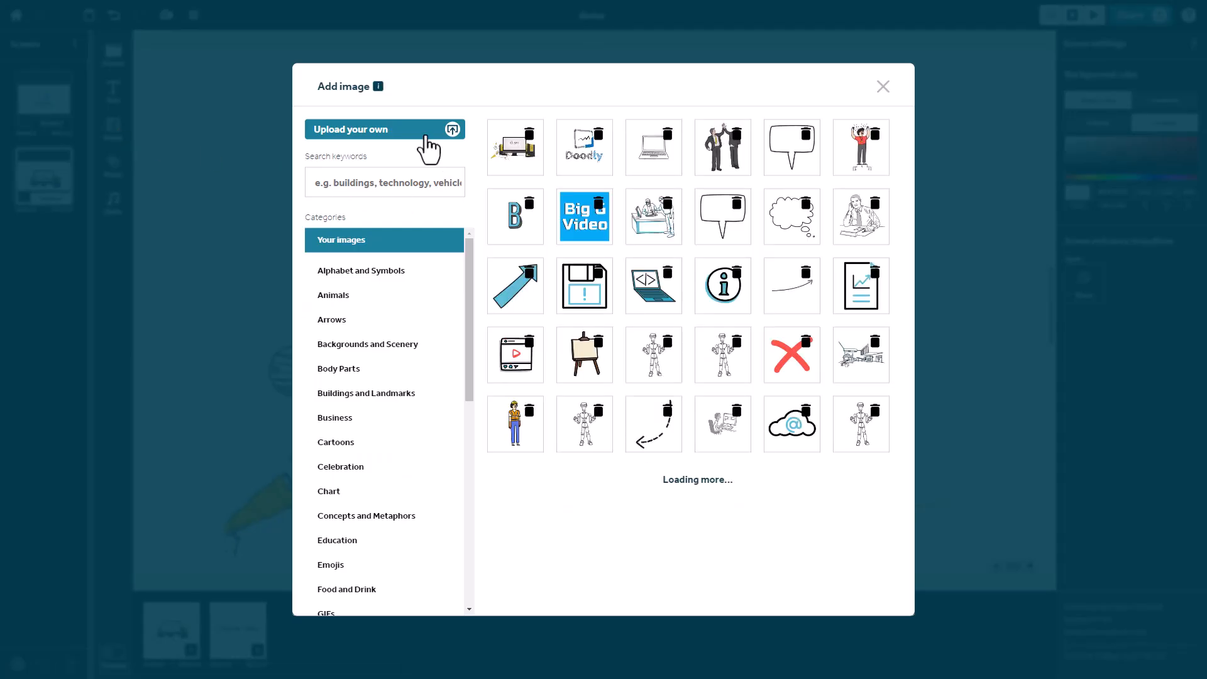
# Step: Search the image library for 'business person' and browse to the woman illustration
pyautogui.scroll(-3)
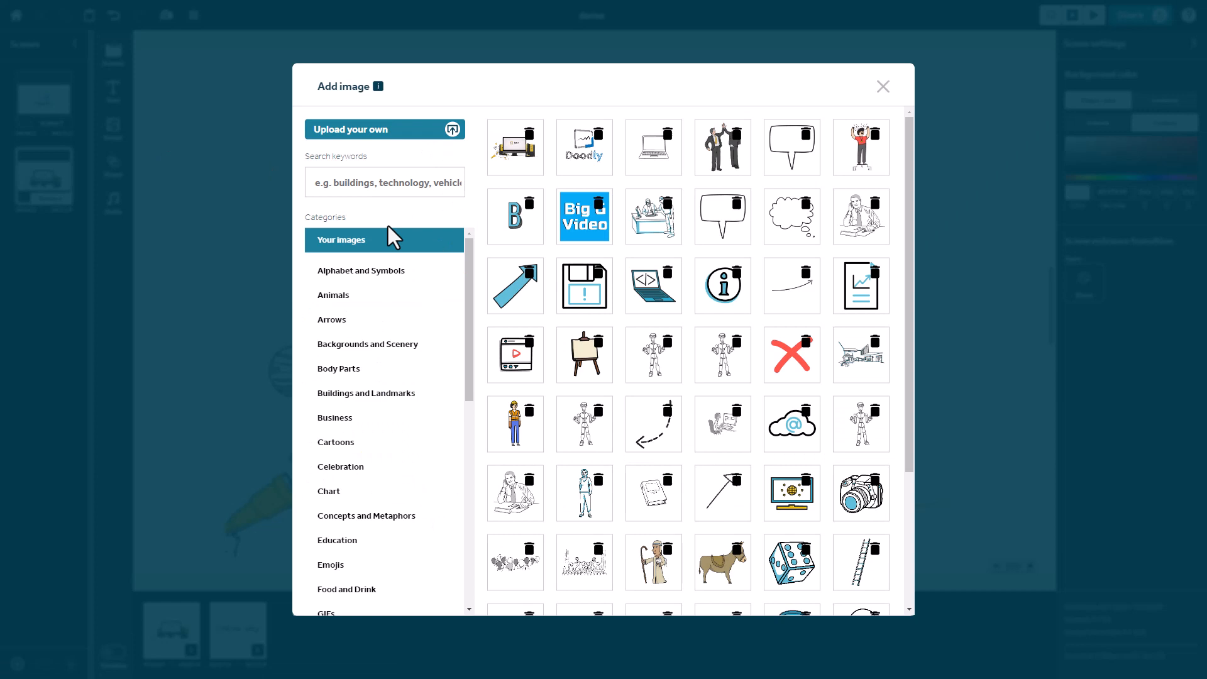
pyautogui.scroll(-3)
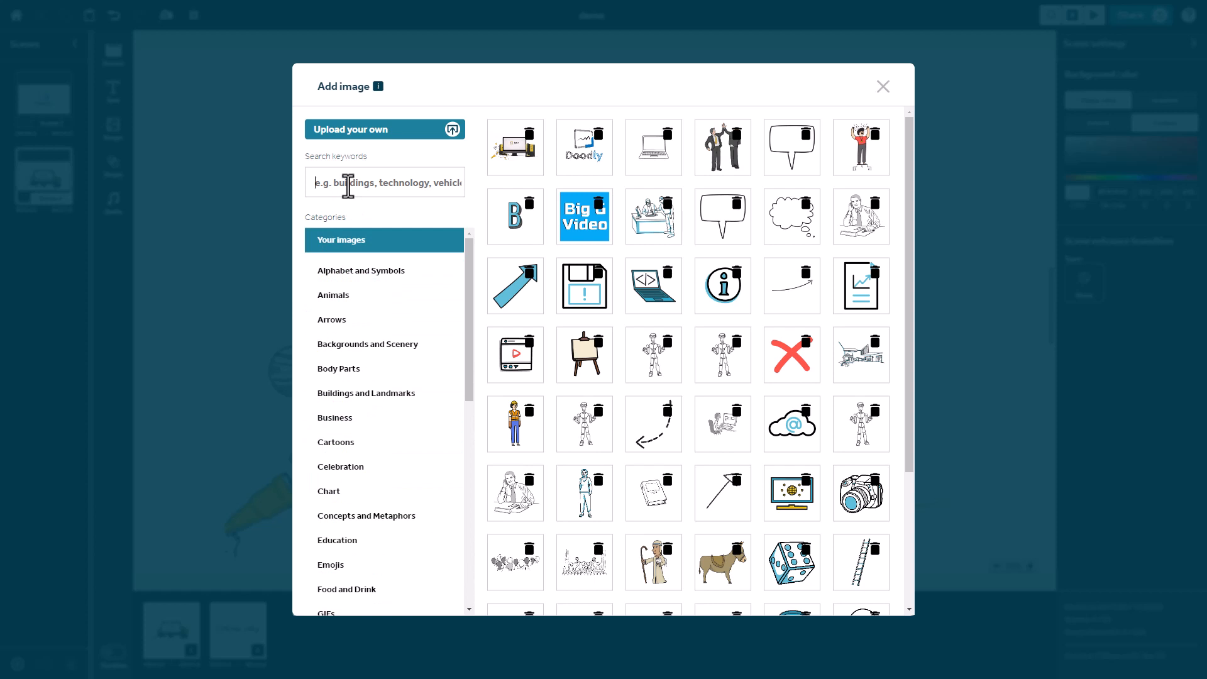
pyautogui.write('business person')
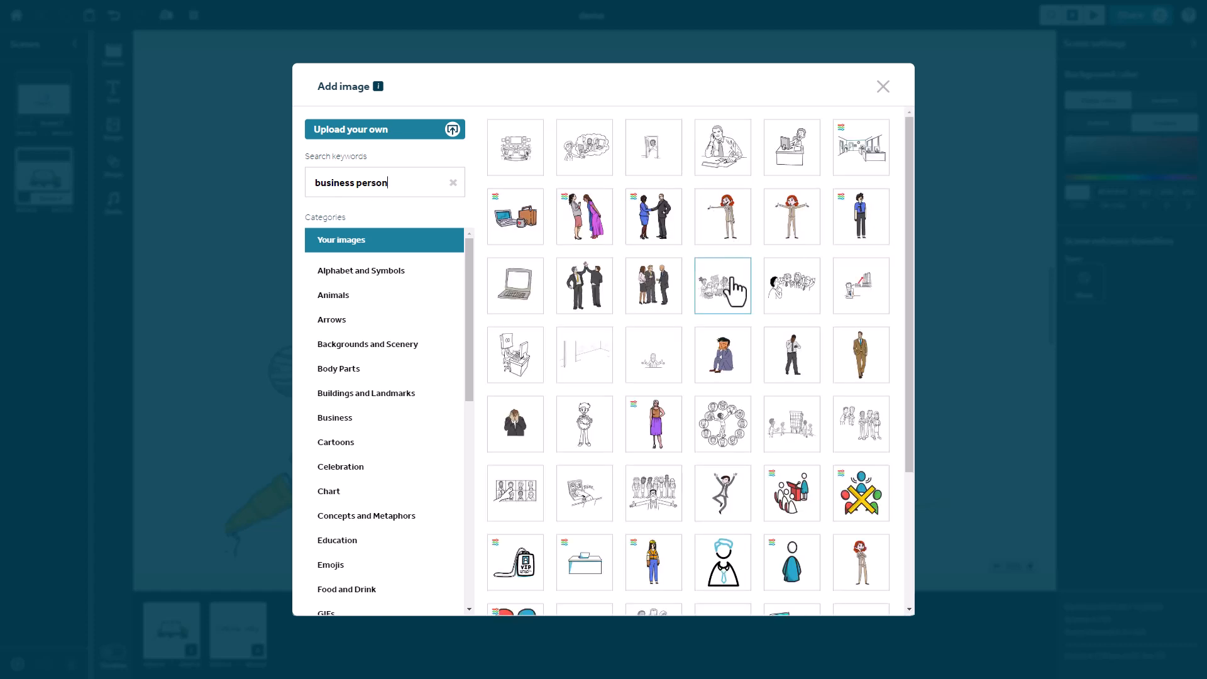
pyautogui.scroll(-3)
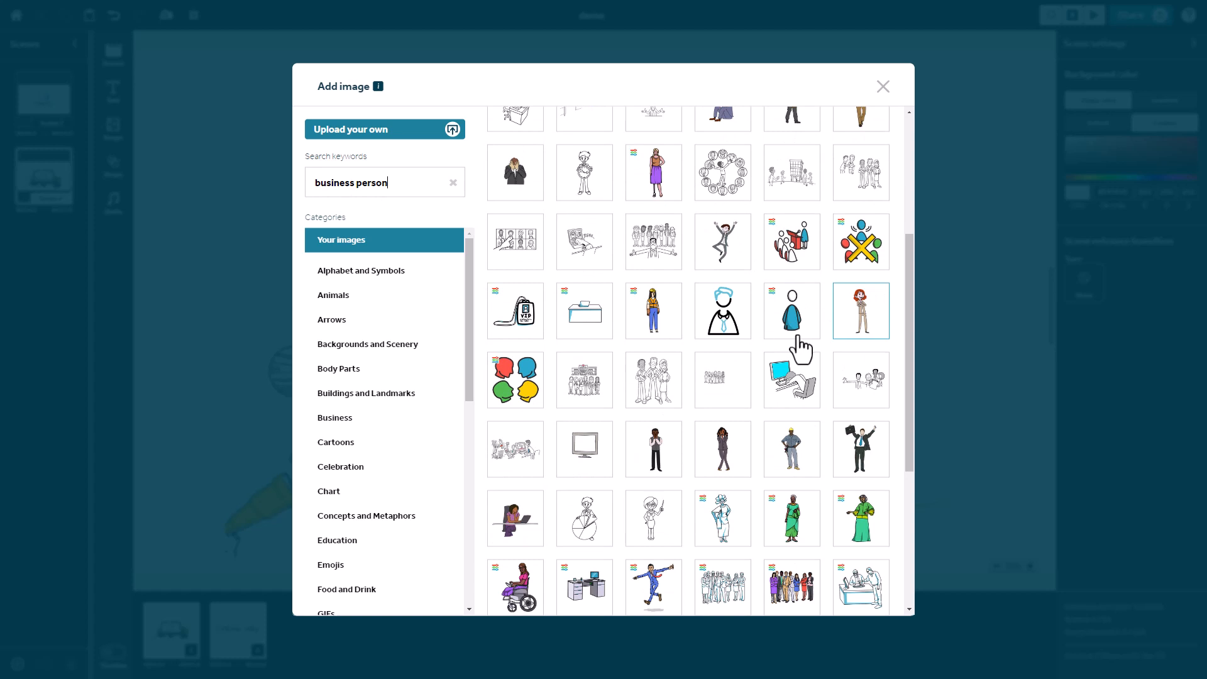
pyautogui.scroll(-3)
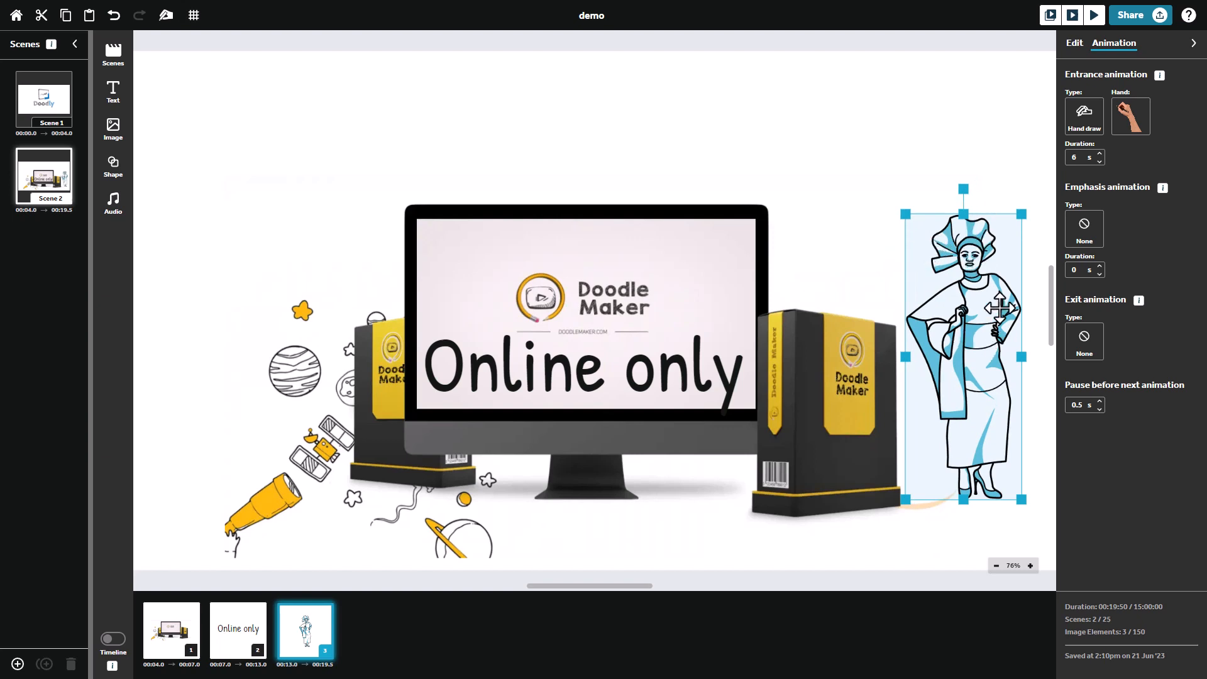
# Step: Recolour the woman with highlight fill #D9805D and red stroke #E41E1E
pyautogui.click(1073, 43)
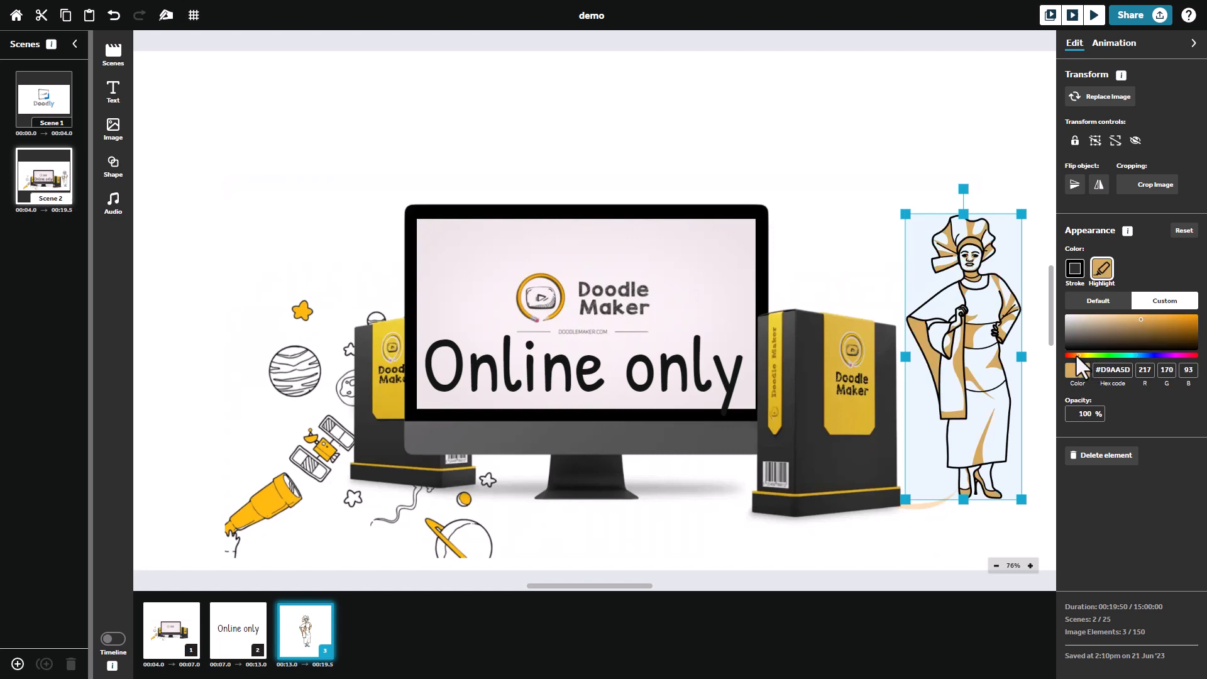
pyautogui.click(1075, 267)
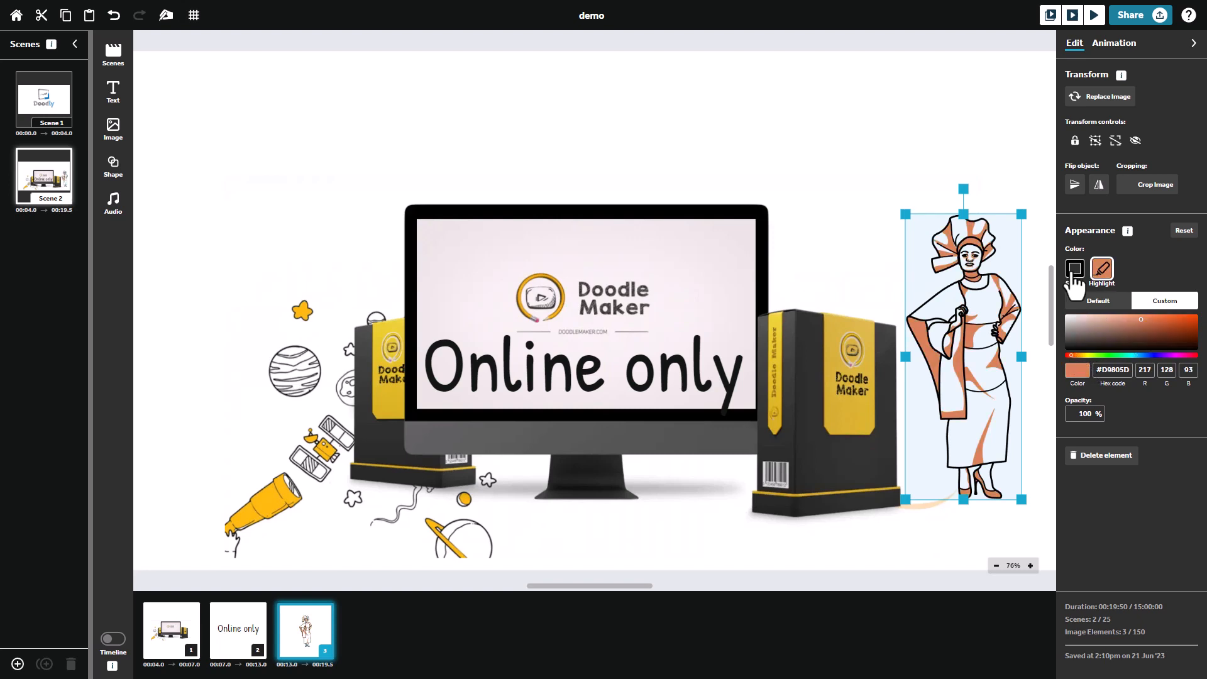
pyautogui.click(1075, 267)
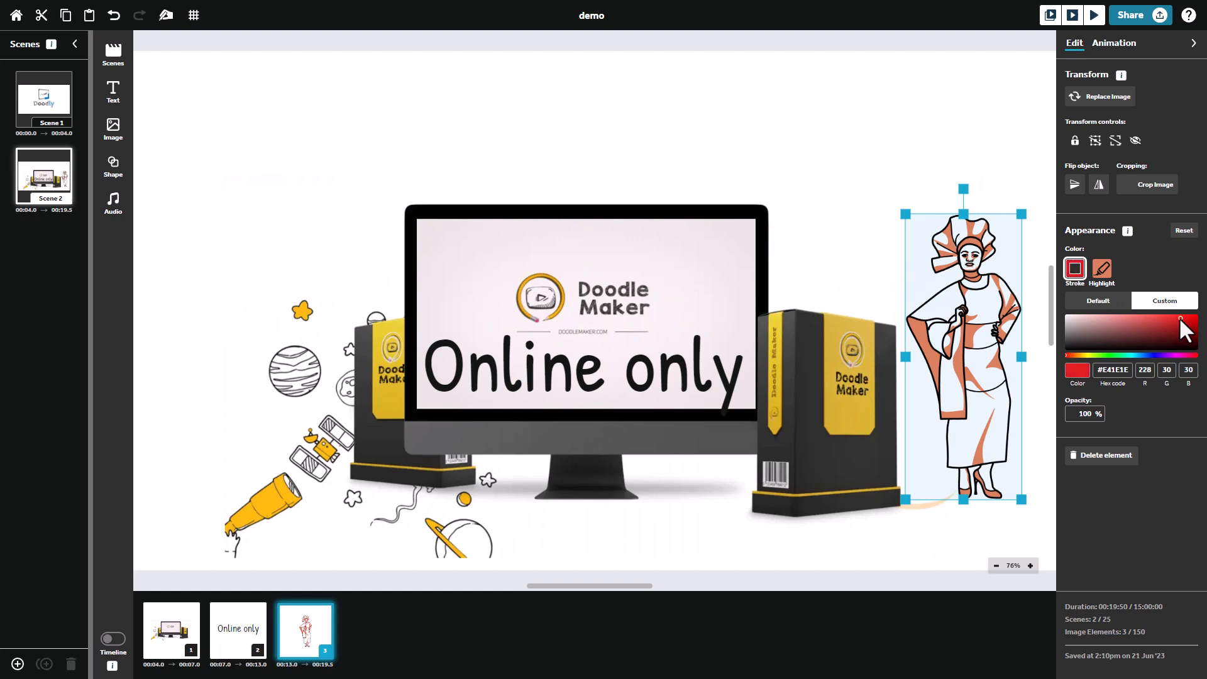
pyautogui.click(1164, 331)
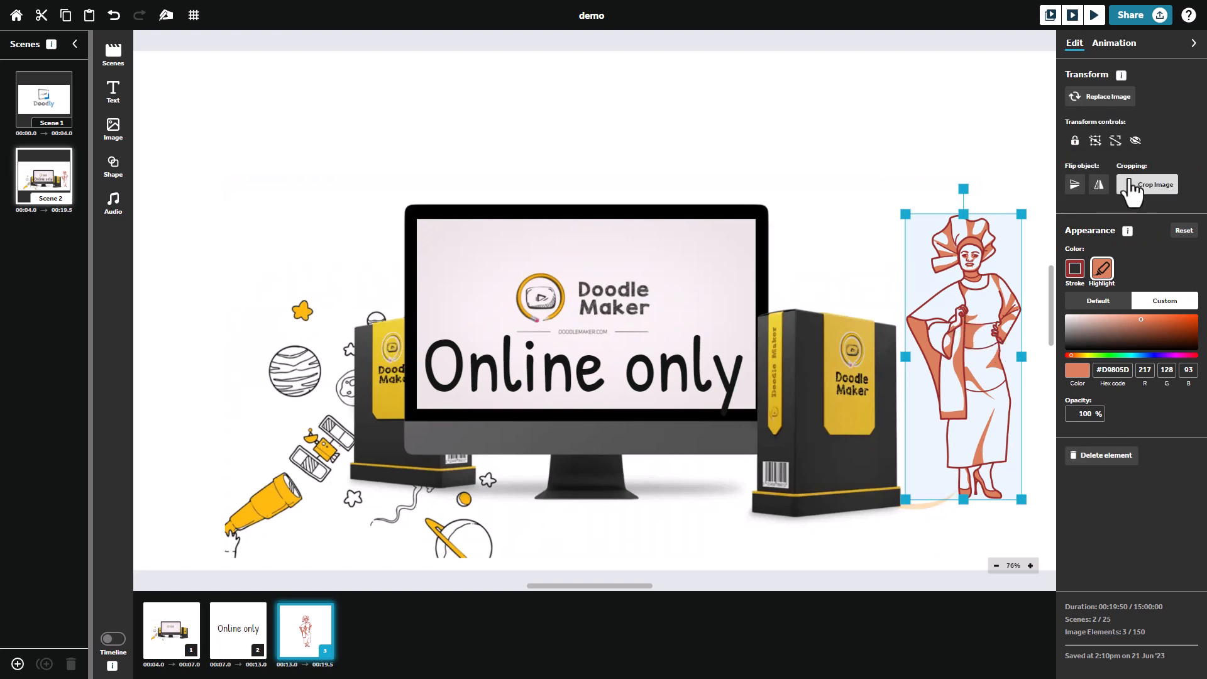
pyautogui.click(1073, 184)
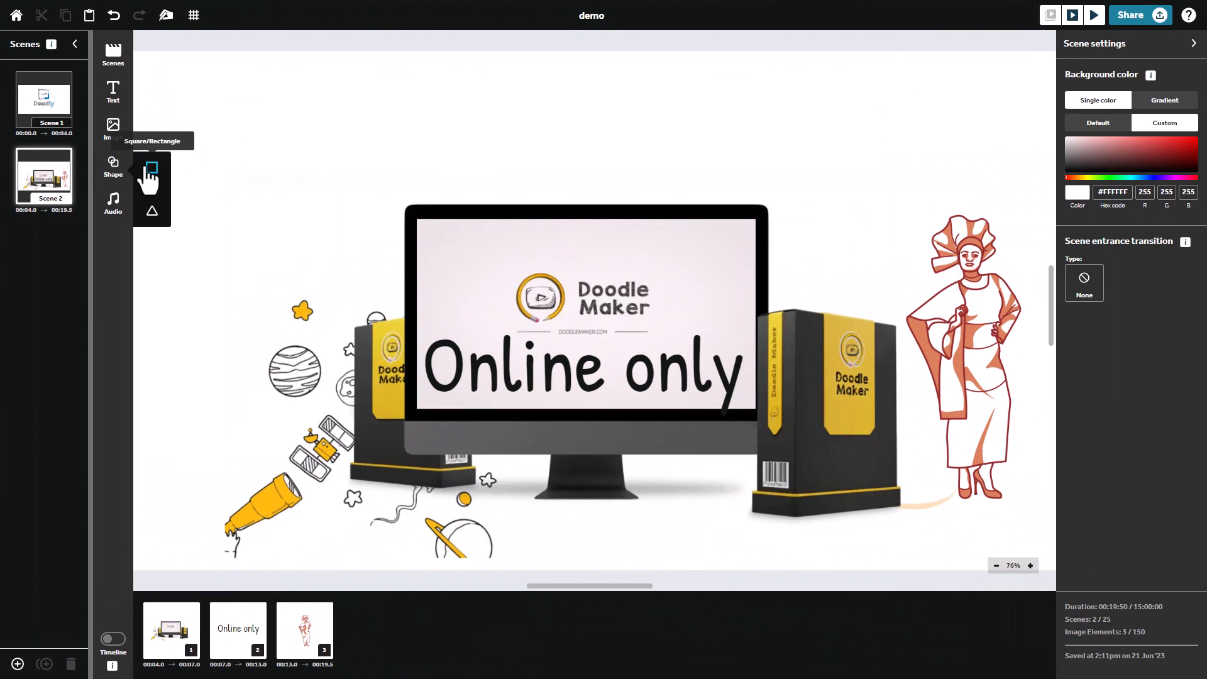
# Step: Add a square at scene 2's top-left corner and colour it purple
pyautogui.click(152, 171)
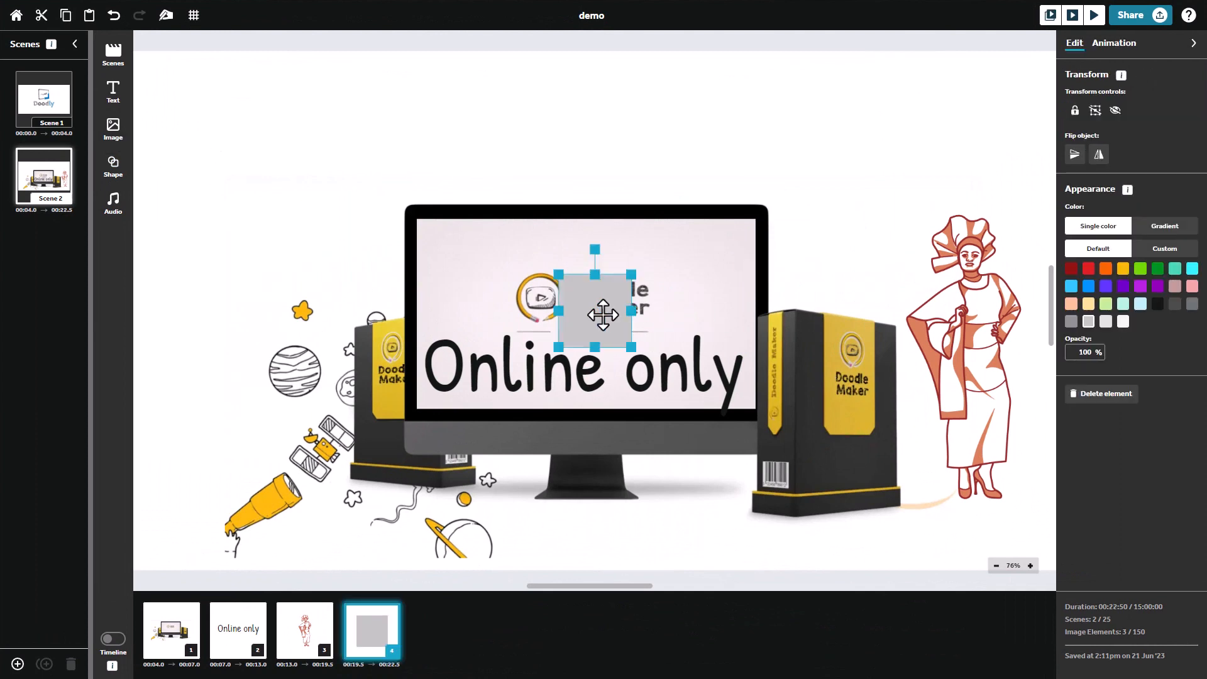
pyautogui.moveTo(602, 314); pyautogui.dragTo(258, 142)
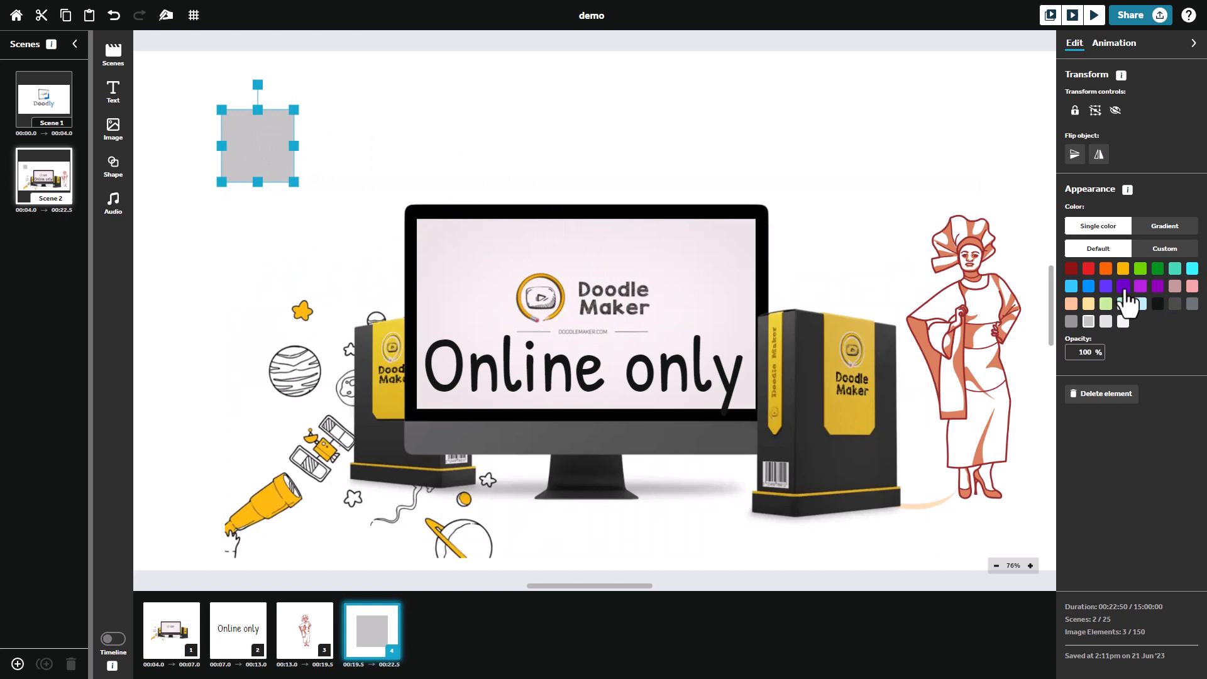
pyautogui.click(1123, 285)
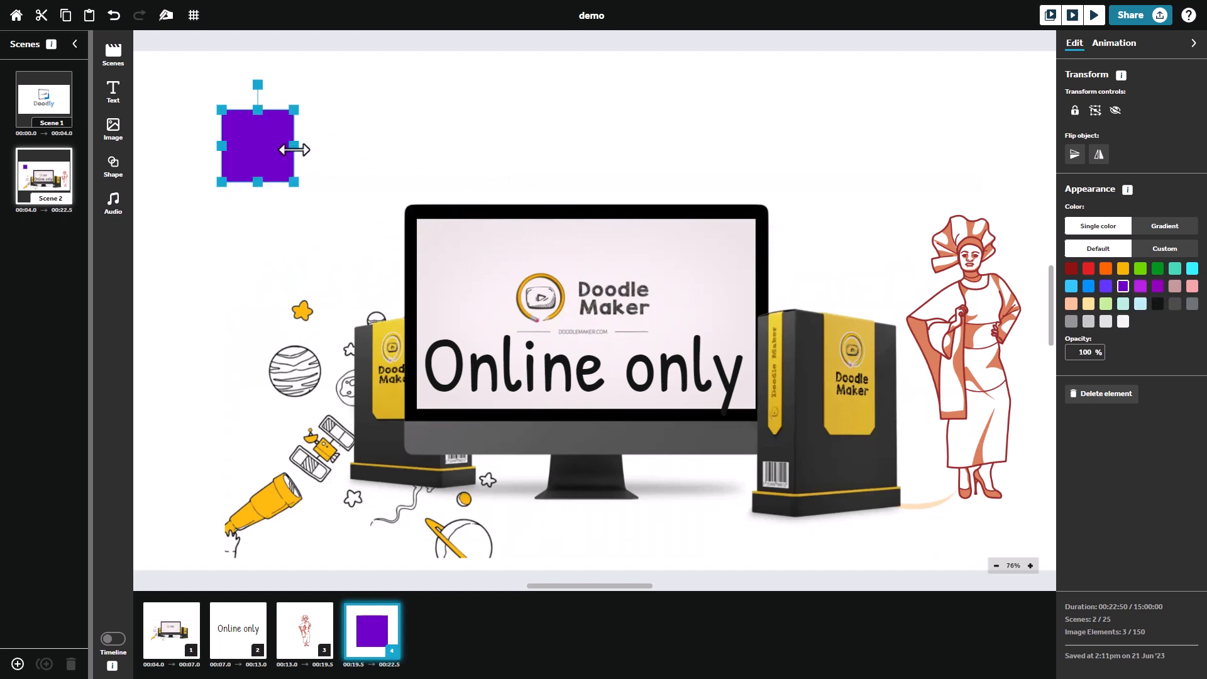
# Step: Stretch the purple rectangle wider and flatten it into a thin horizontal bar
pyautogui.moveTo(297, 149); pyautogui.dragTo(481, 146)
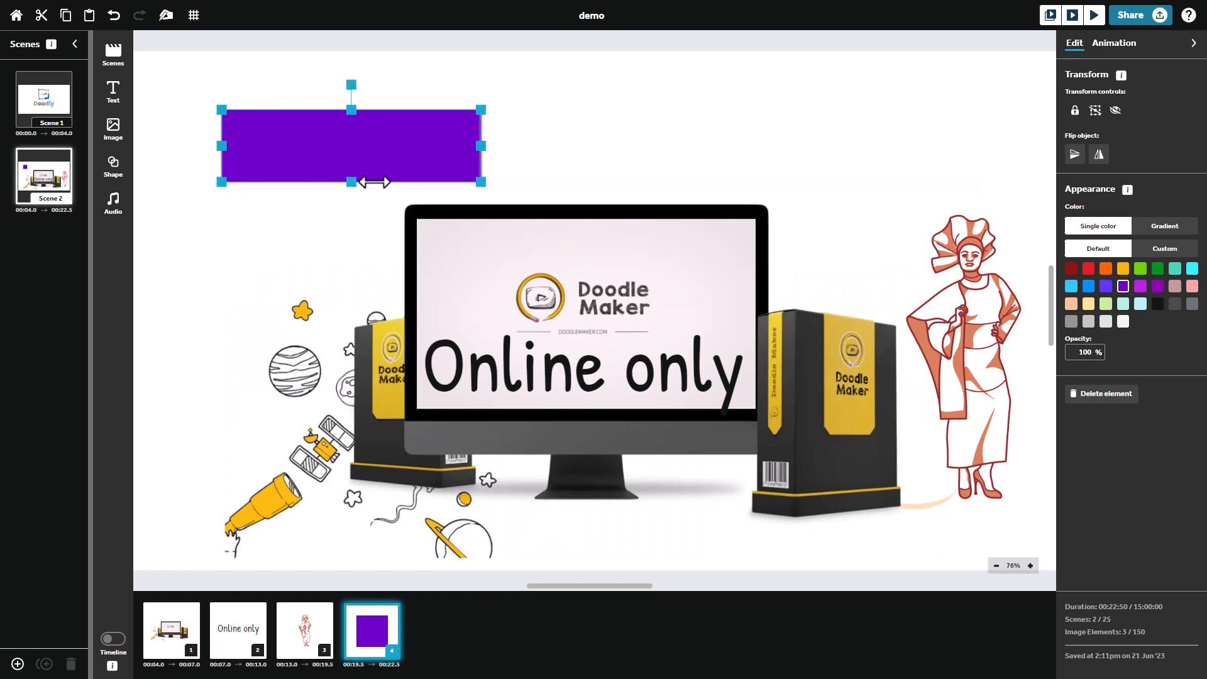
pyautogui.moveTo(351, 183); pyautogui.dragTo(351, 135)
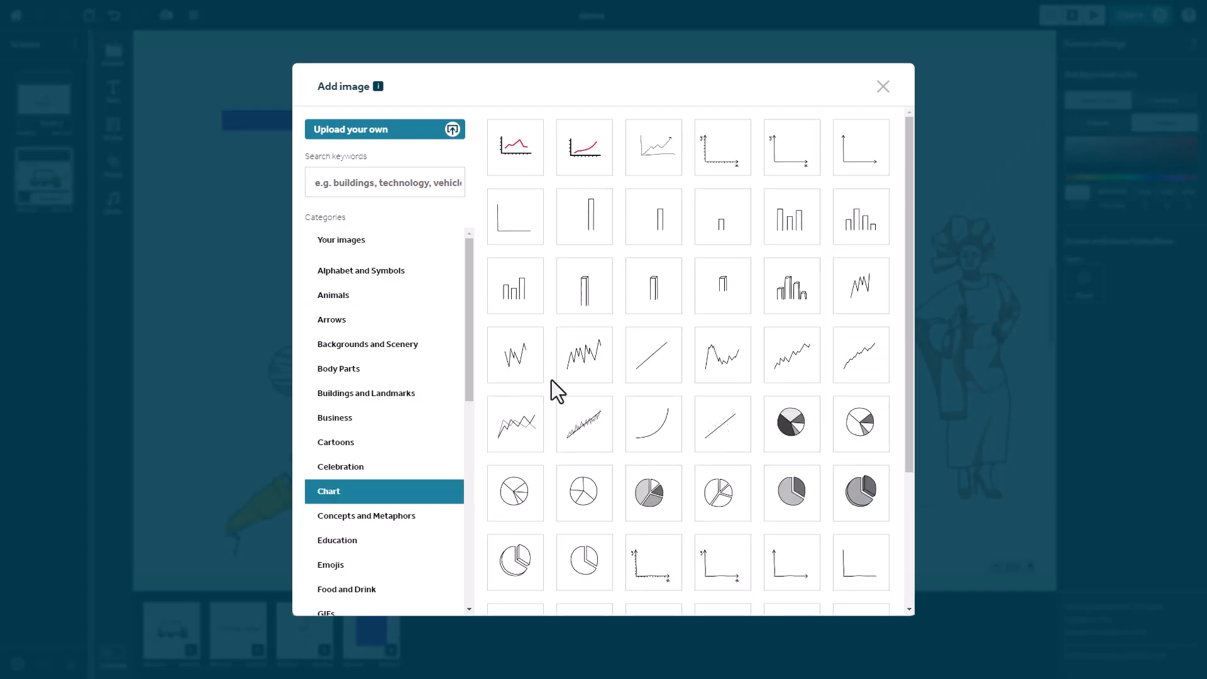
# Step: Add a pie chart and shrink it into the upper right above the woman
pyautogui.click(584, 492)
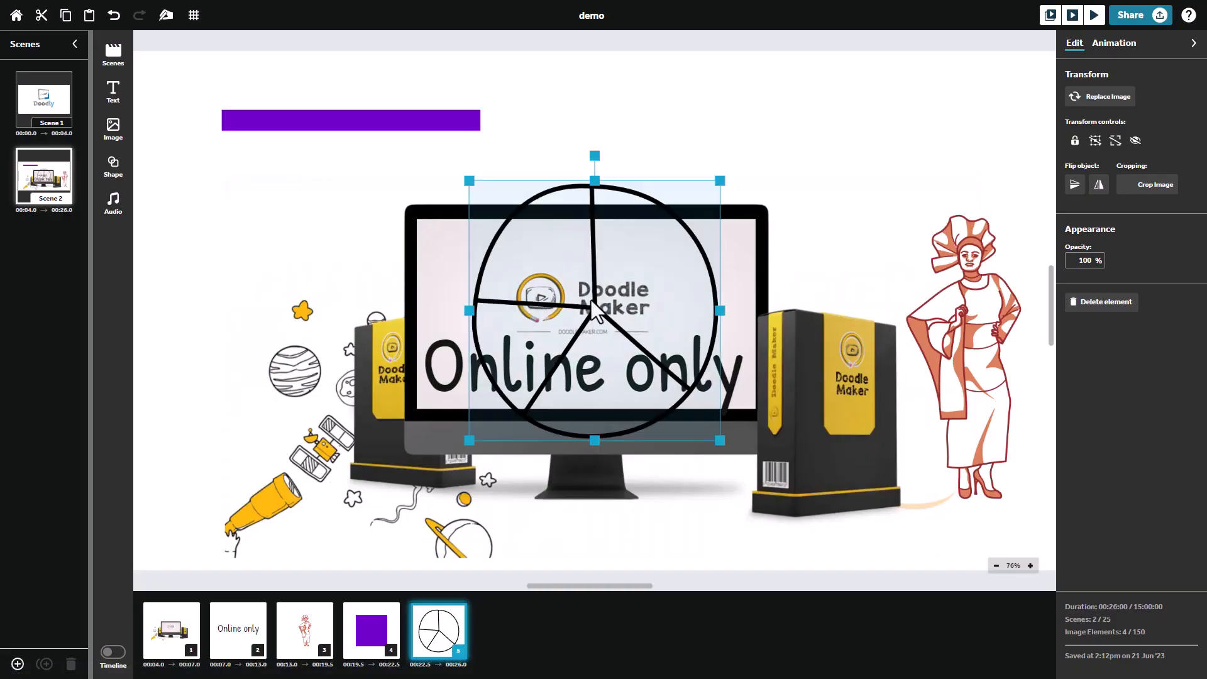
pyautogui.moveTo(595, 309); pyautogui.dragTo(890, 173)
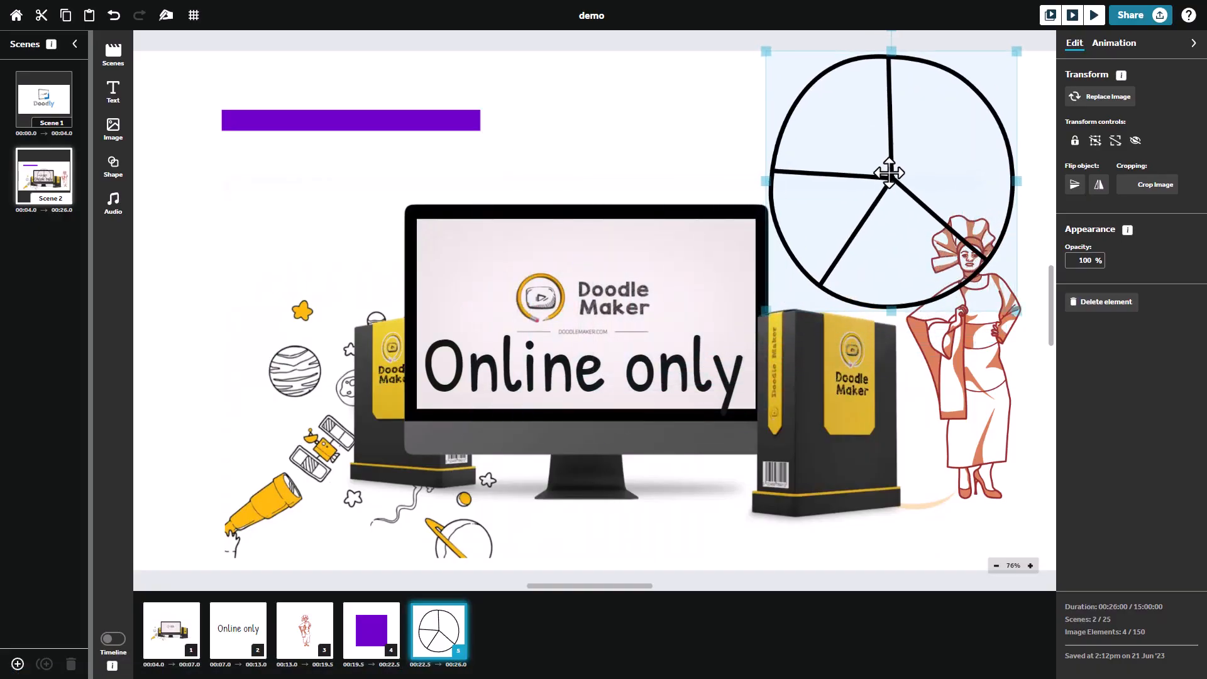
pyautogui.moveTo(889, 174); pyautogui.dragTo(856, 131)
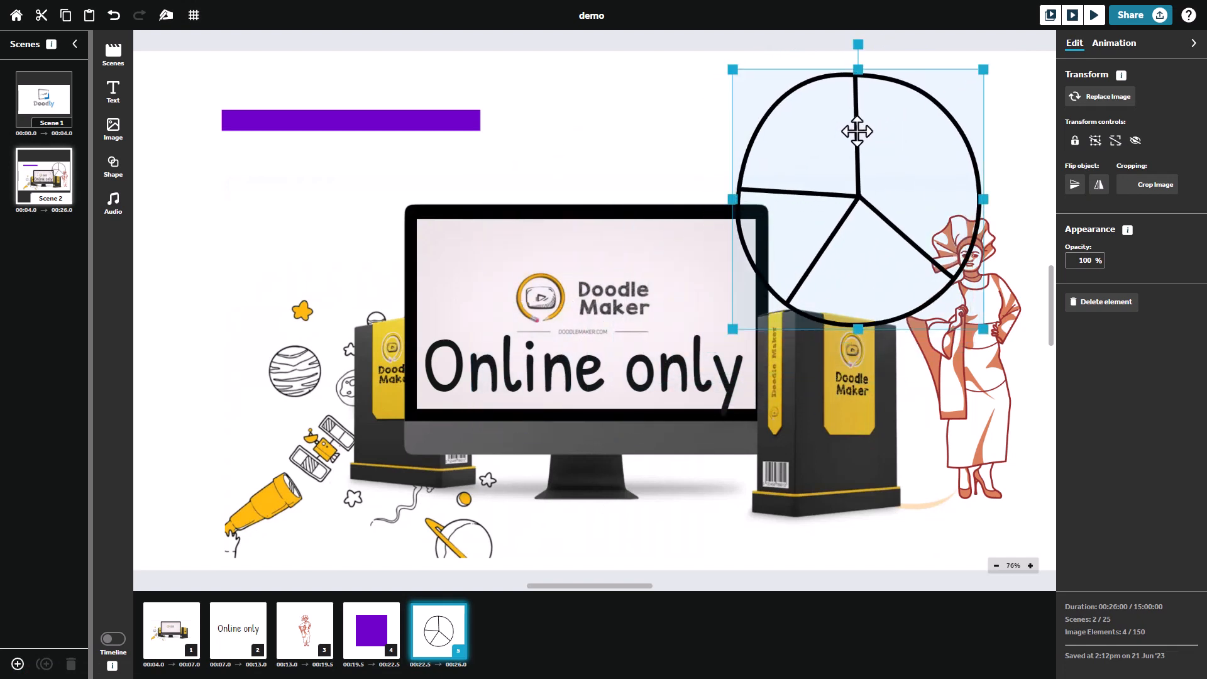
pyautogui.moveTo(856, 132); pyautogui.dragTo(864, 189)
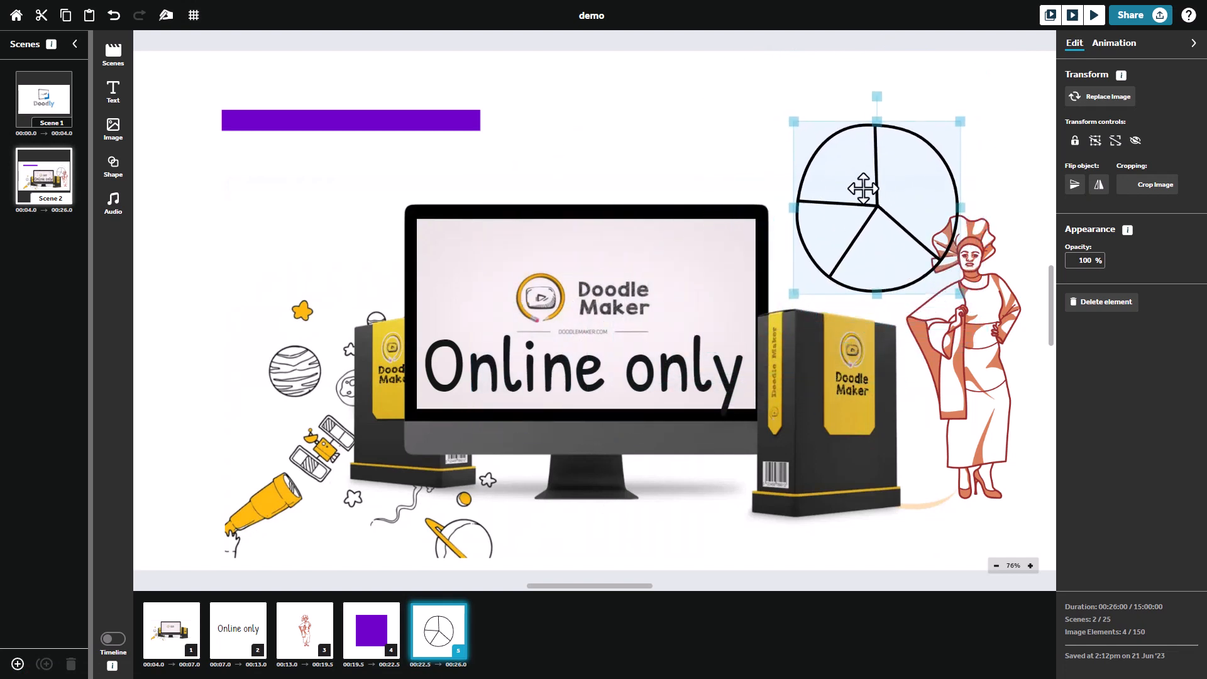
pyautogui.moveTo(864, 190); pyautogui.dragTo(853, 167)
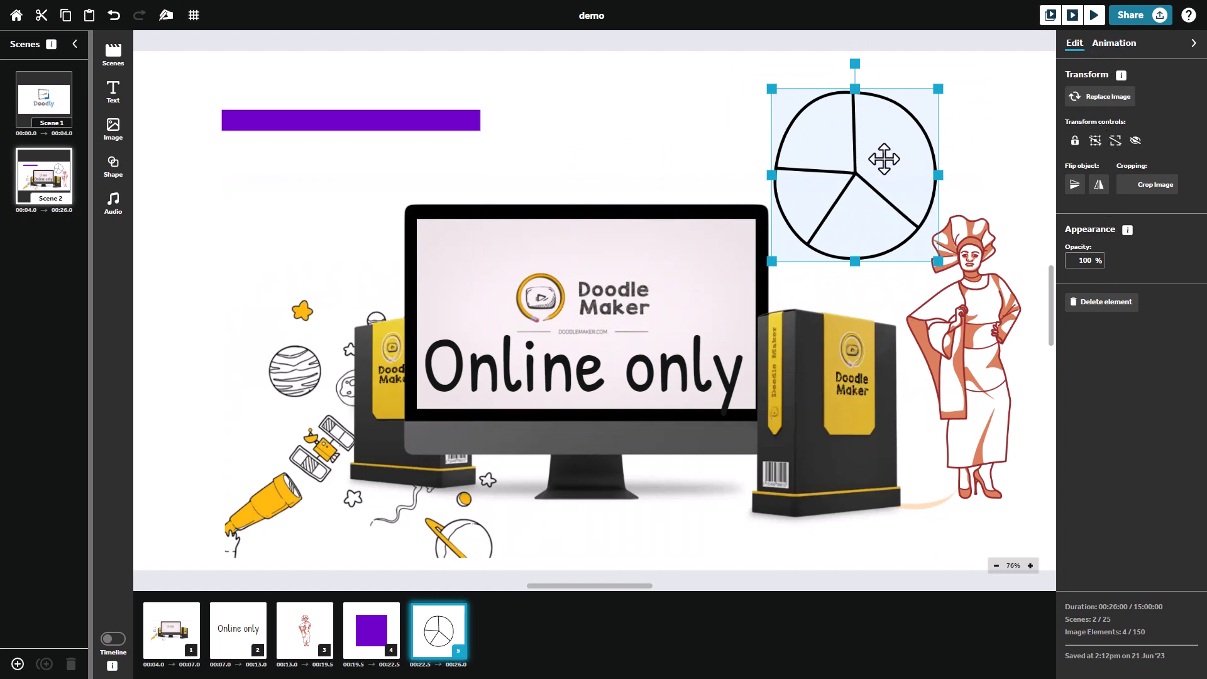
pyautogui.moveTo(684, 132)
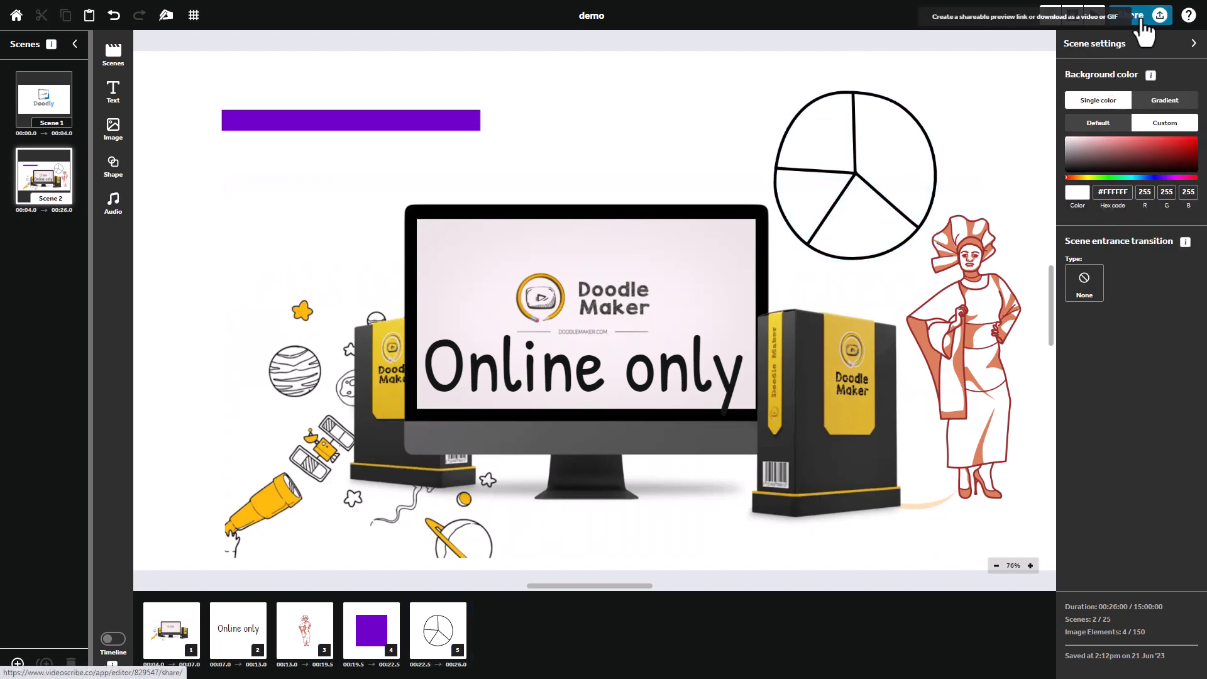
# Step: Share the video and choose Download as video or GIF, showing MP4/GIF options
pyautogui.click(1131, 16)
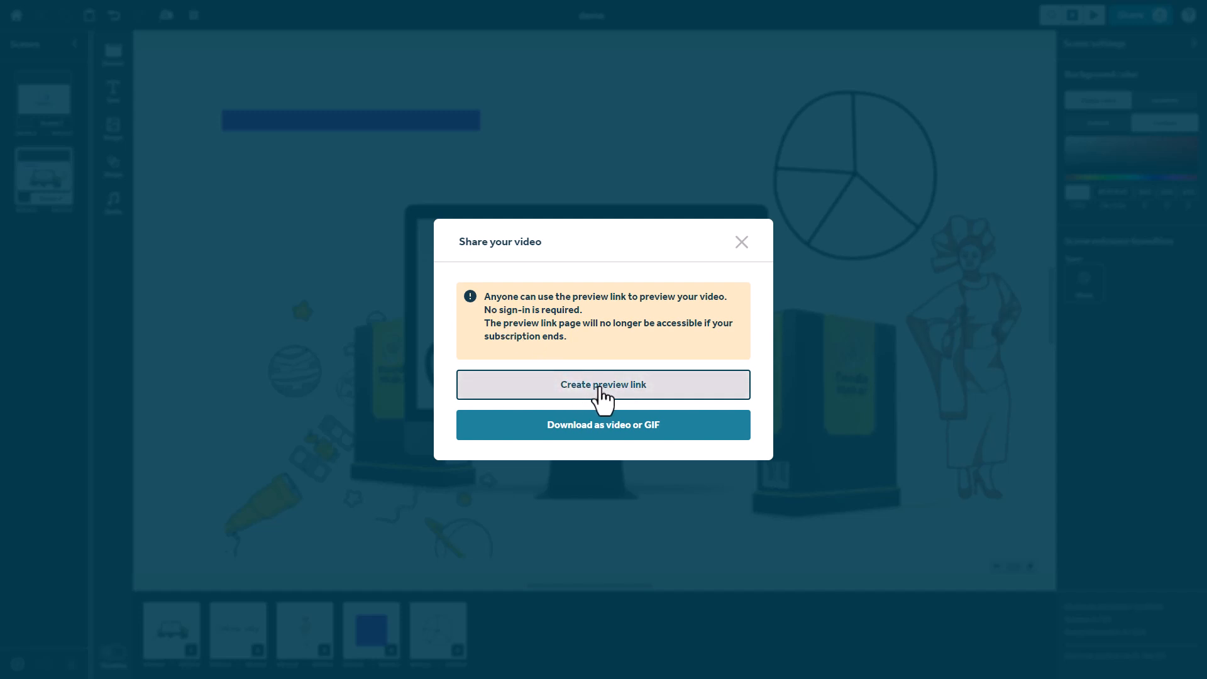
pyautogui.moveTo(605, 393)
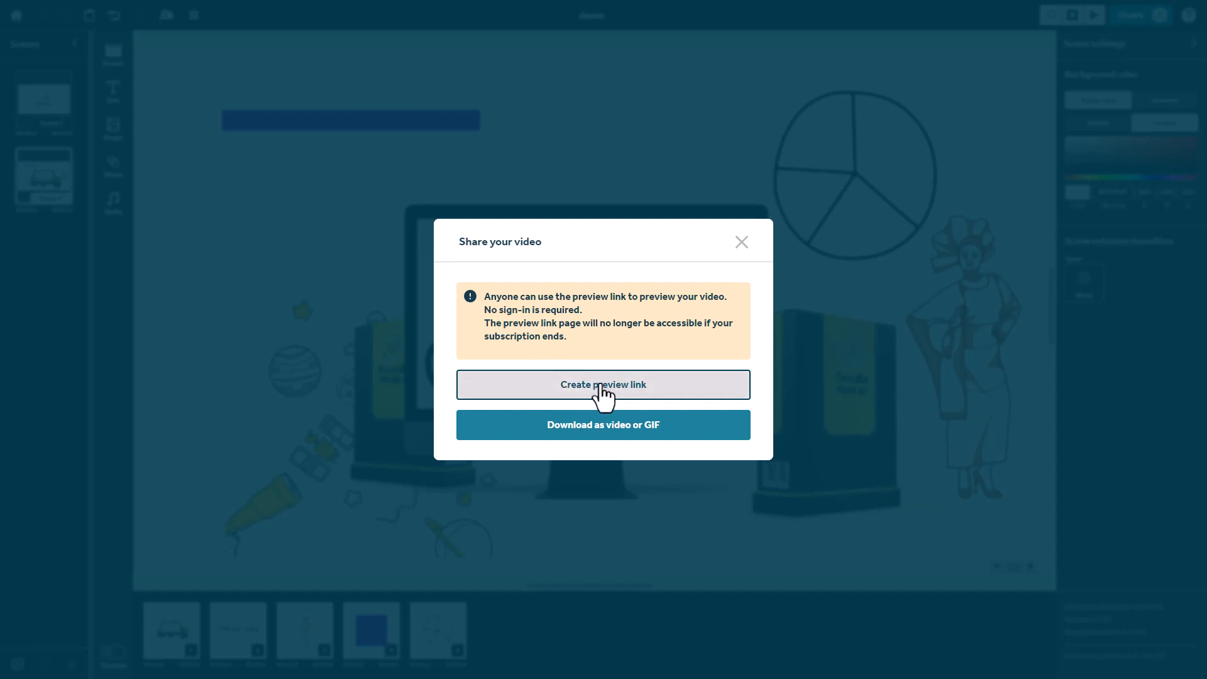
pyautogui.moveTo(633, 427)
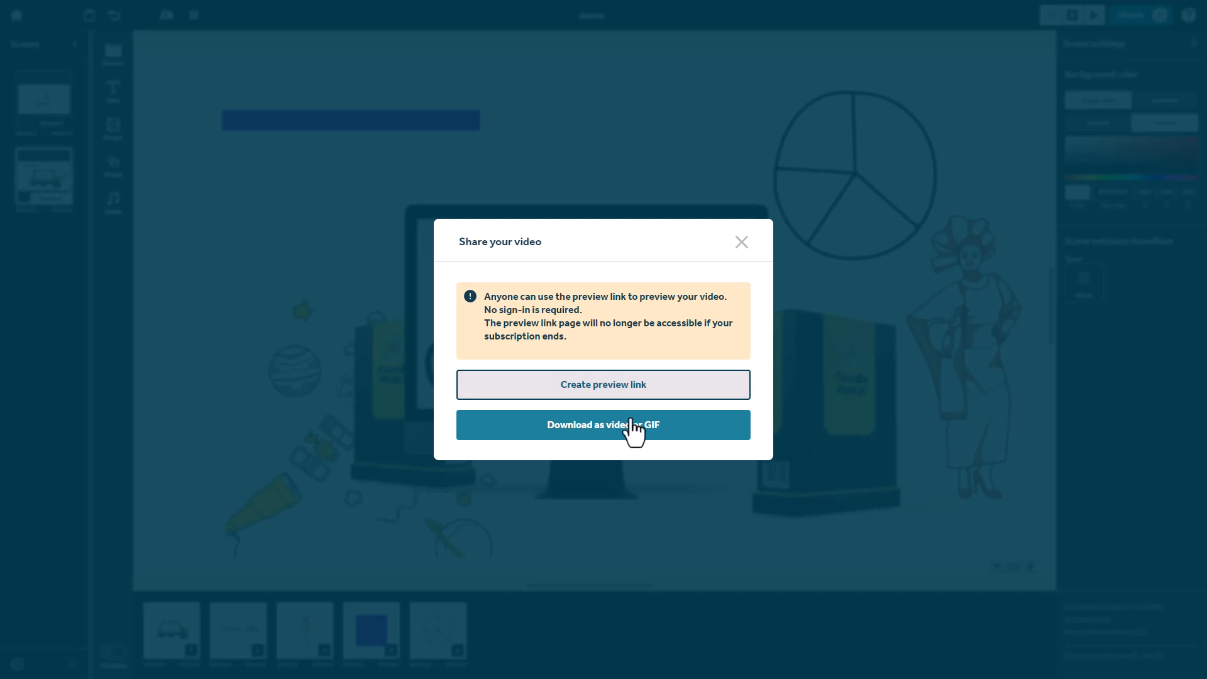
pyautogui.click(602, 423)
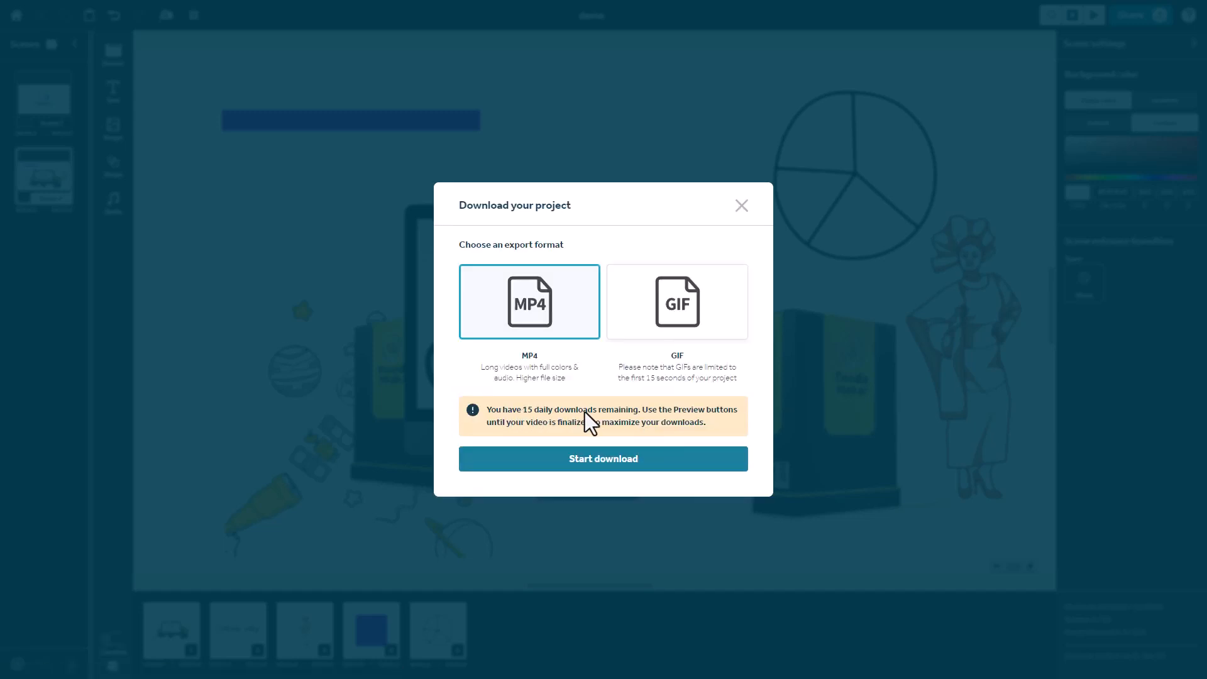
pyautogui.moveTo(635, 454)
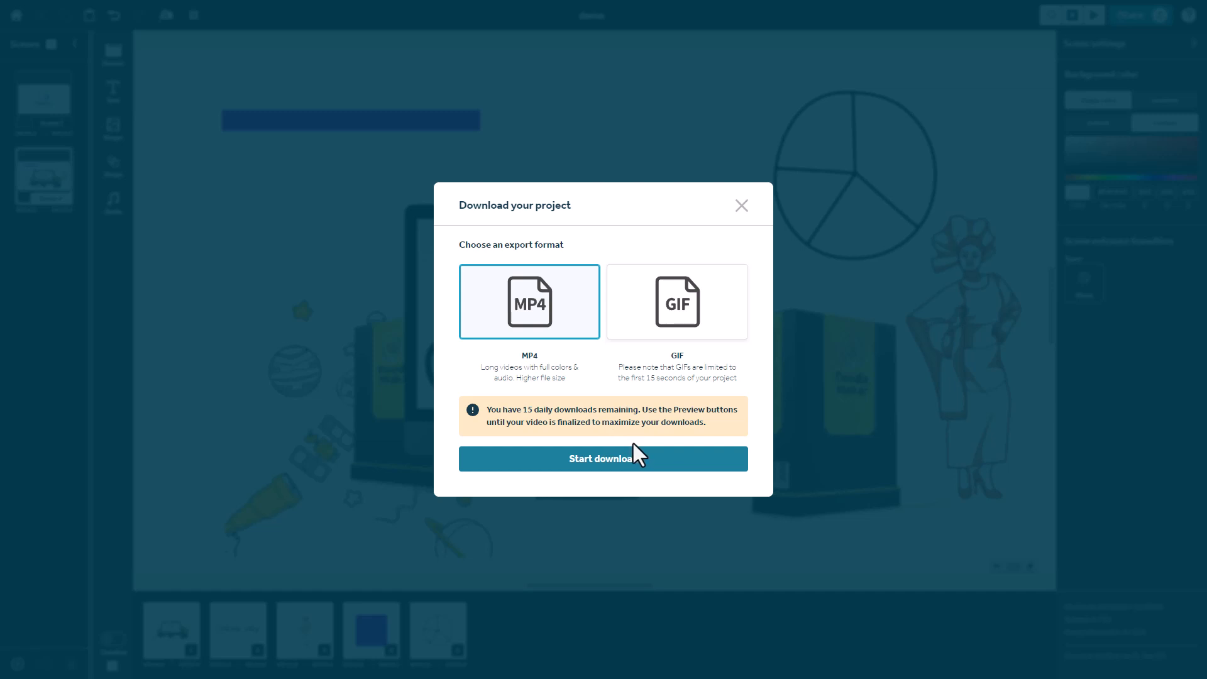
pyautogui.moveTo(698, 432)
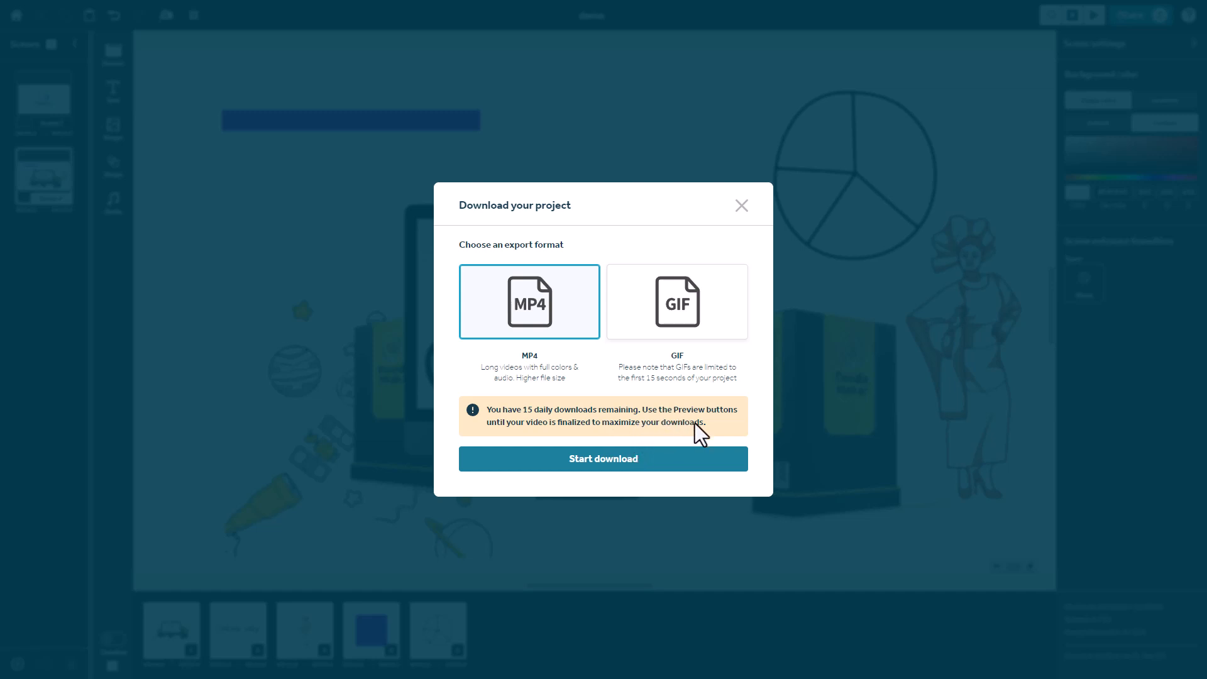
pyautogui.moveTo(696, 440)
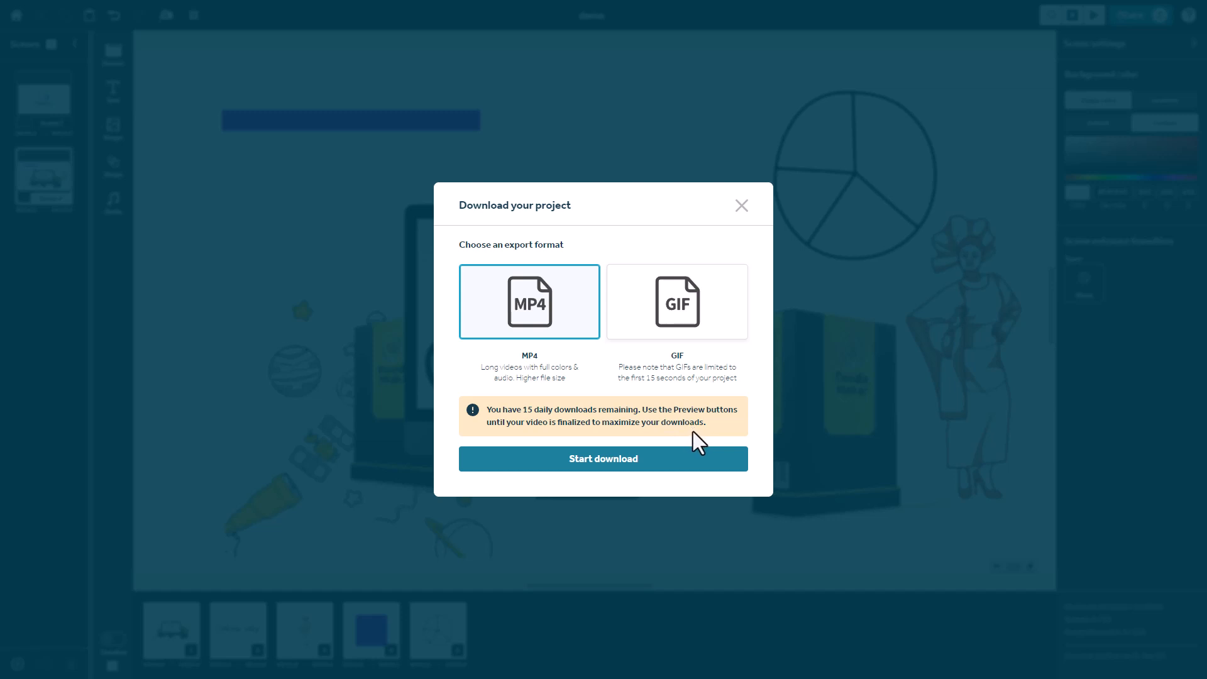
pyautogui.moveTo(693, 442)
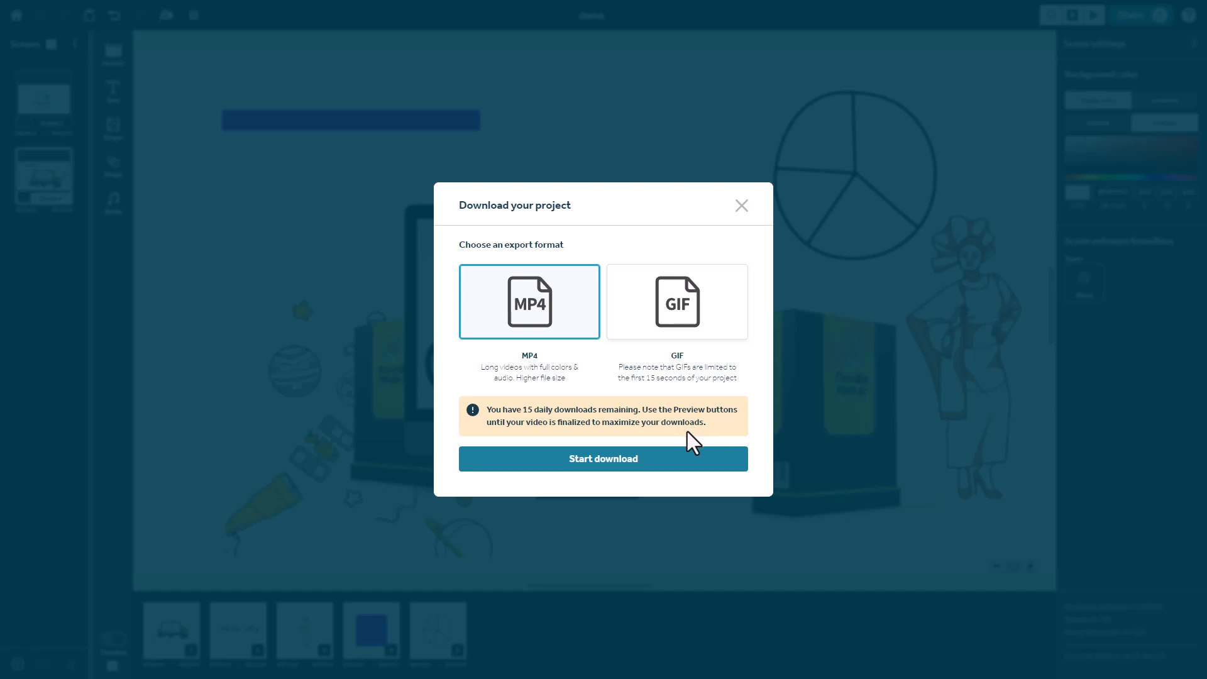
pyautogui.moveTo(551, 319)
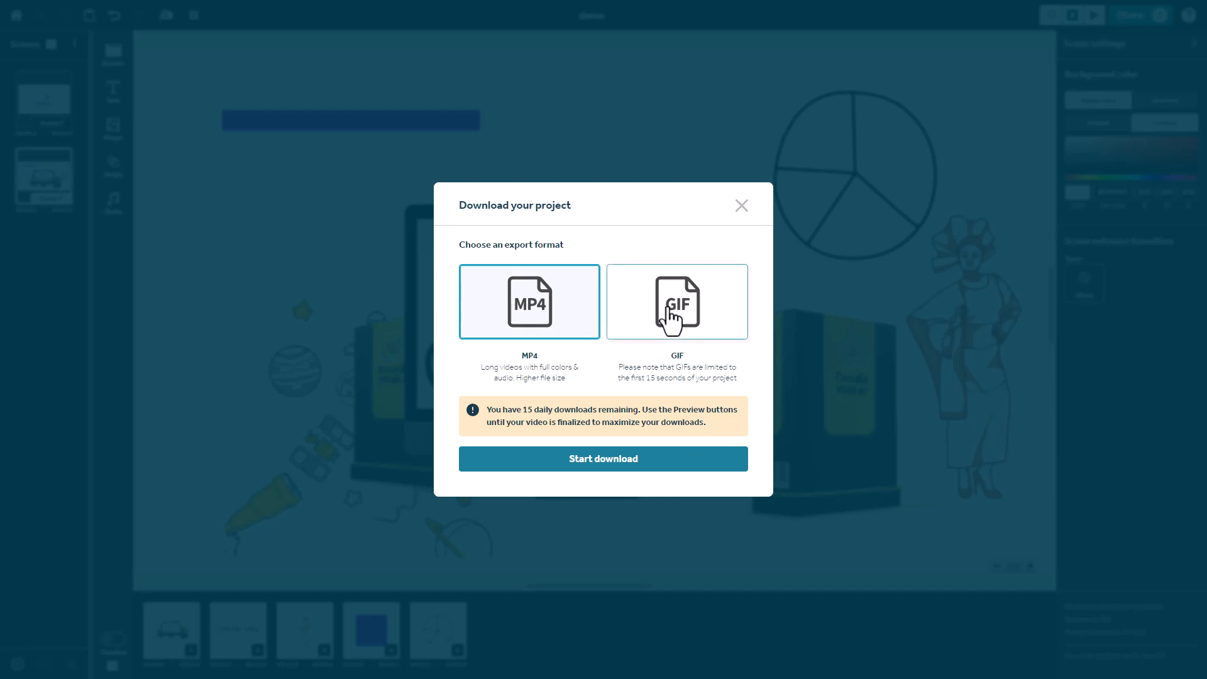
# Step: Choose GIF as the export format for the project download
pyautogui.click(740, 205)
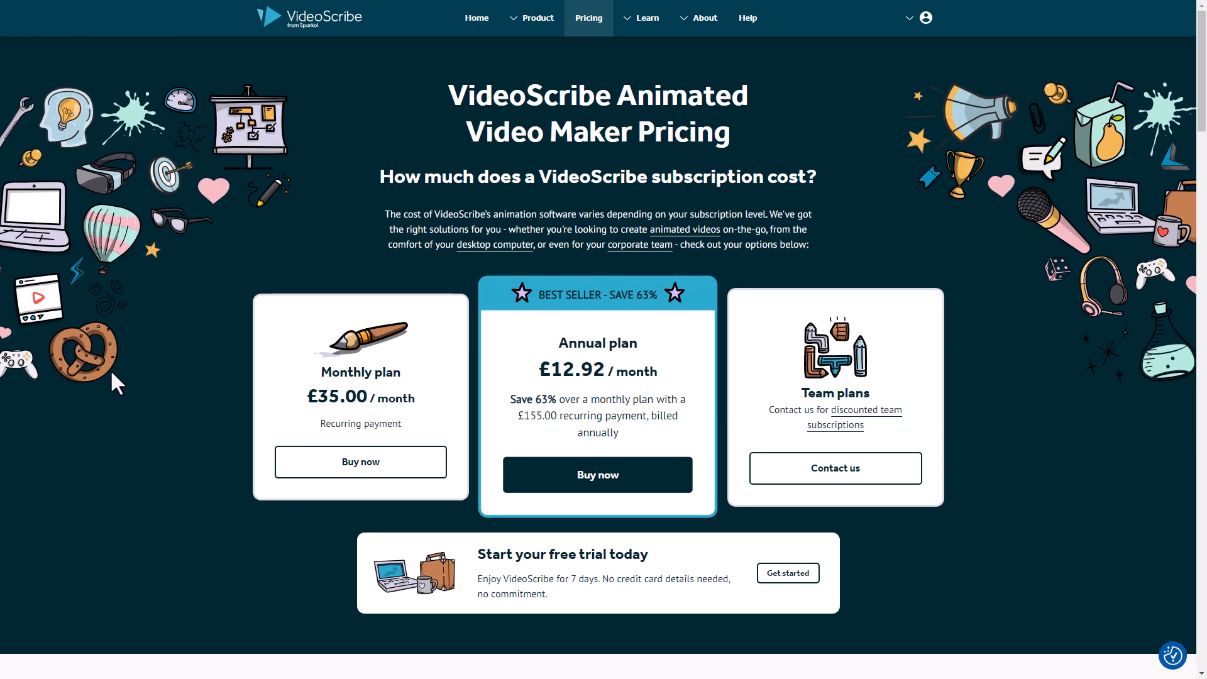
pyautogui.moveTo(210, 393)
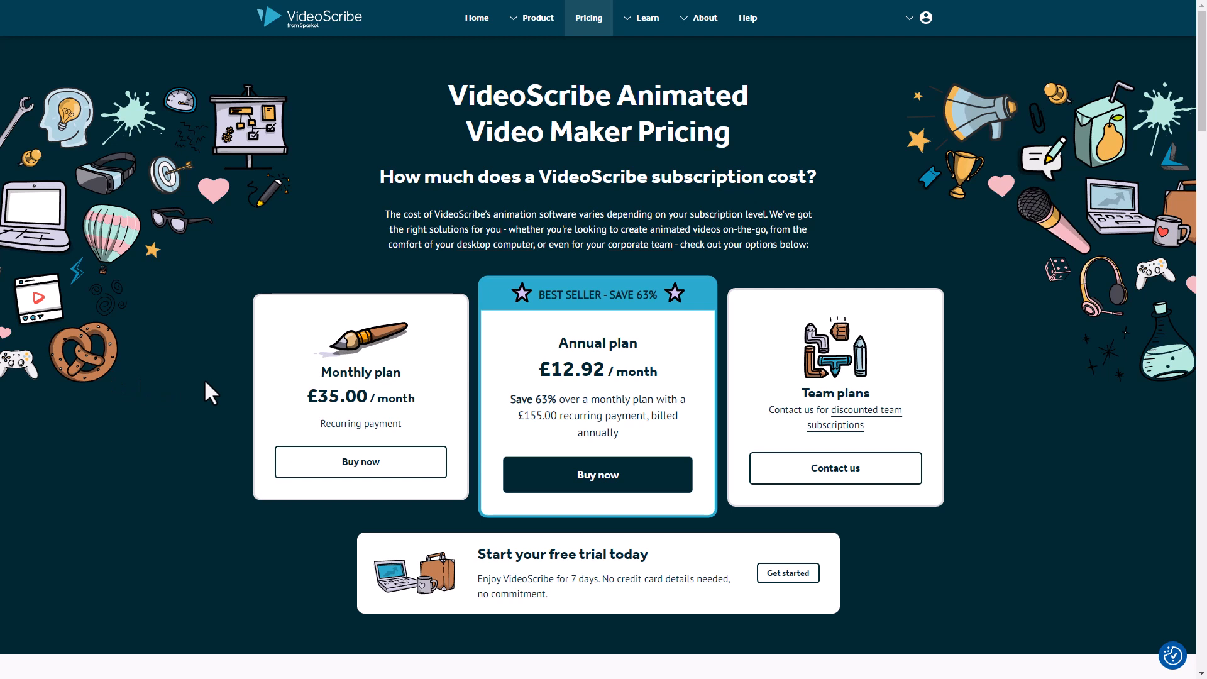
pyautogui.moveTo(207, 393)
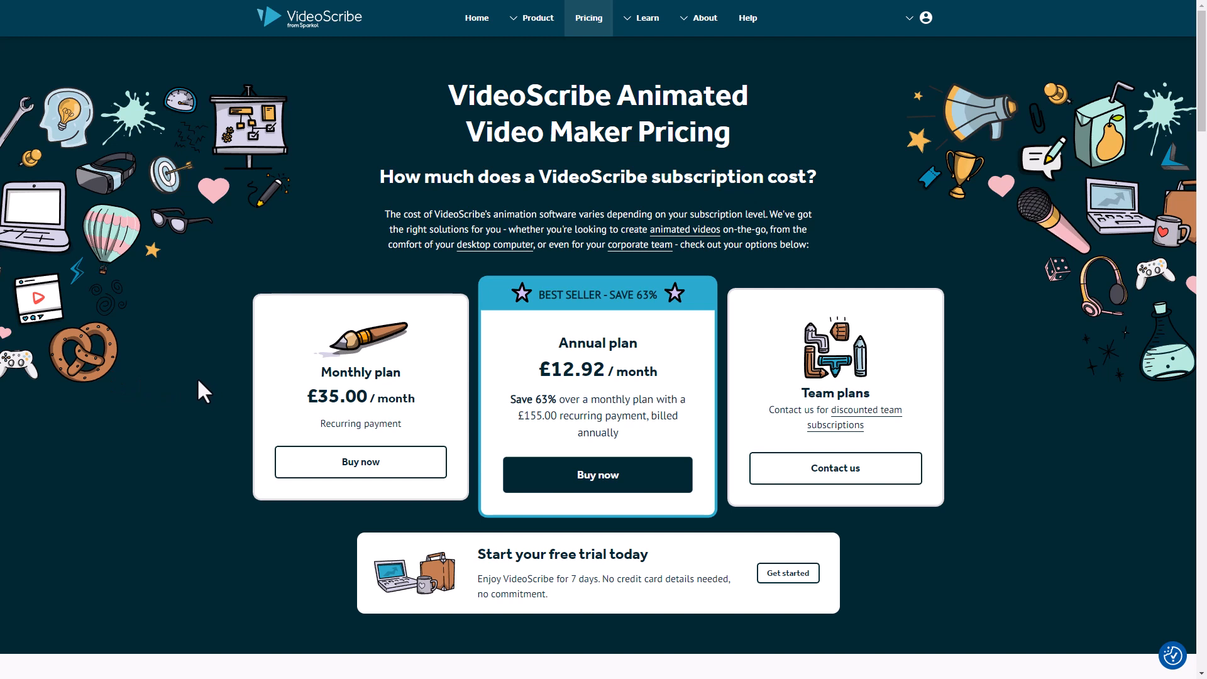
pyautogui.moveTo(364, 403)
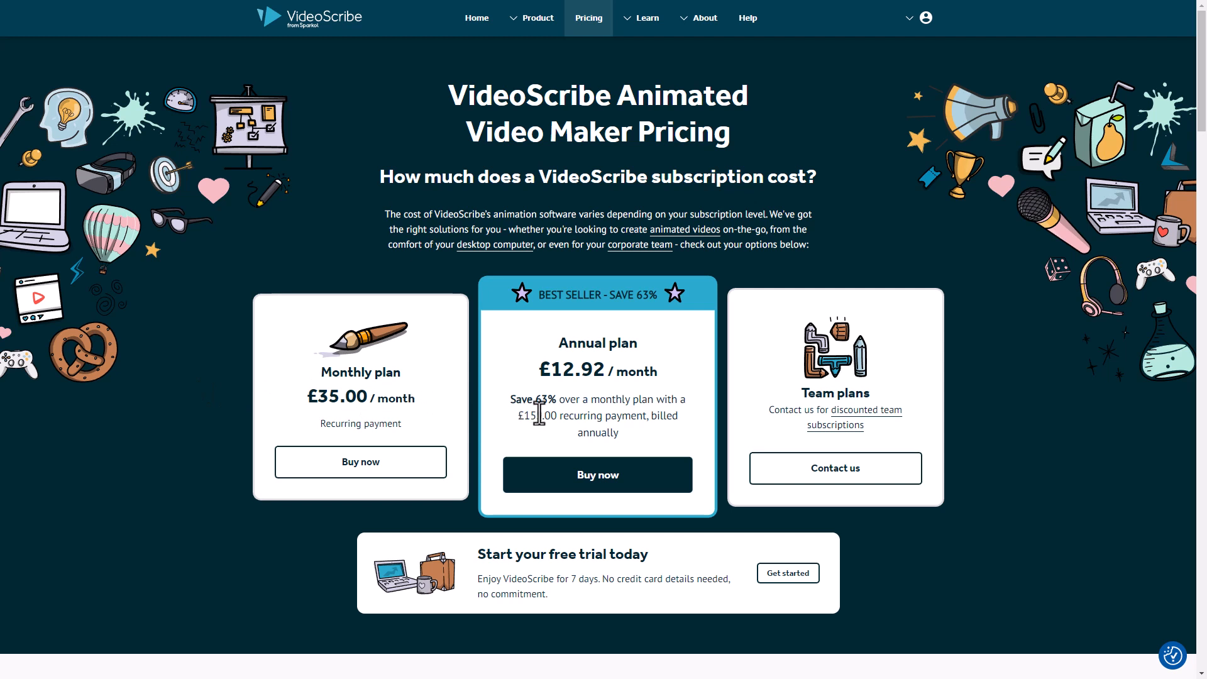
pyautogui.moveTo(514, 369)
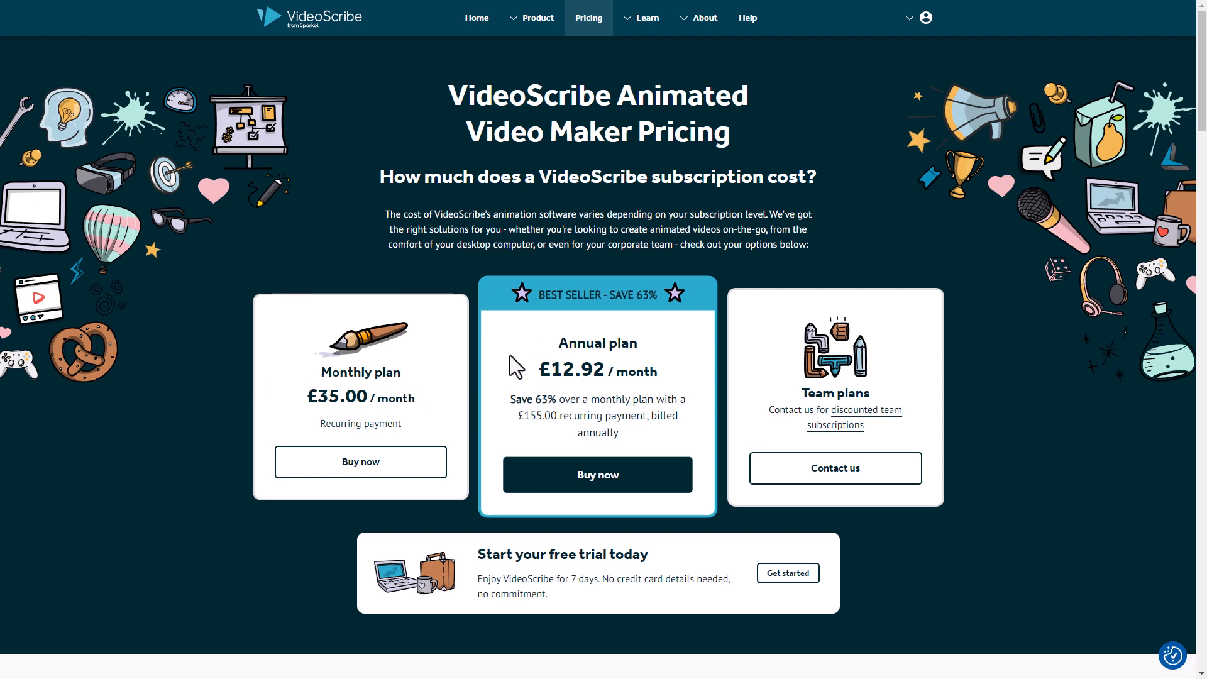
pyautogui.moveTo(318, 530)
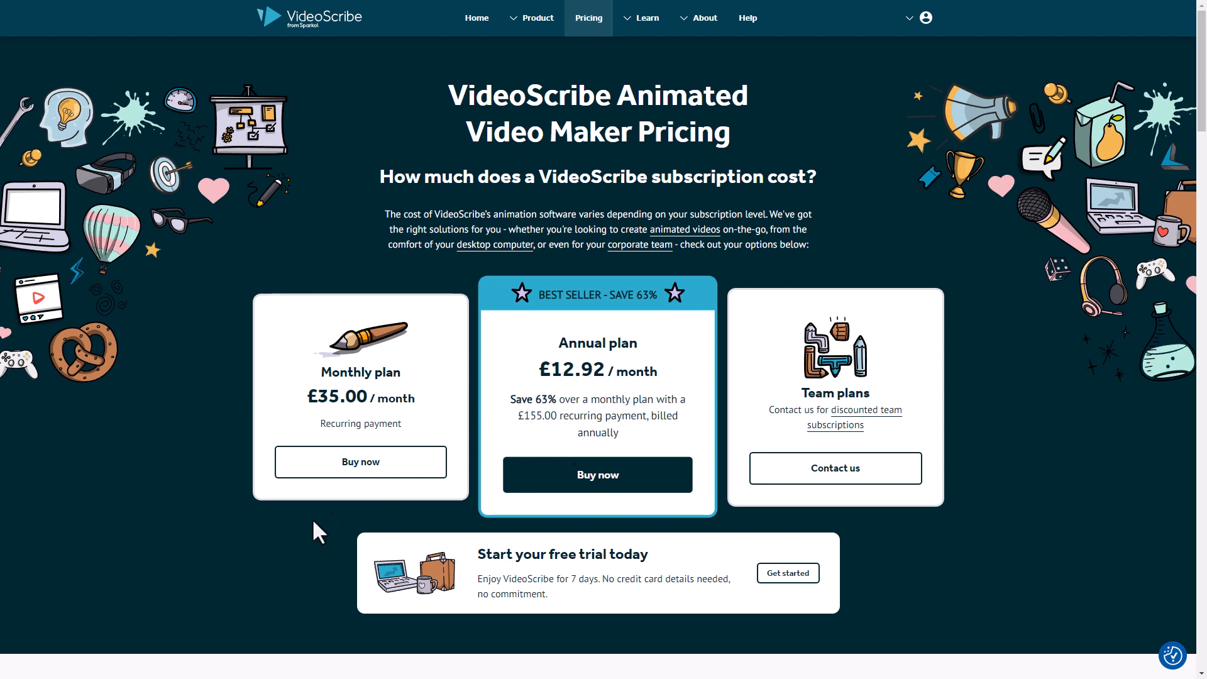
pyautogui.moveTo(244, 588)
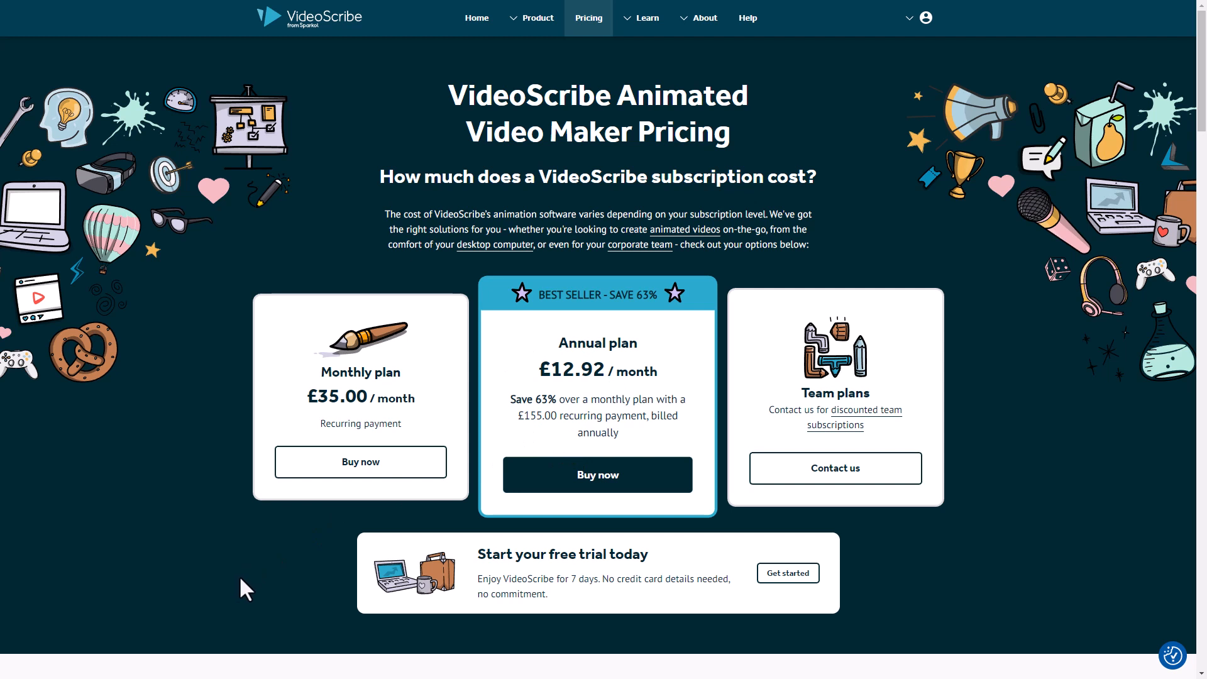
pyautogui.moveTo(575, 582)
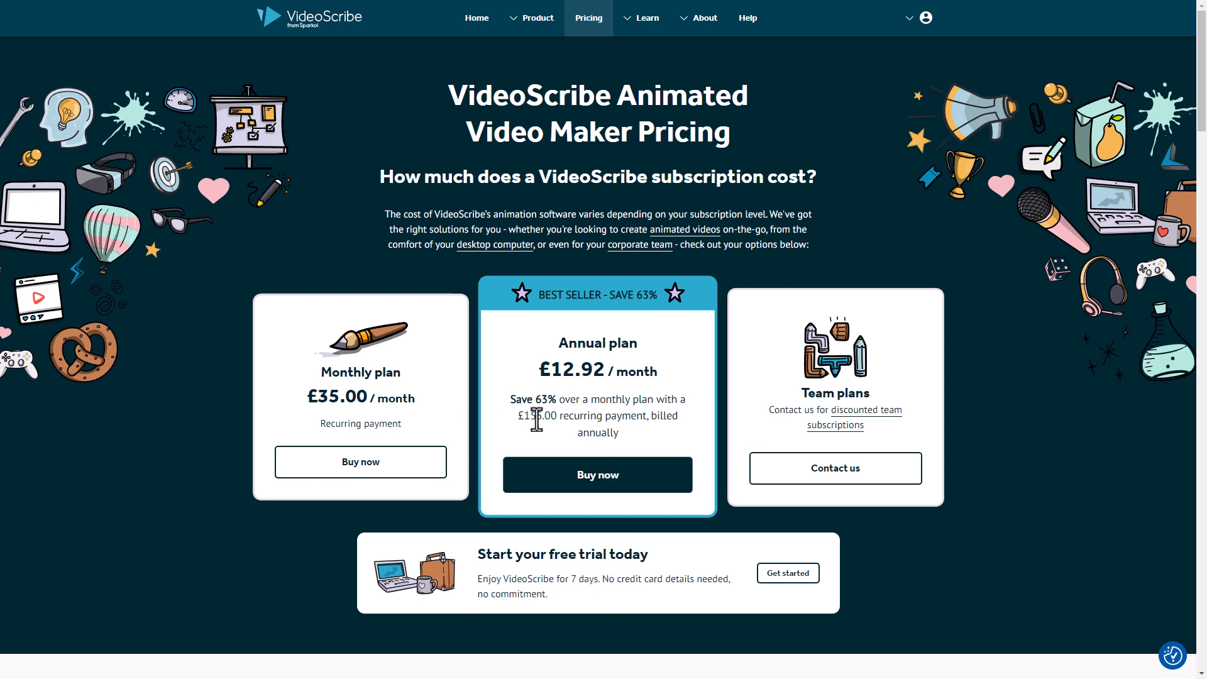
pyautogui.moveTo(481, 434)
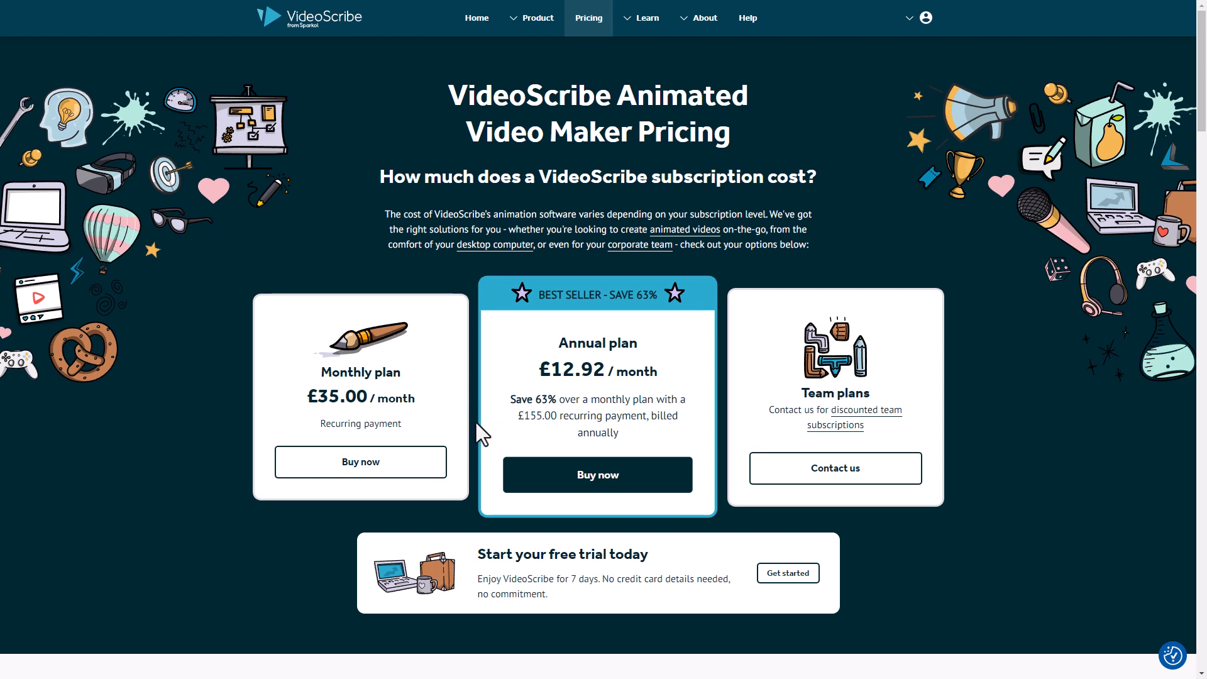
pyautogui.moveTo(514, 293)
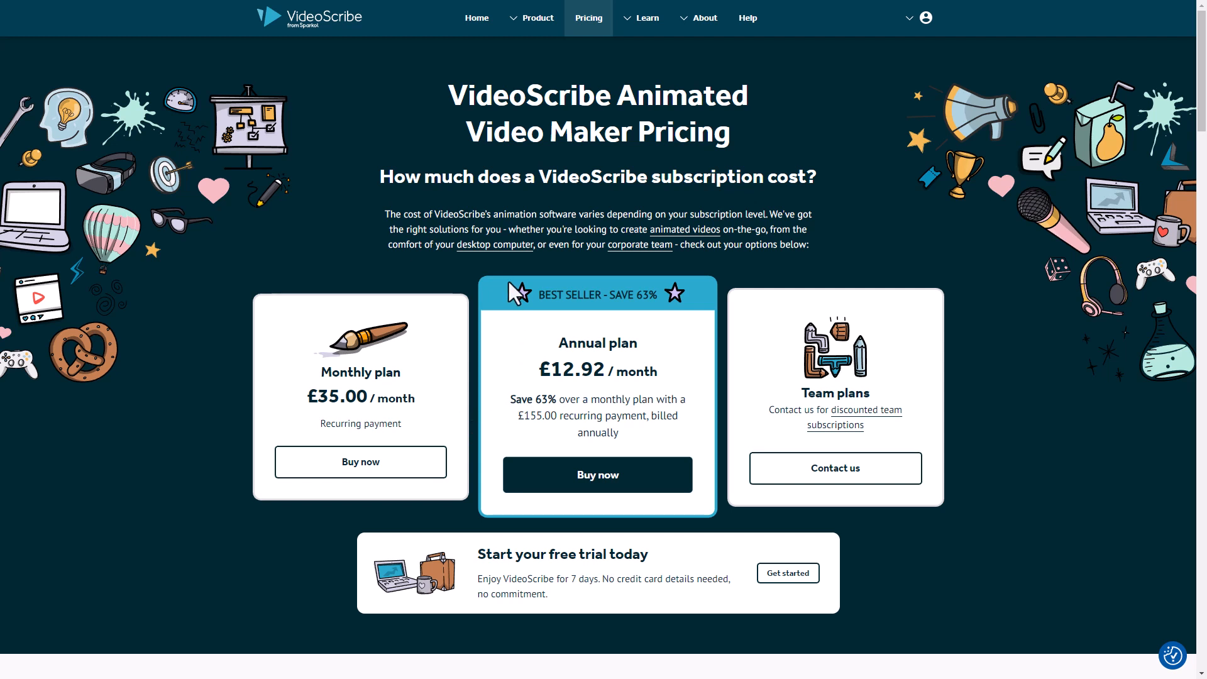
pyautogui.moveTo(515, 294)
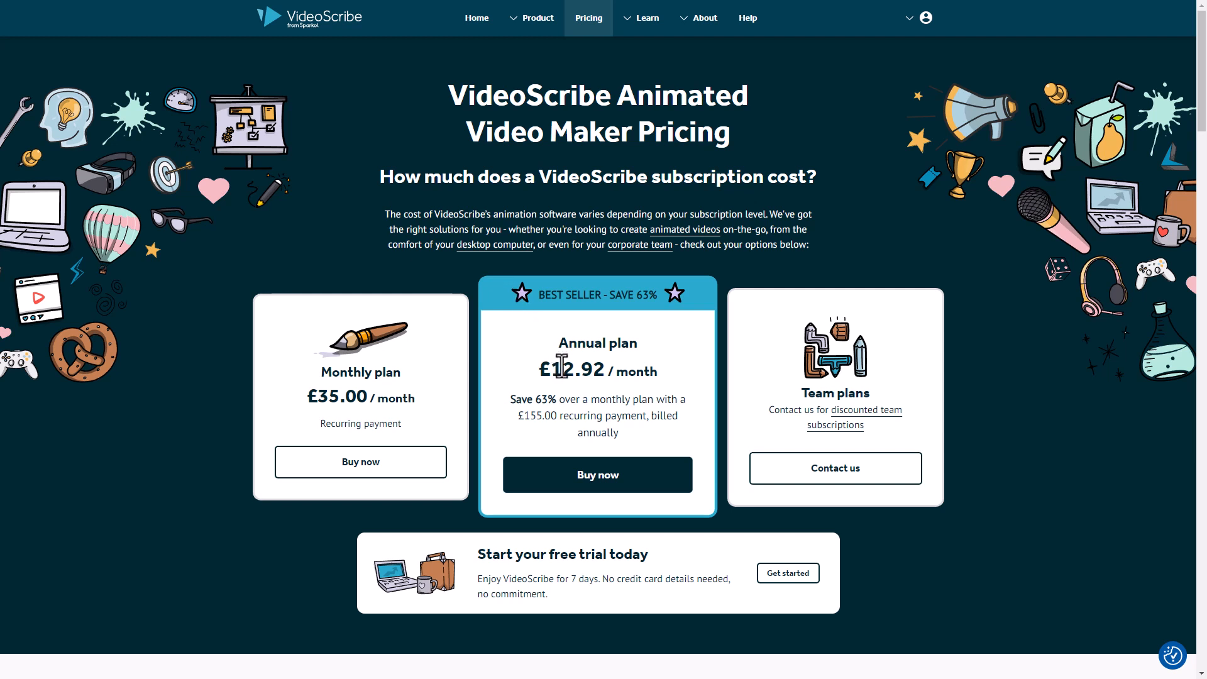
pyautogui.moveTo(573, 372)
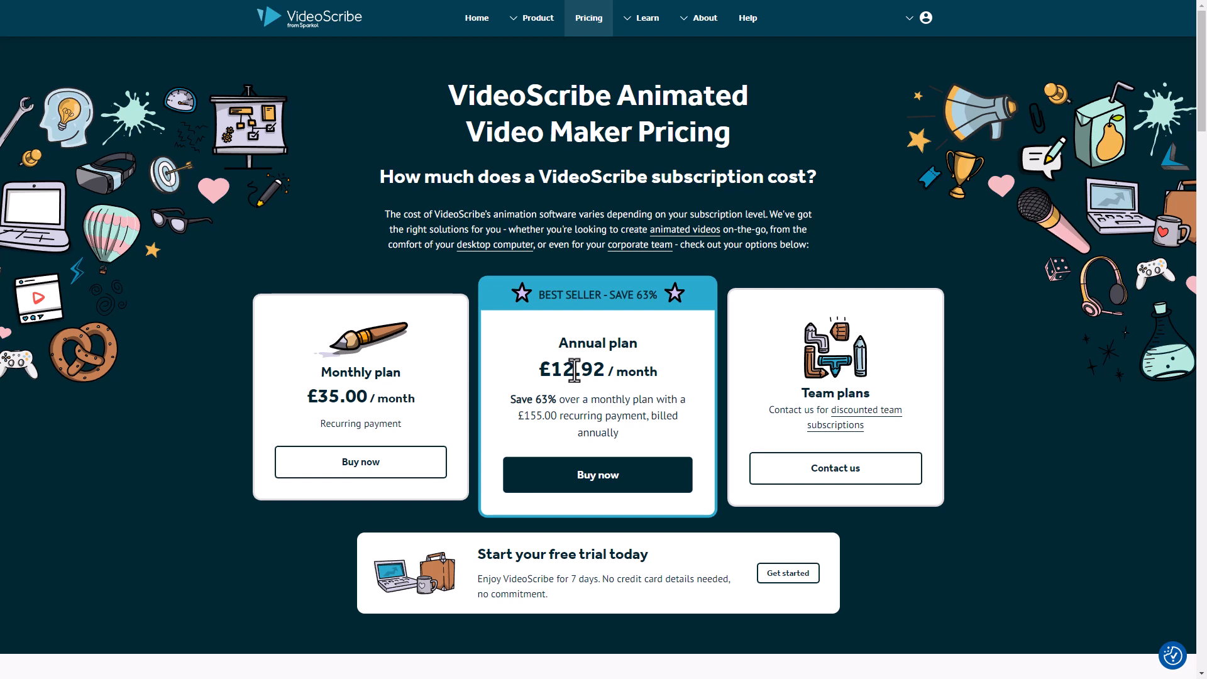
pyautogui.moveTo(574, 373)
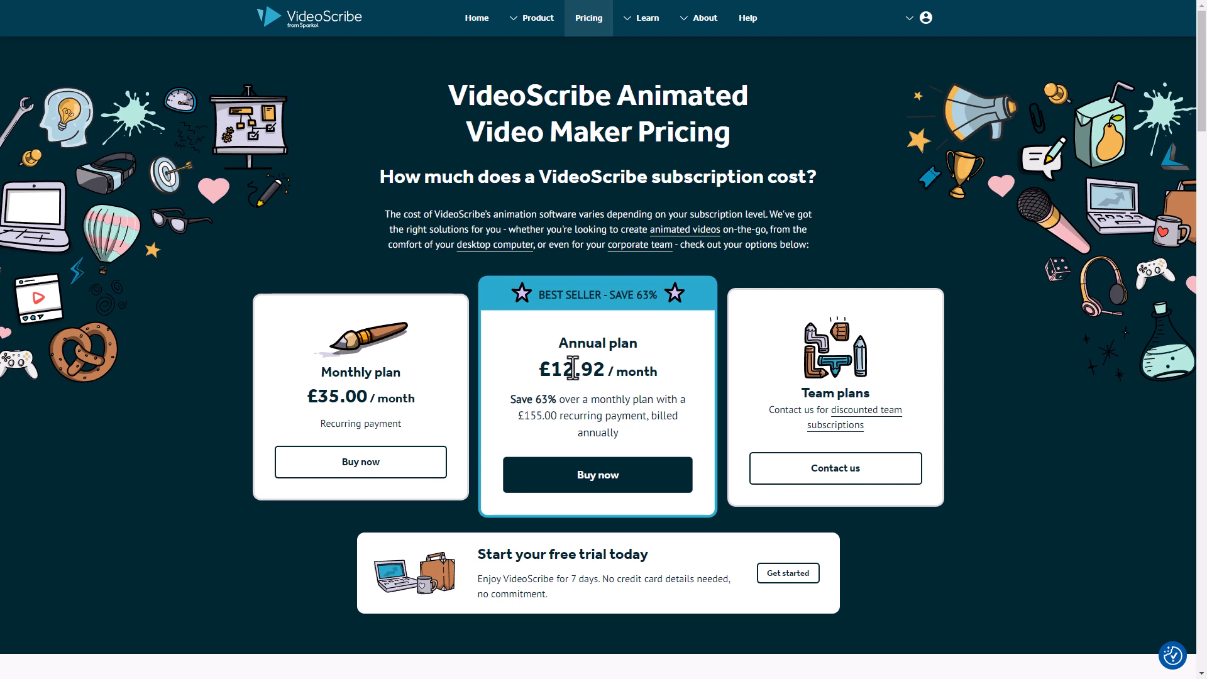